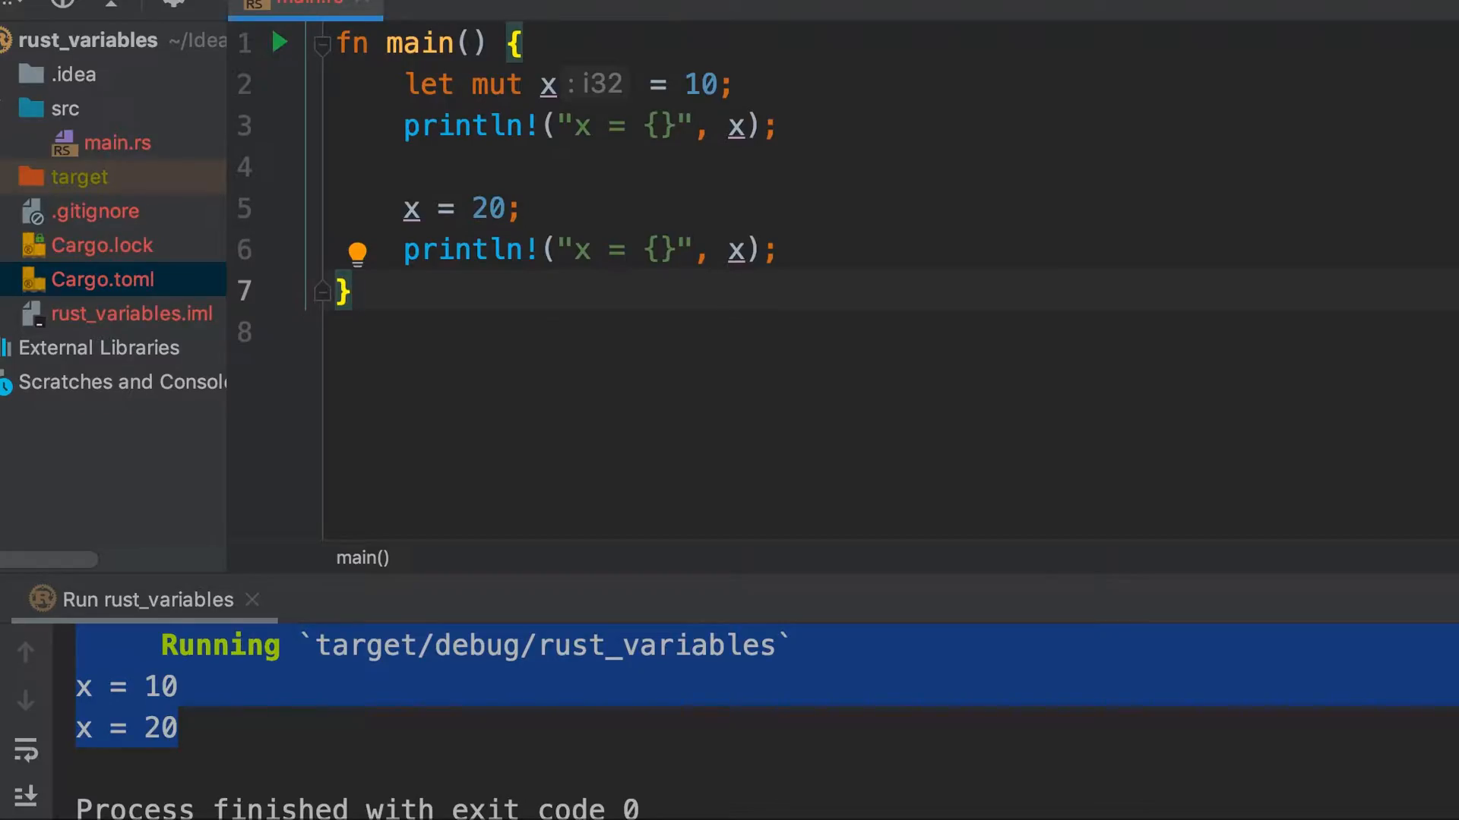
Step: Select the old x statements inside main and delete them, leaving the body empty
left_click(784, 249)
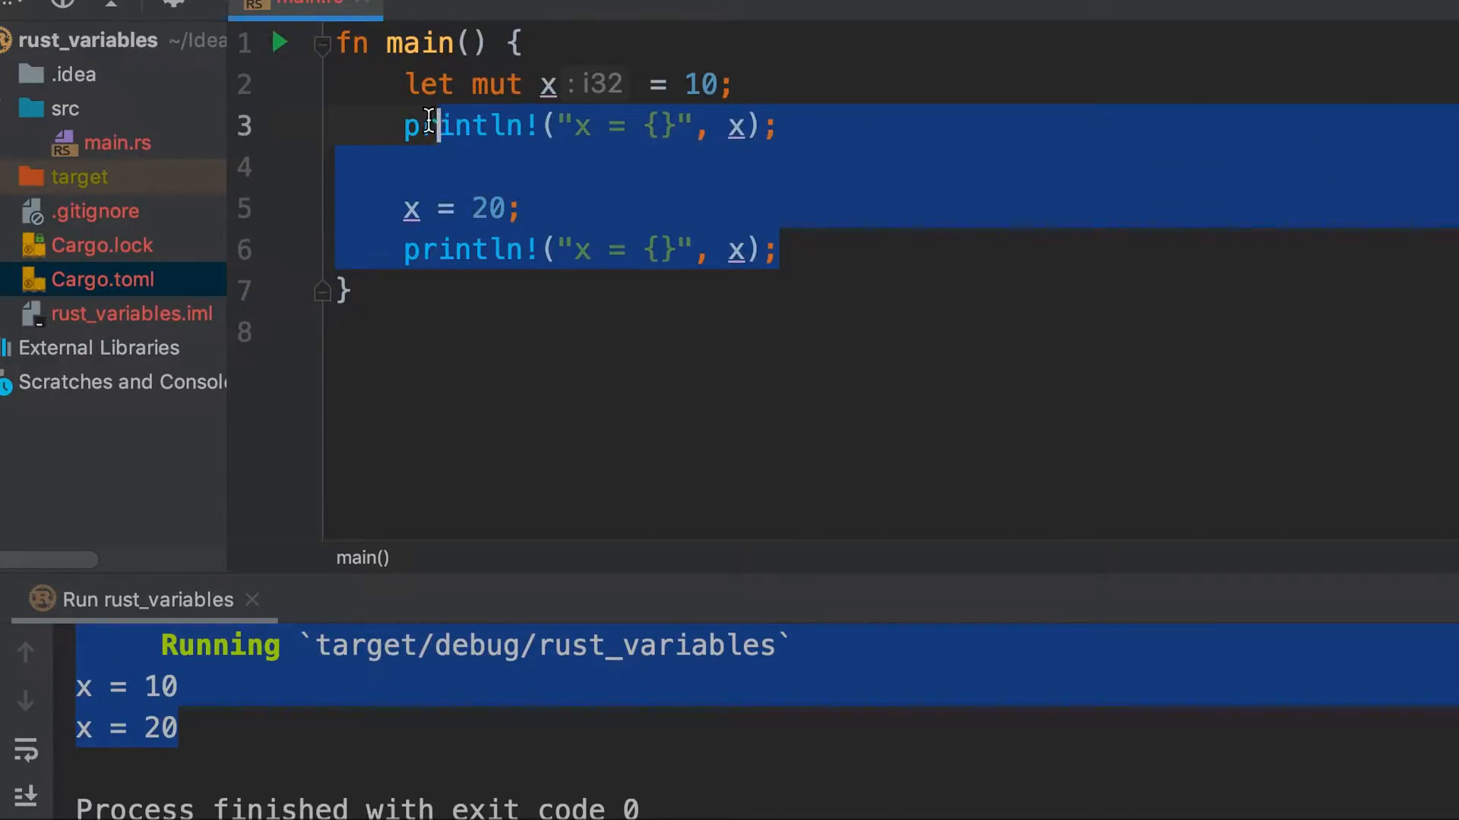
key("Delete")
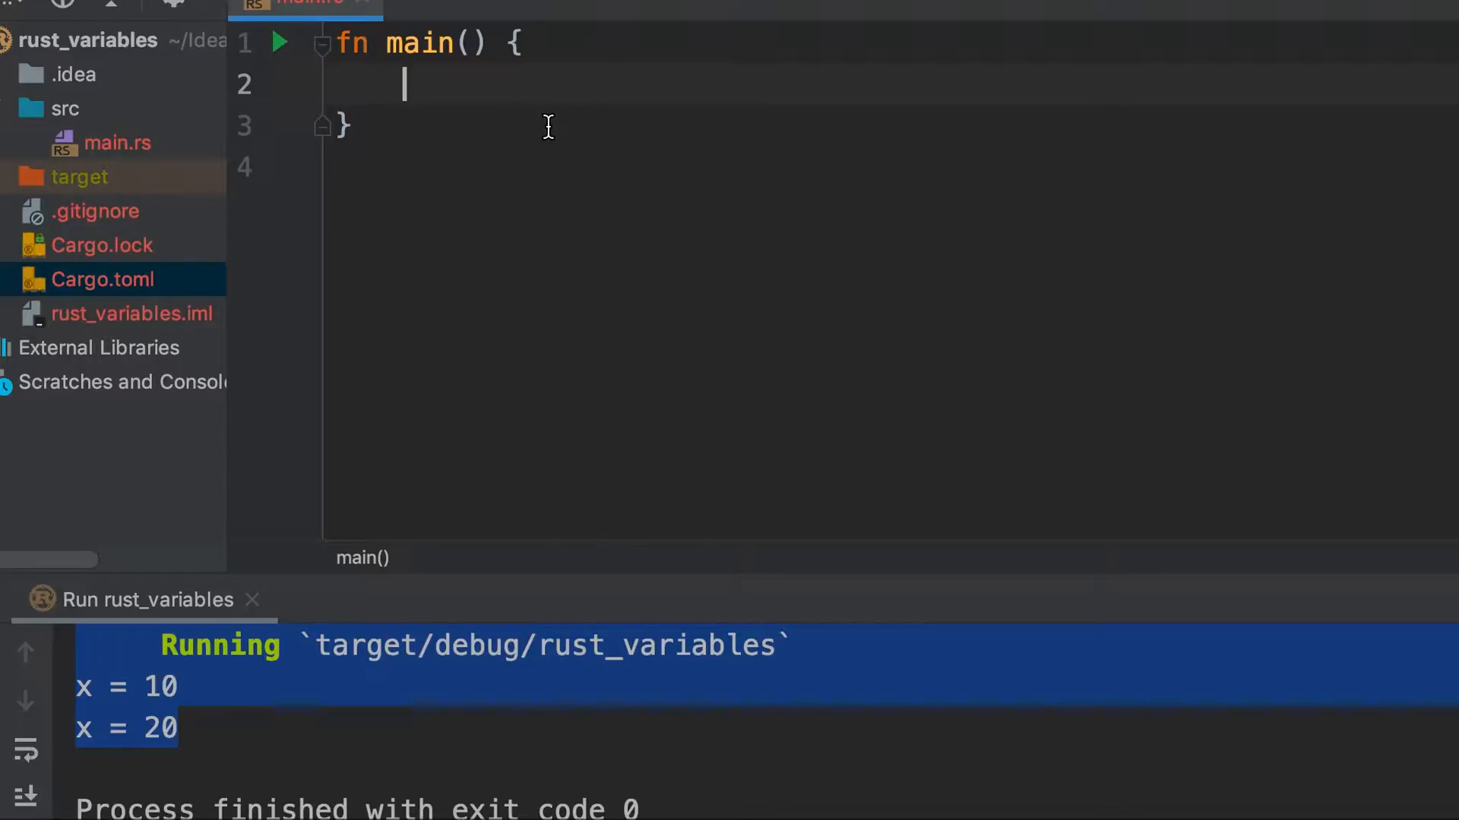
Step: Write let i1: i32 = 10; then strip the type and value so it reads let i1 = ;
type("int")
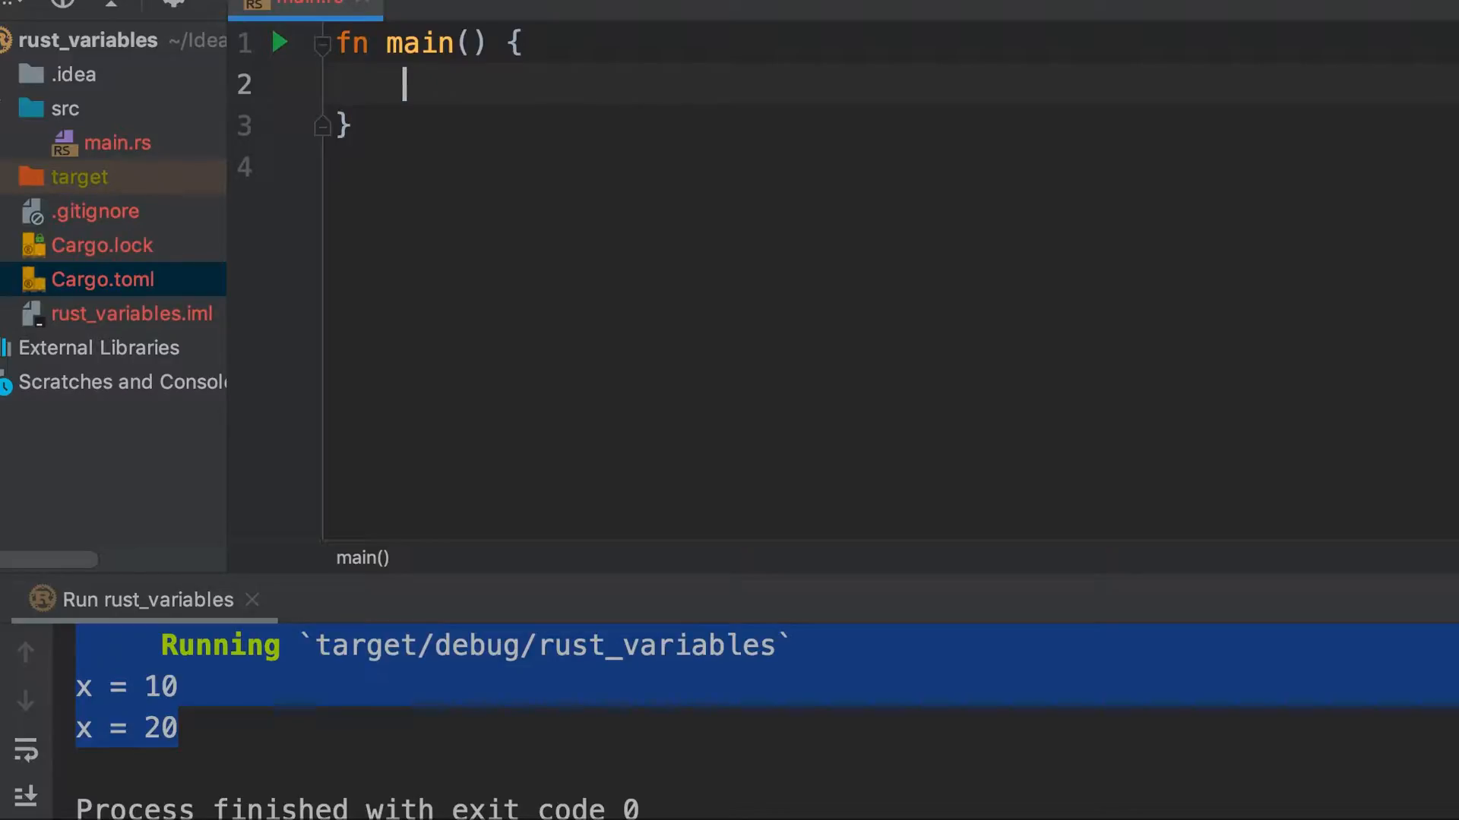
type("let")
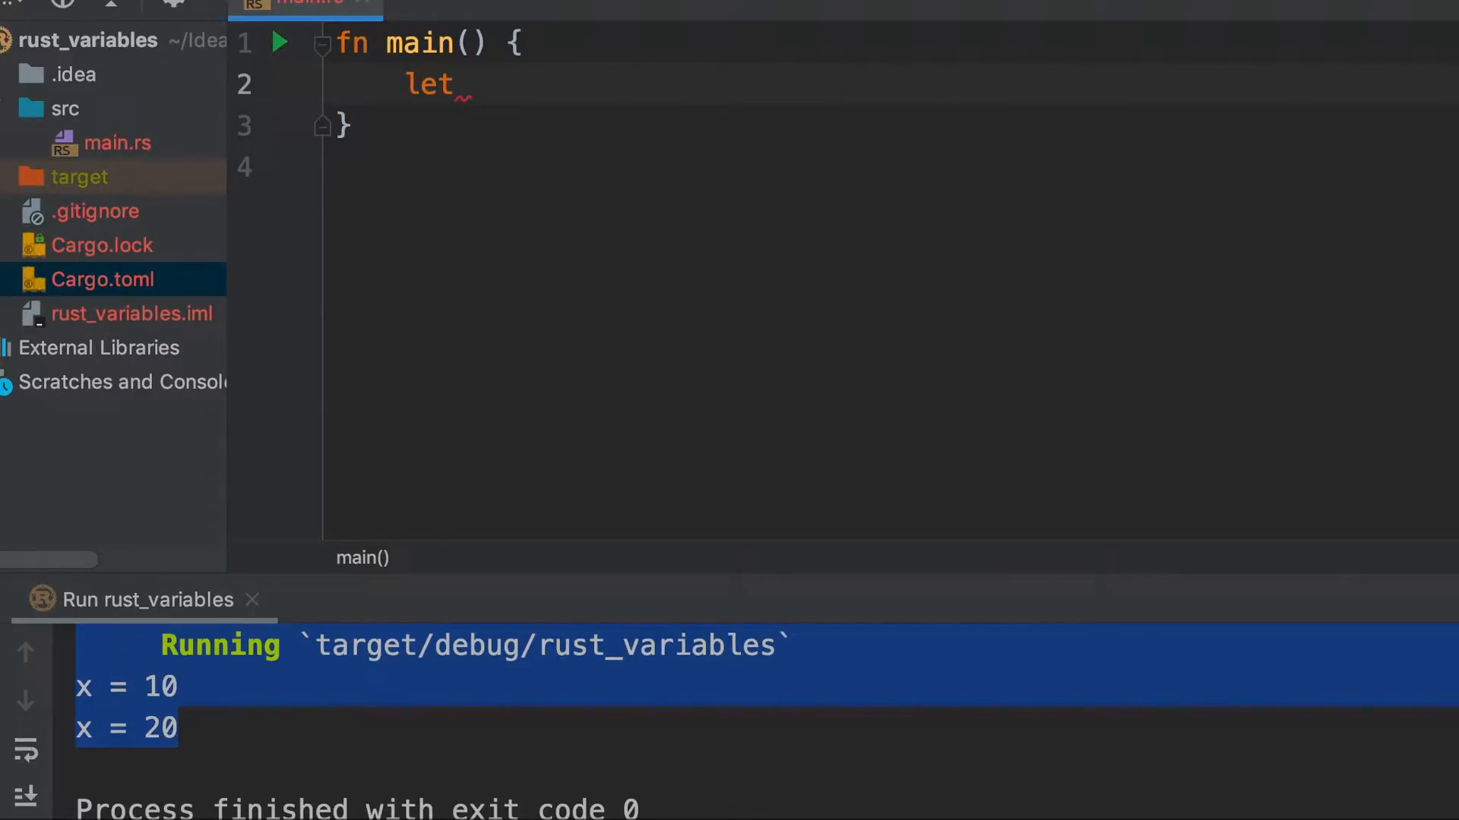
type("i1")
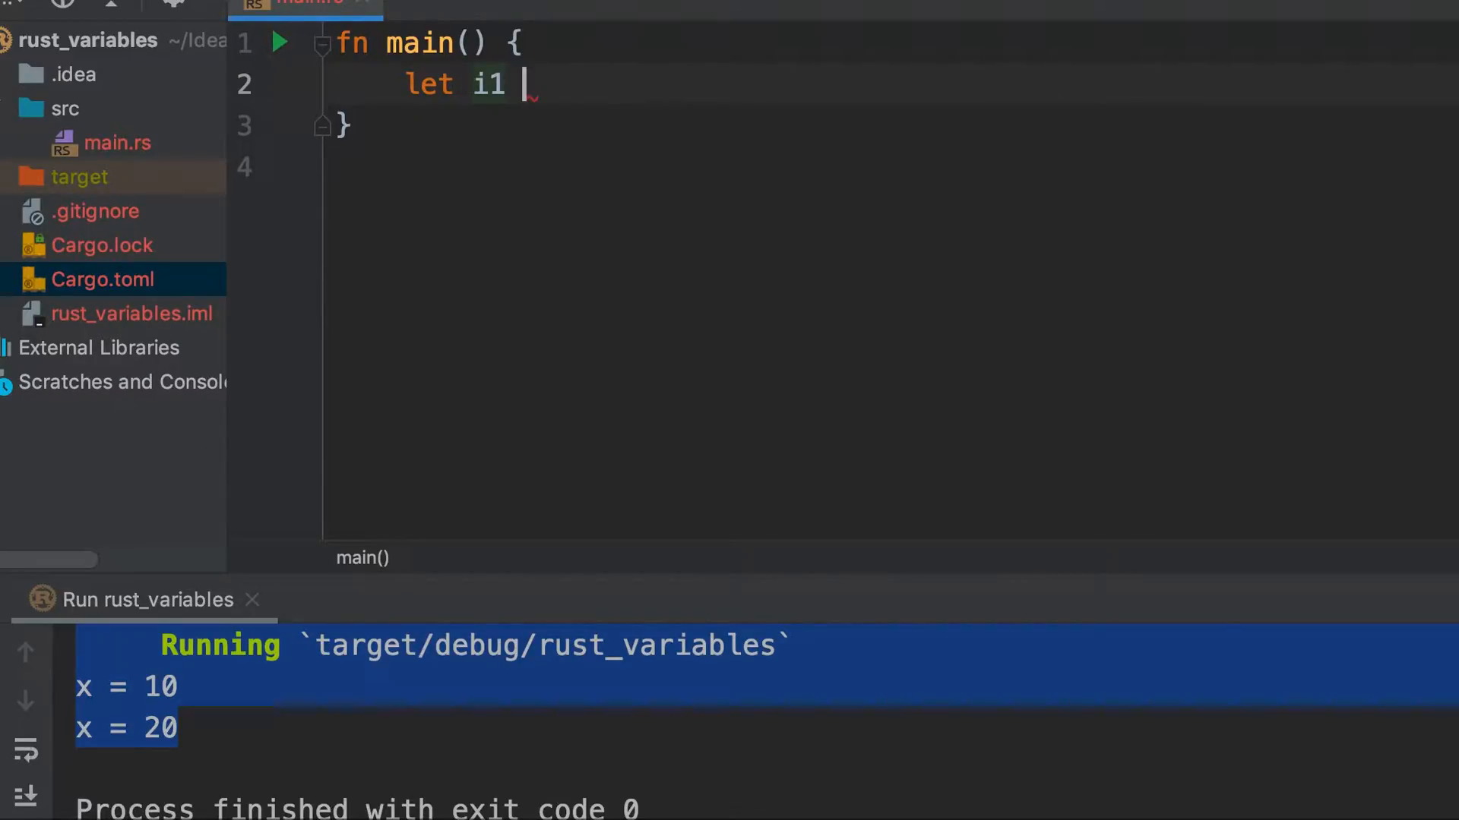
type(": i32 = 10")
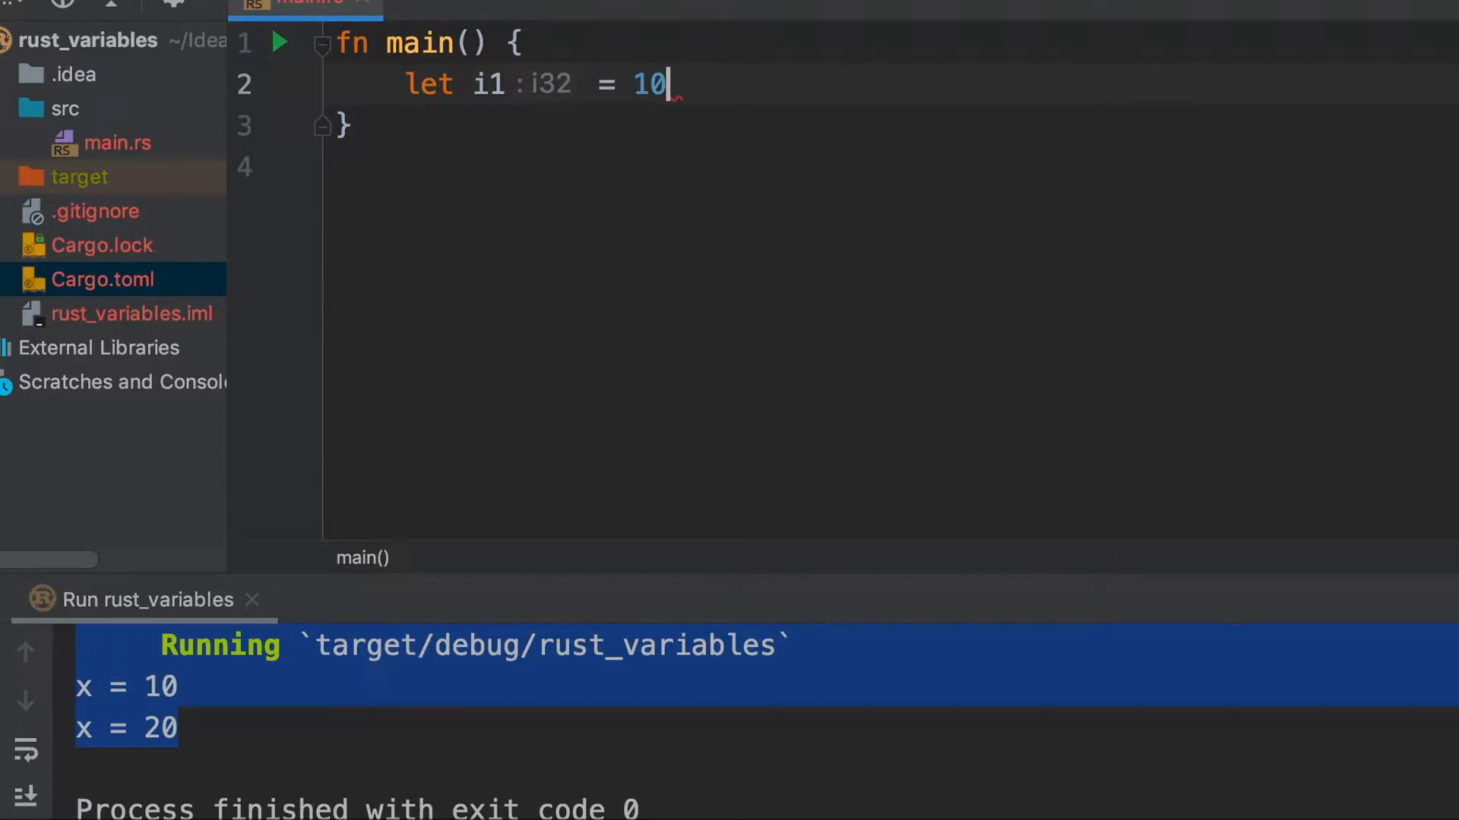
type(";")
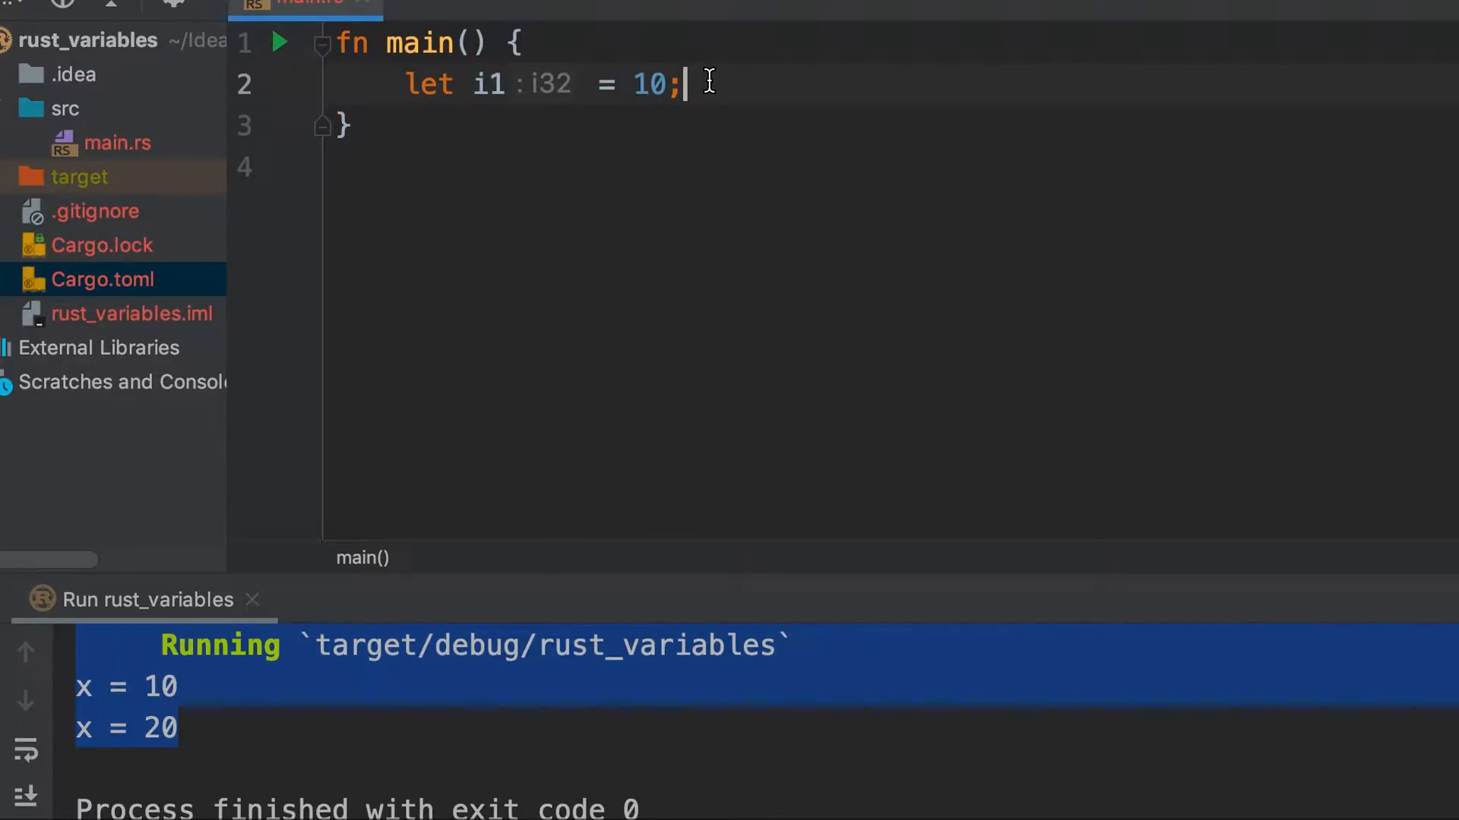
key("enter")
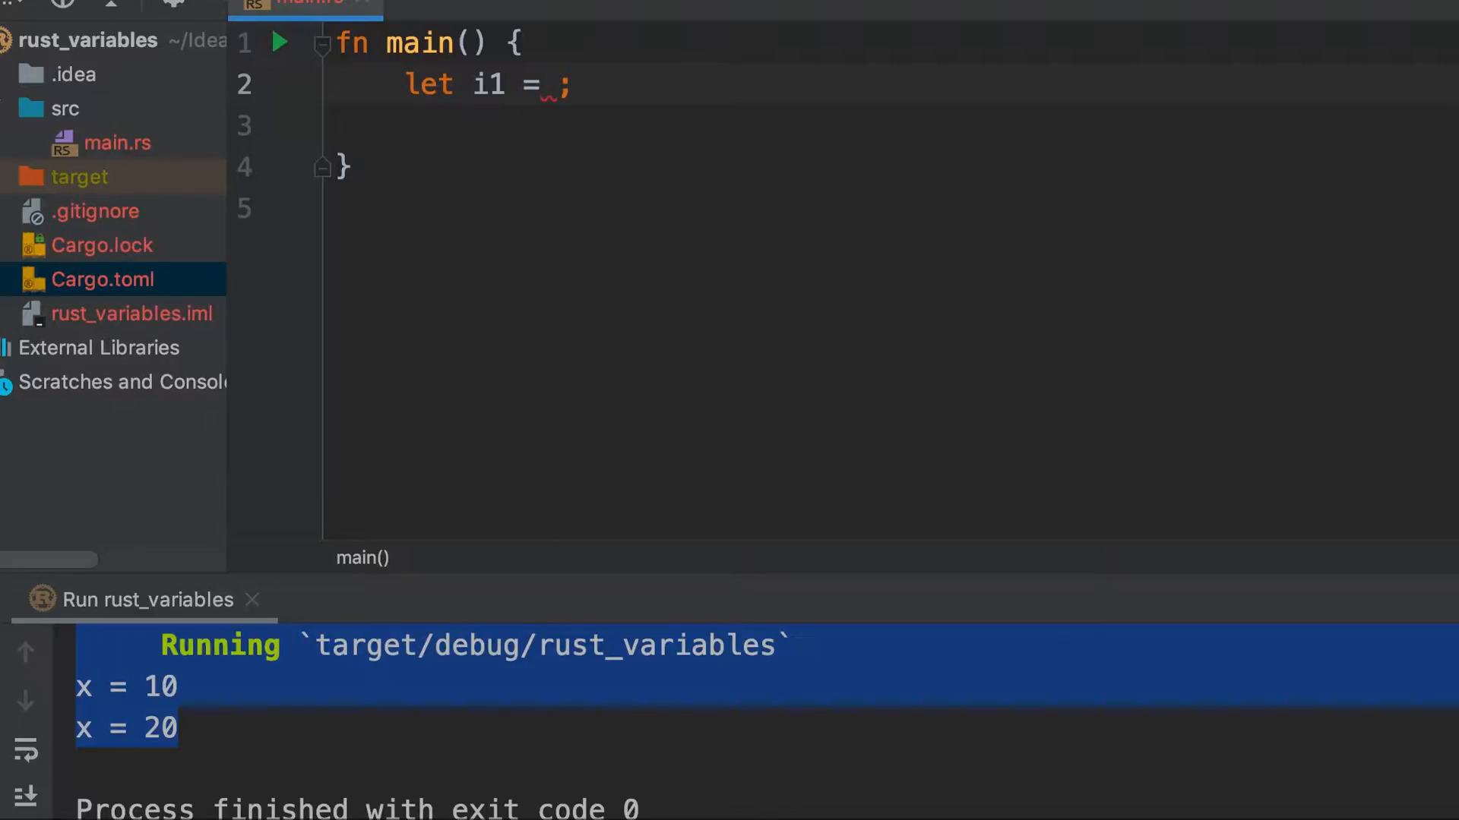
Step: Assign i1 the constant std::i32::MAX and finish the statement
type("std::")
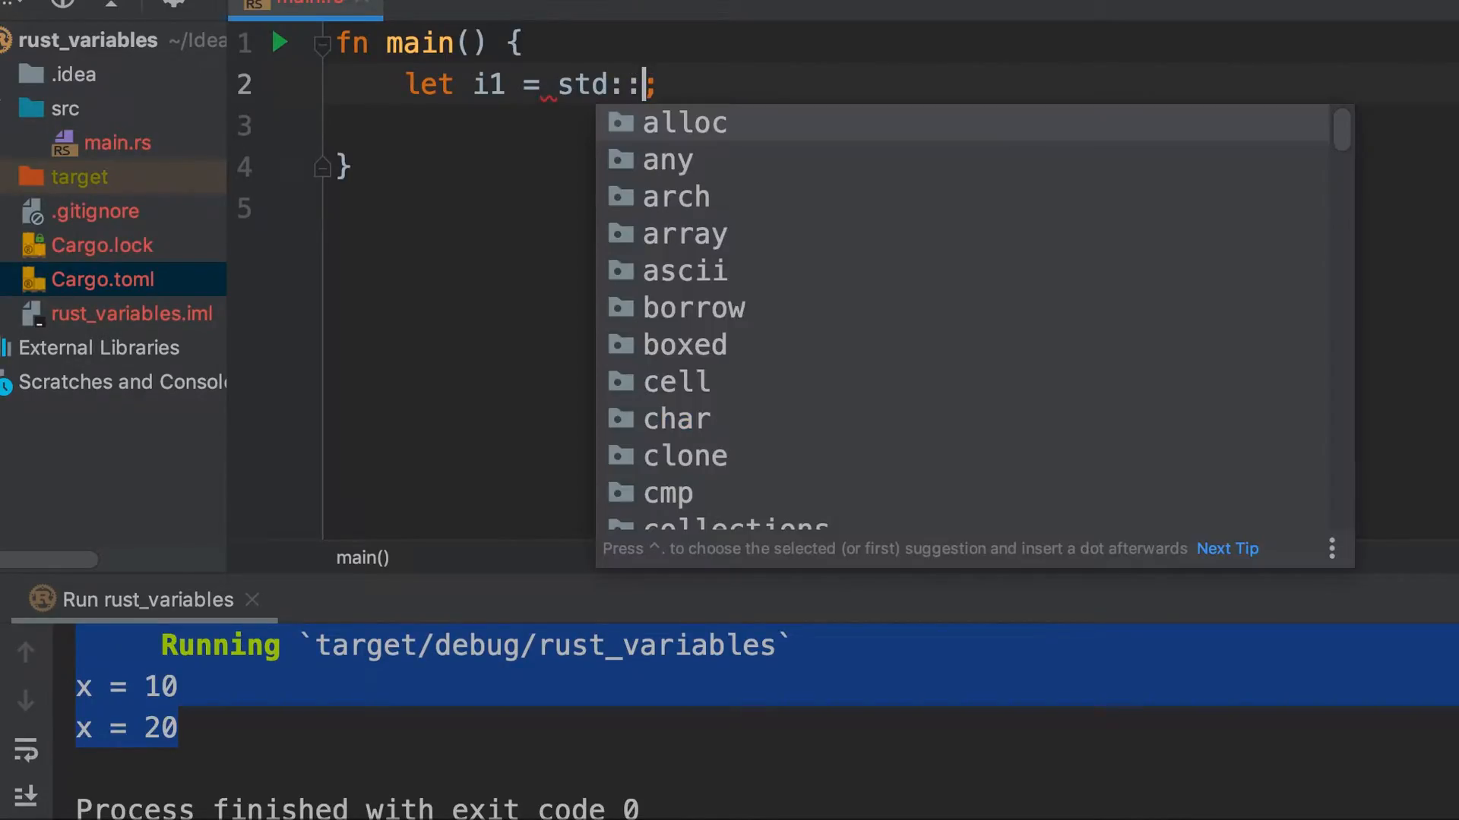
type("i32:")
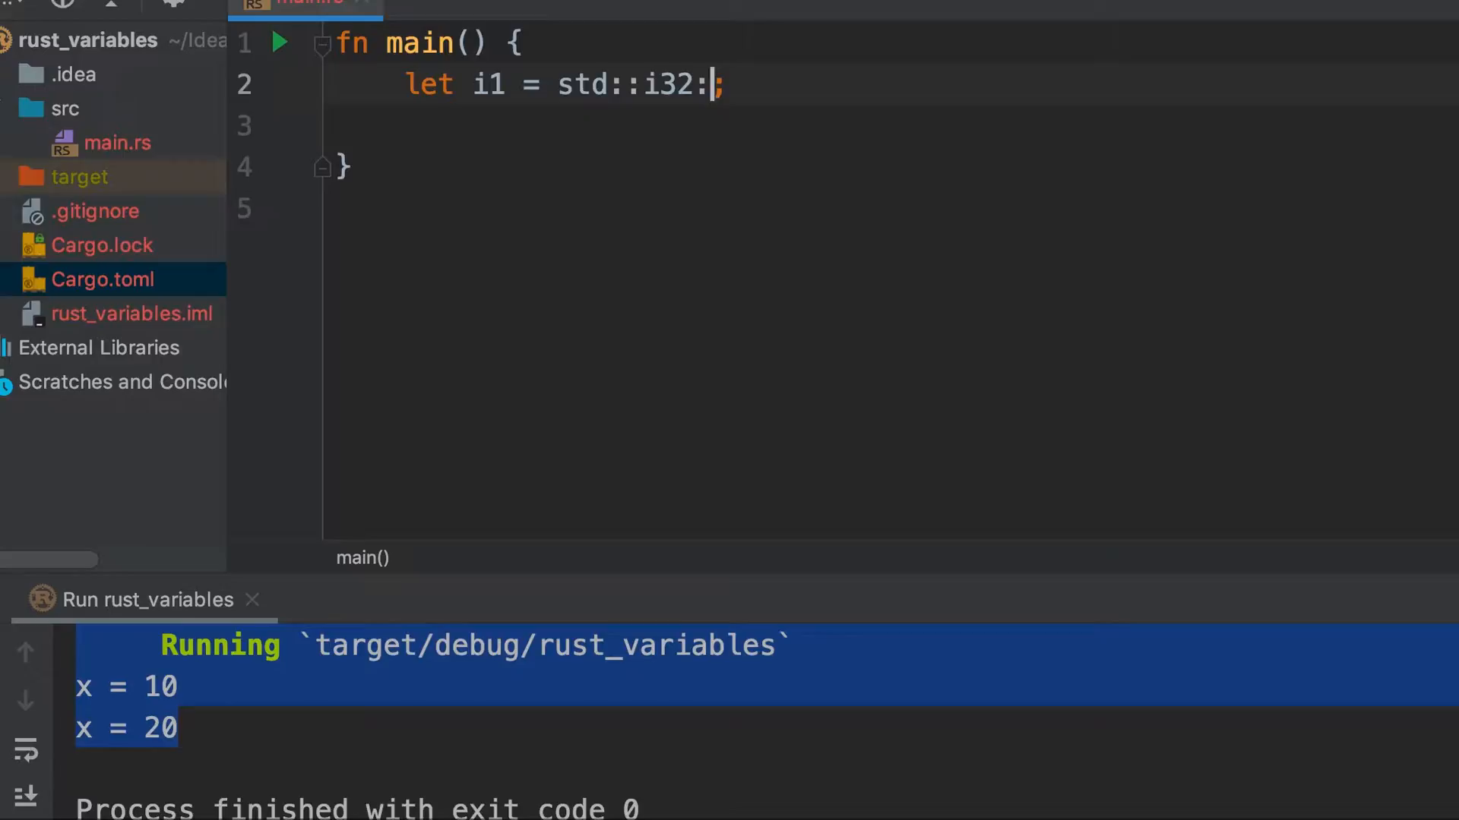
type("MAX")
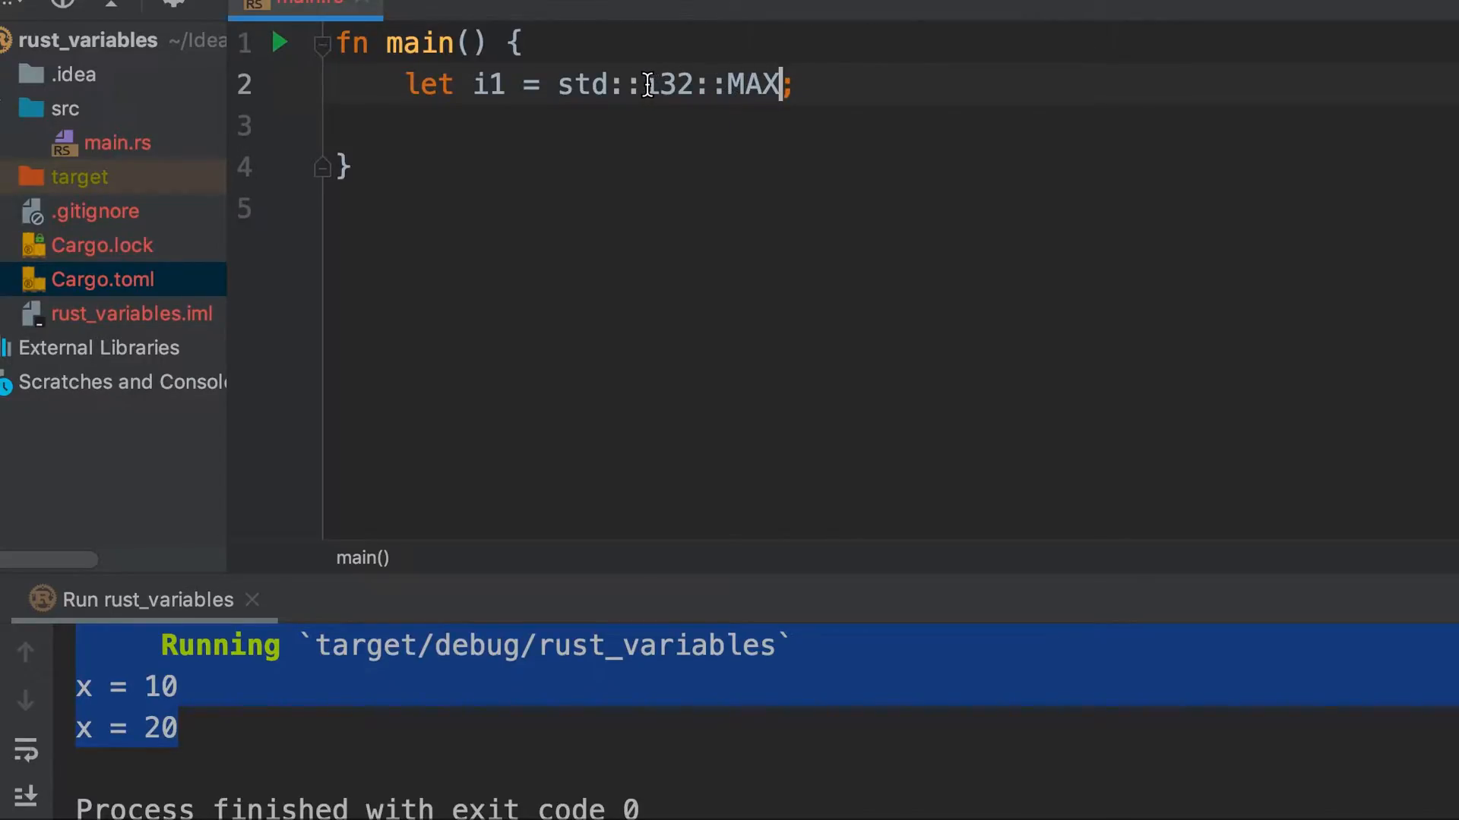
double_click(670, 85)
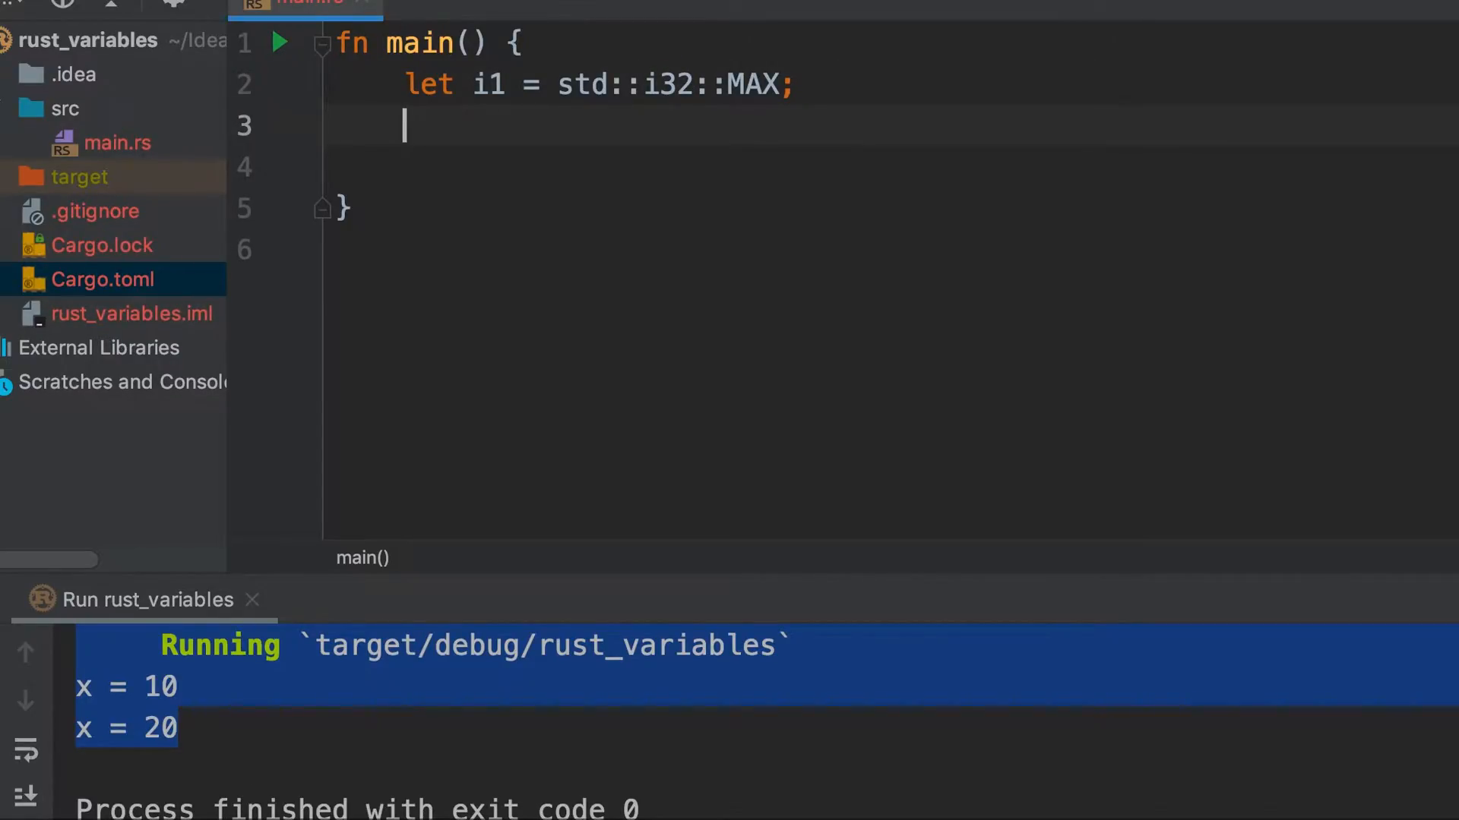
Step: Add println!("i1 = {}", i1); and mark the i1 declaration as mut
type("println!")
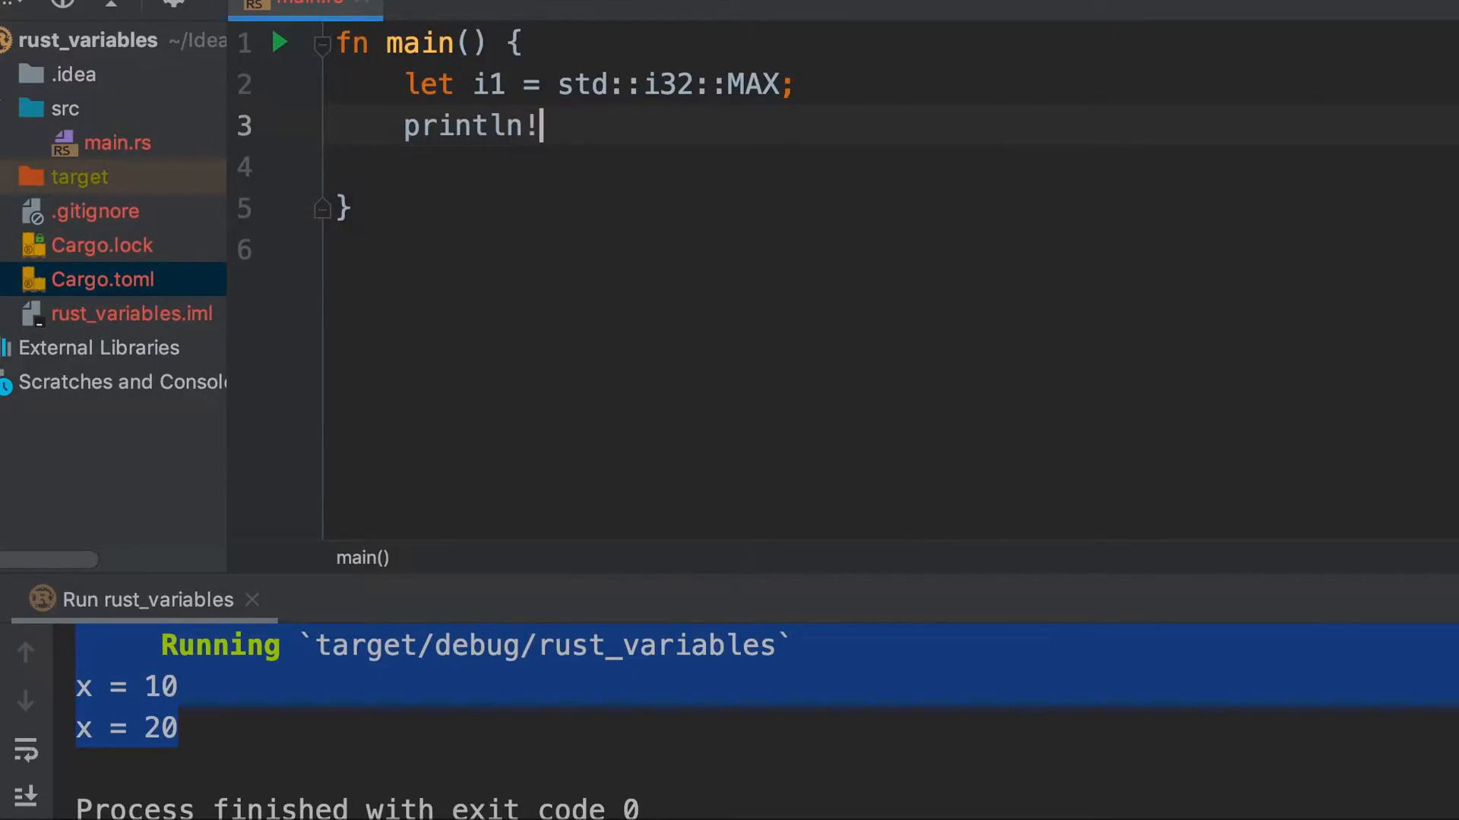
type("(\"")
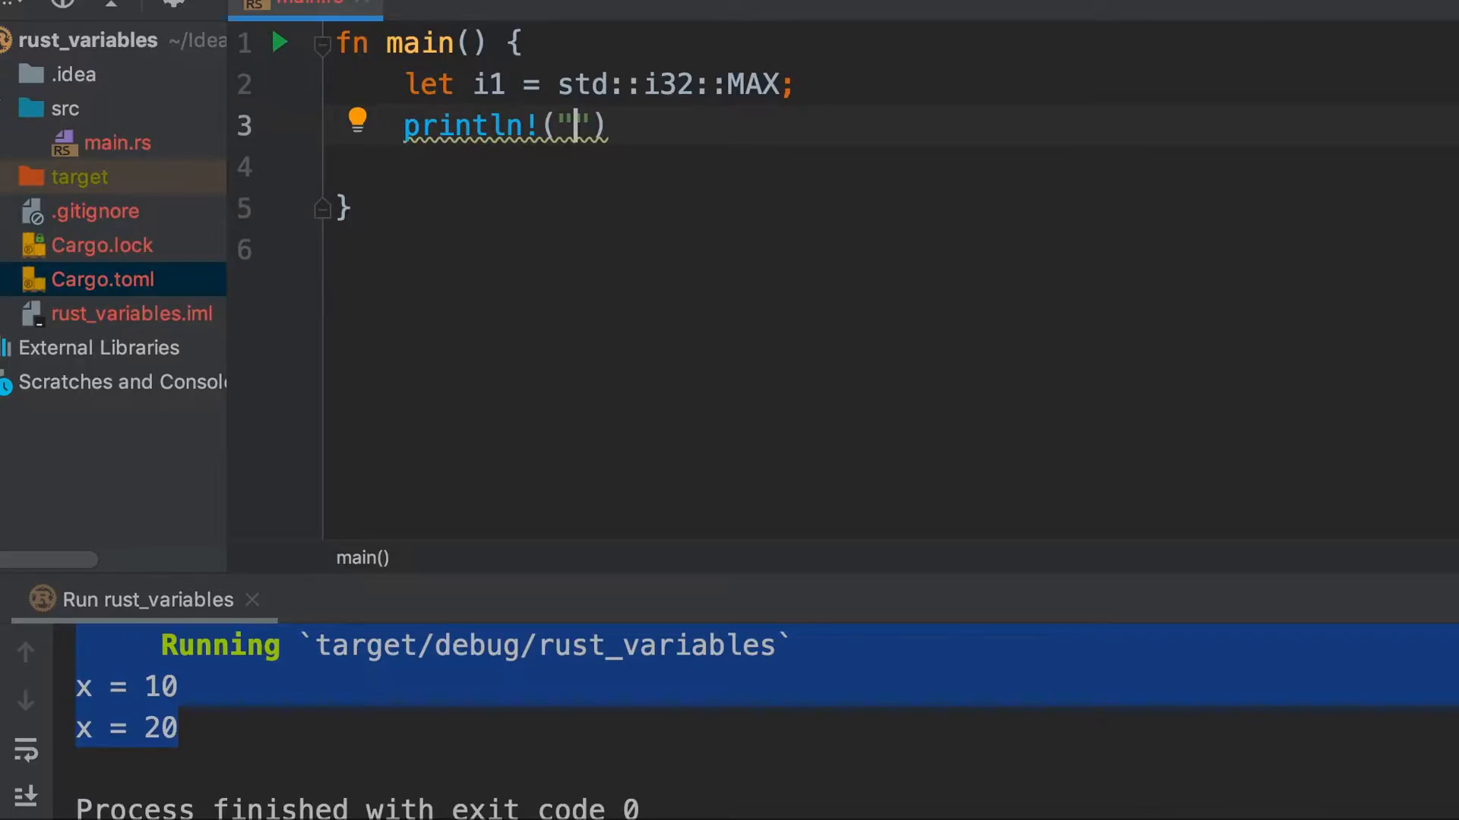
type("i1 = {")
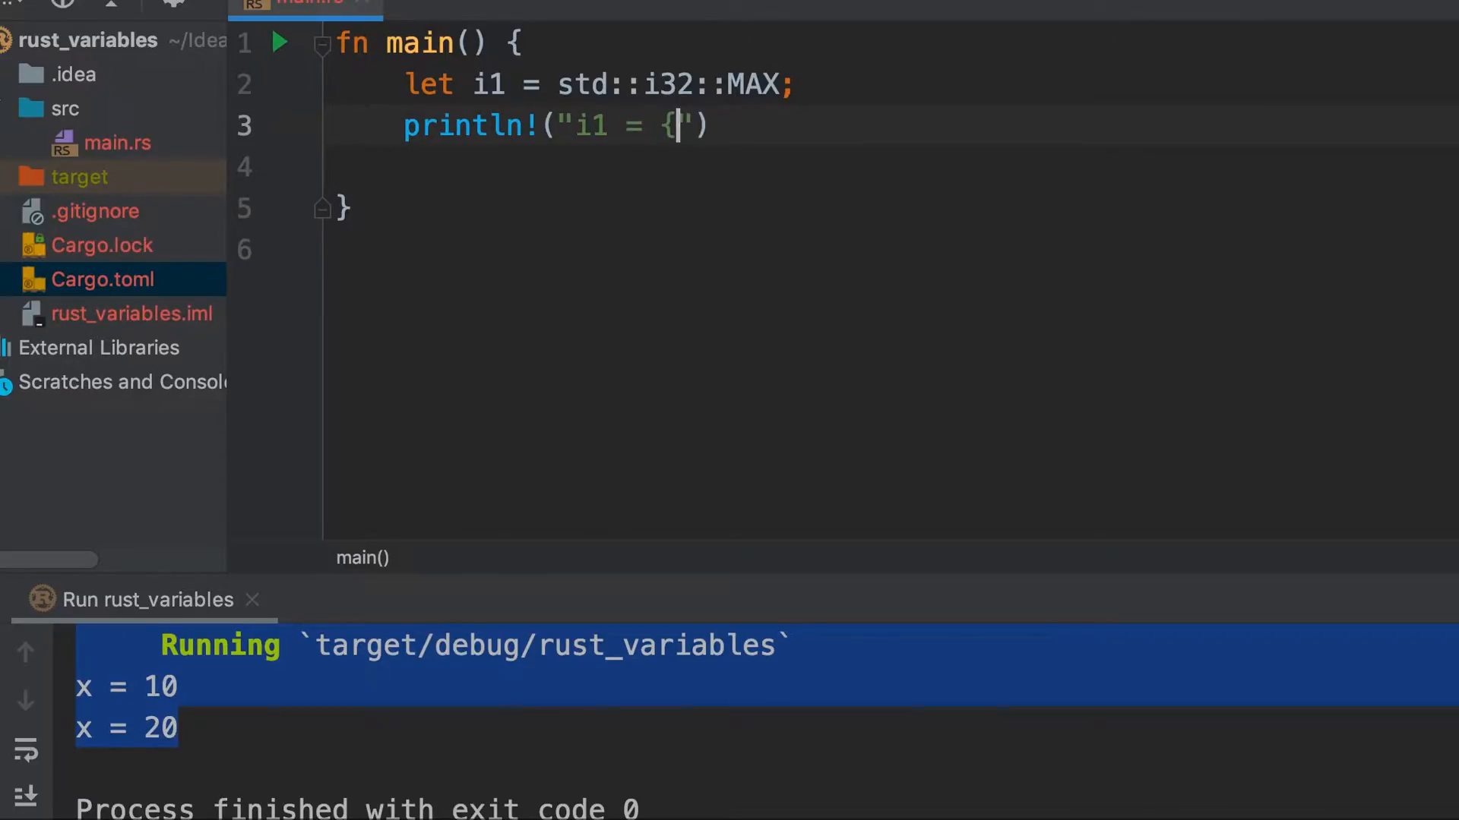
type("},")
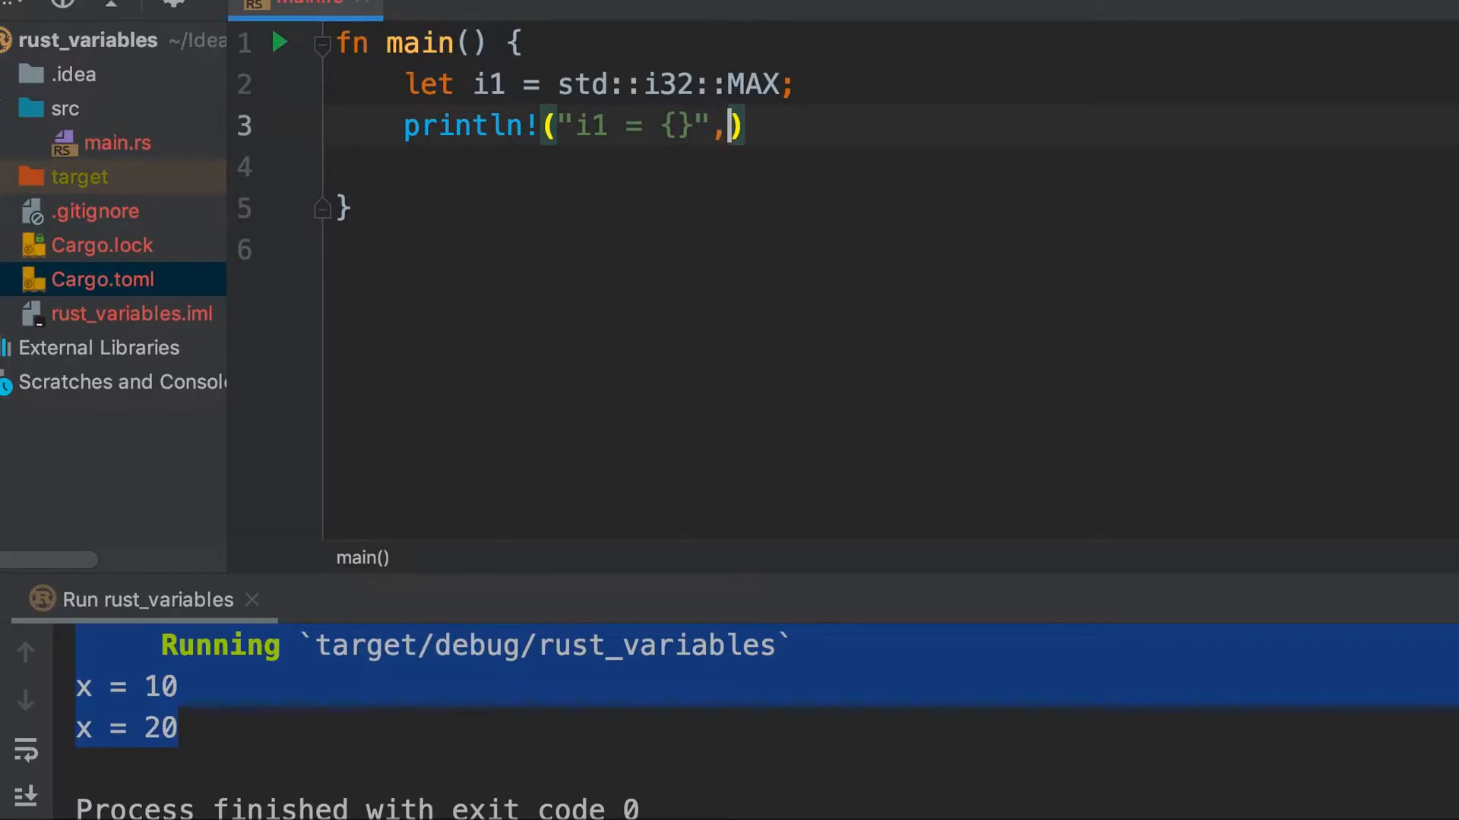
type("i1")
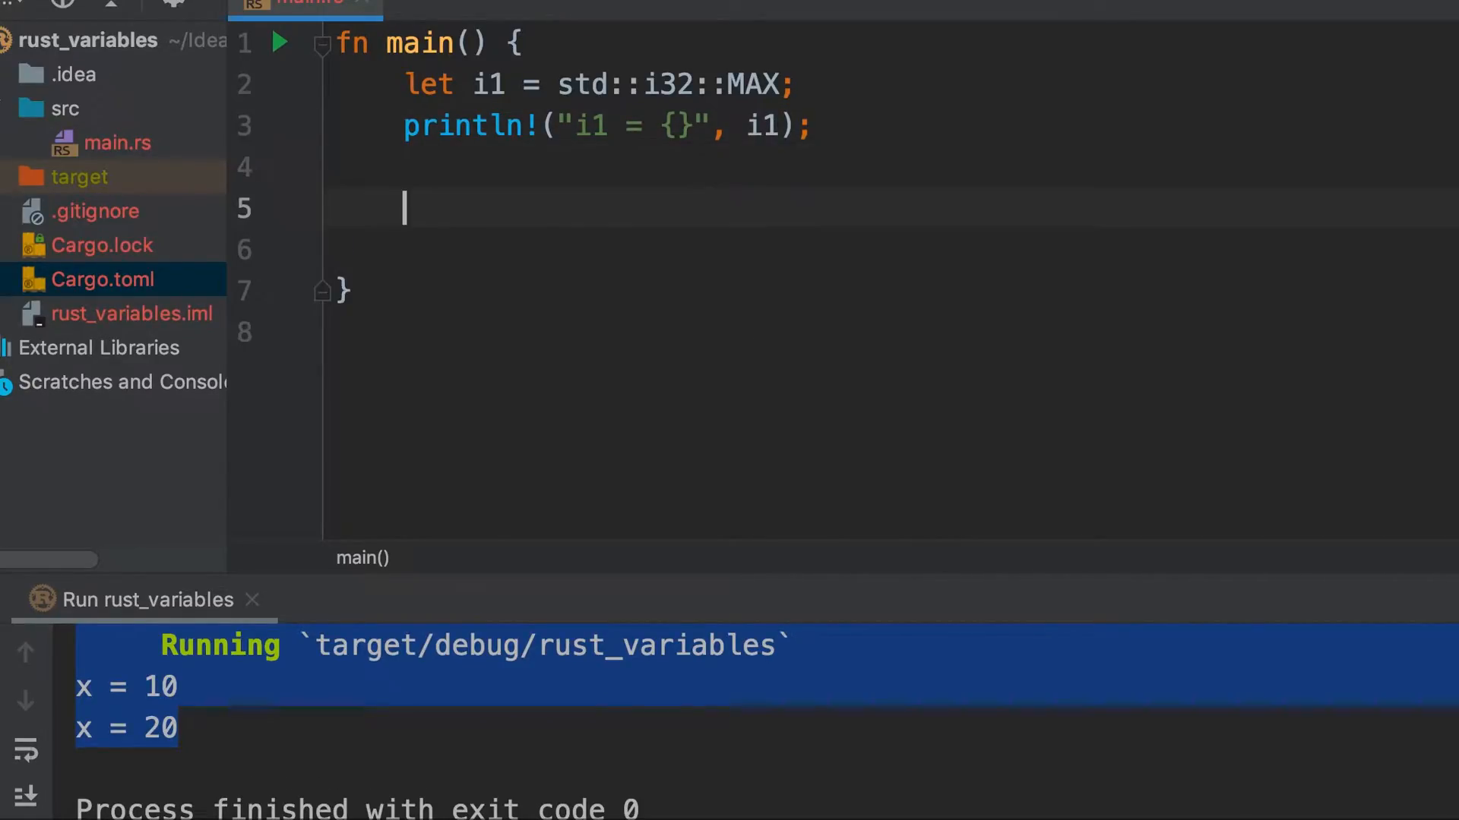
type("i")
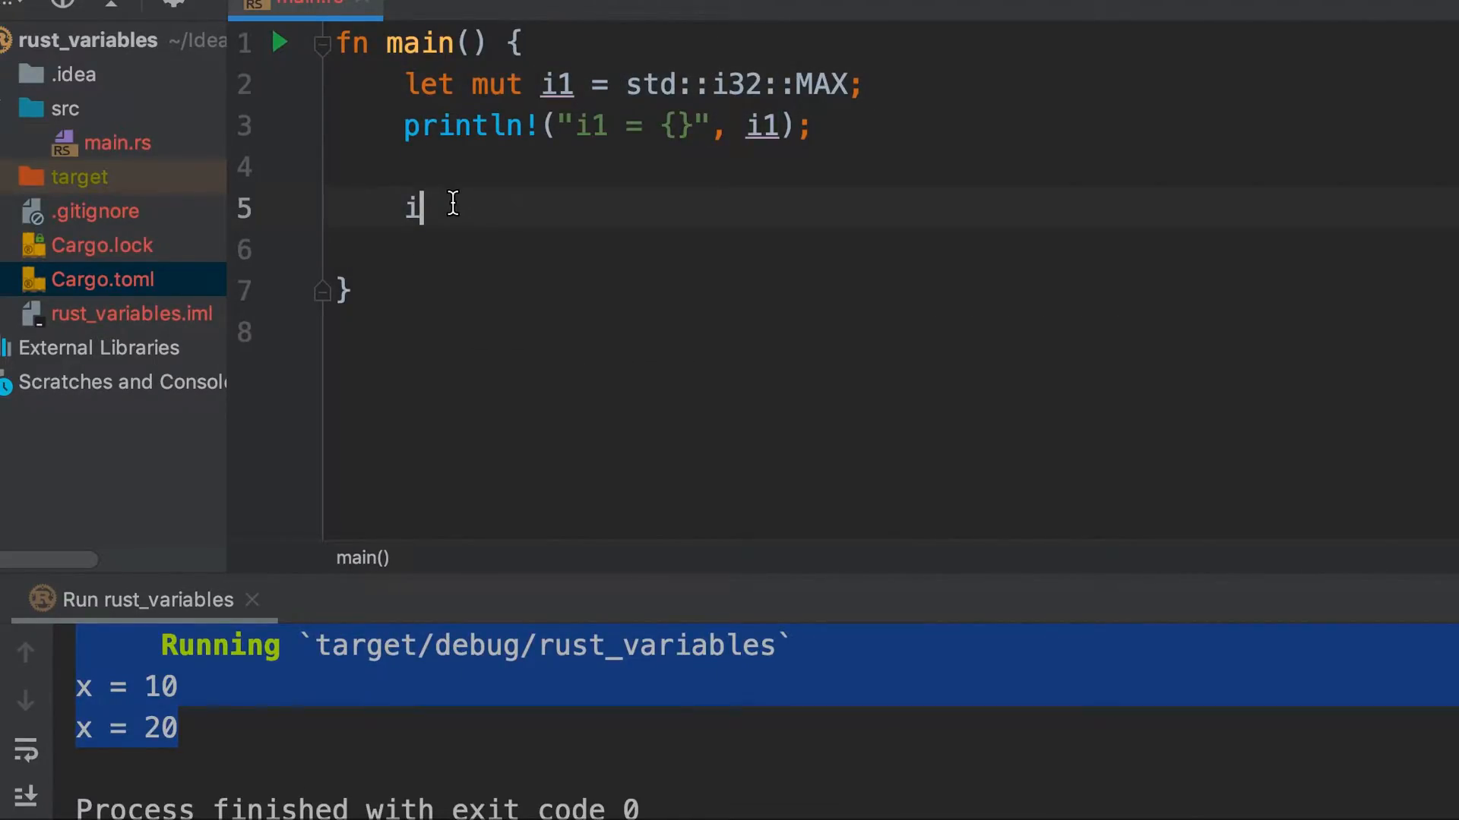
Step: Add i1 = i1 + 1; and a second println, then run to hit the overflow panic
type("1")
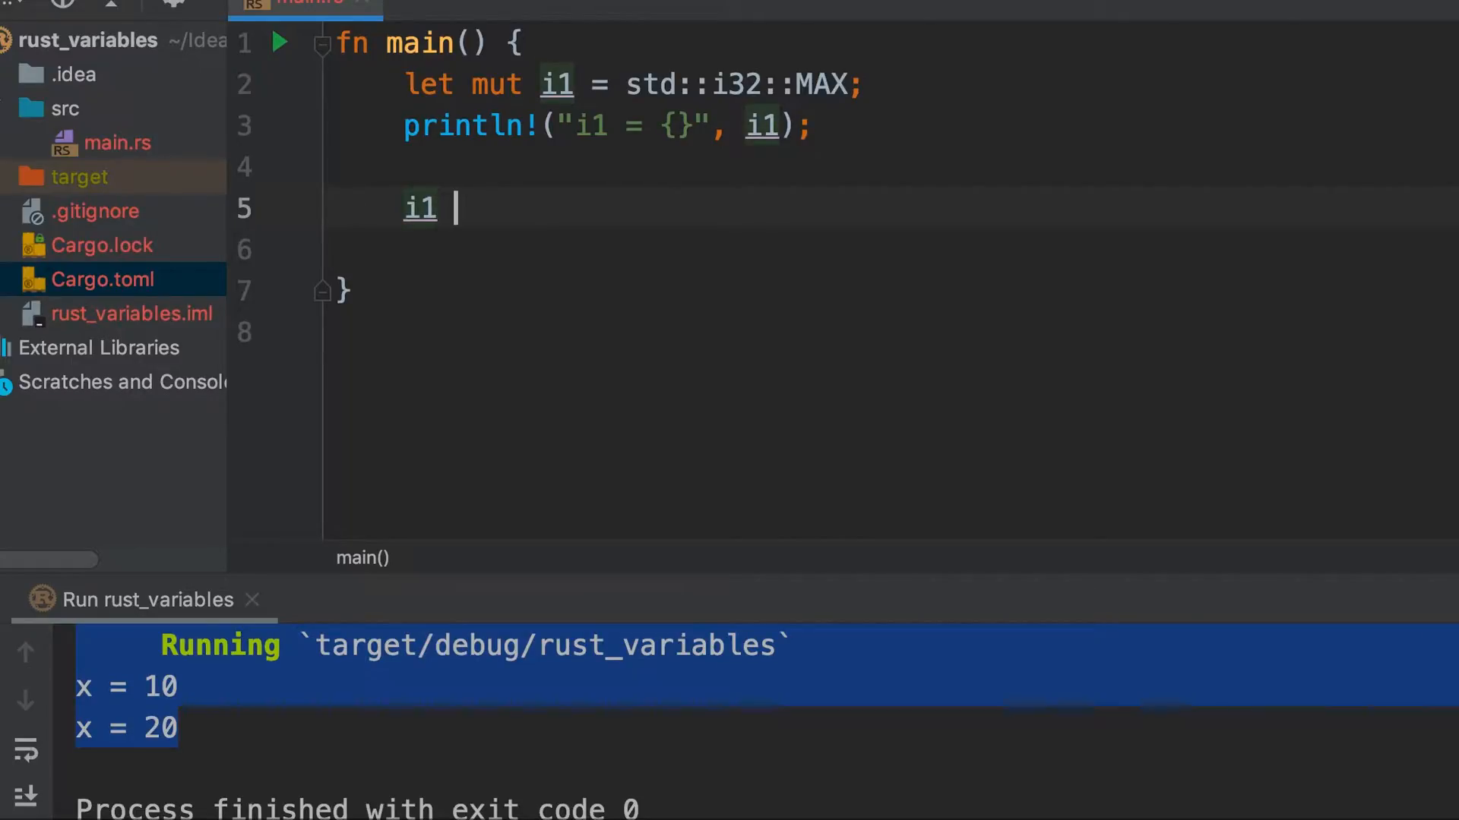
type("=")
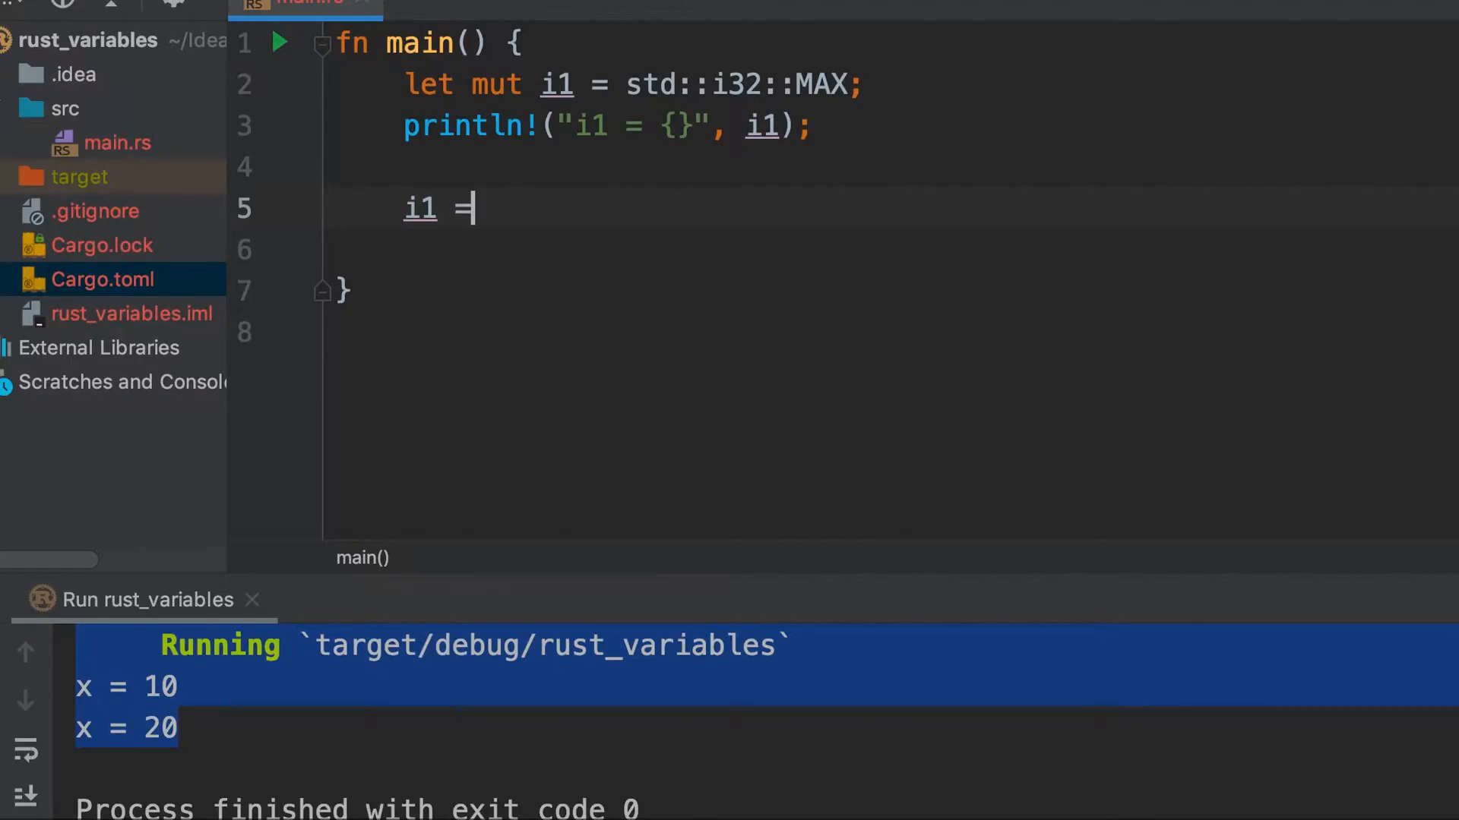
type("i1")
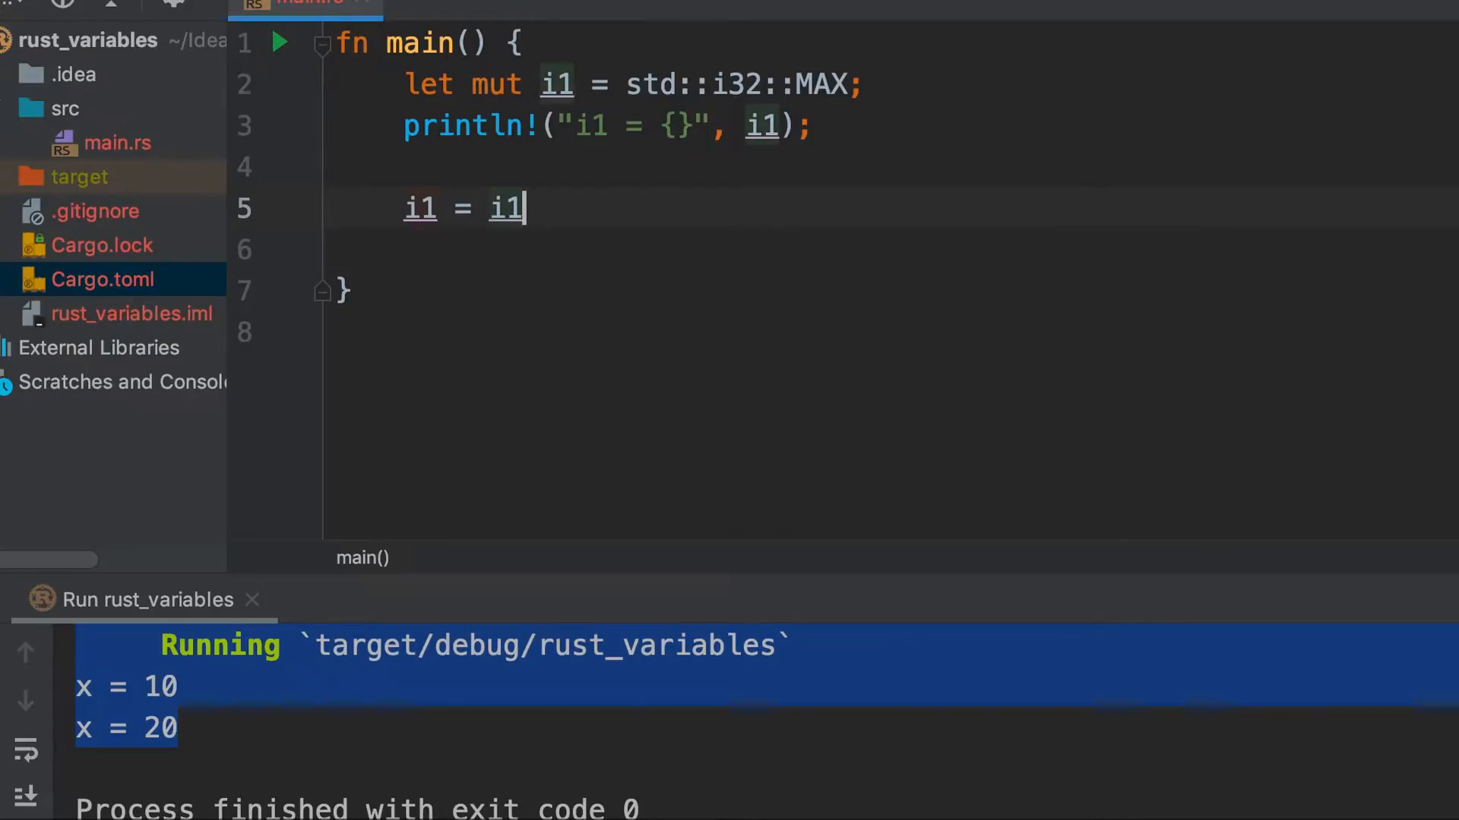
type("+ 1;")
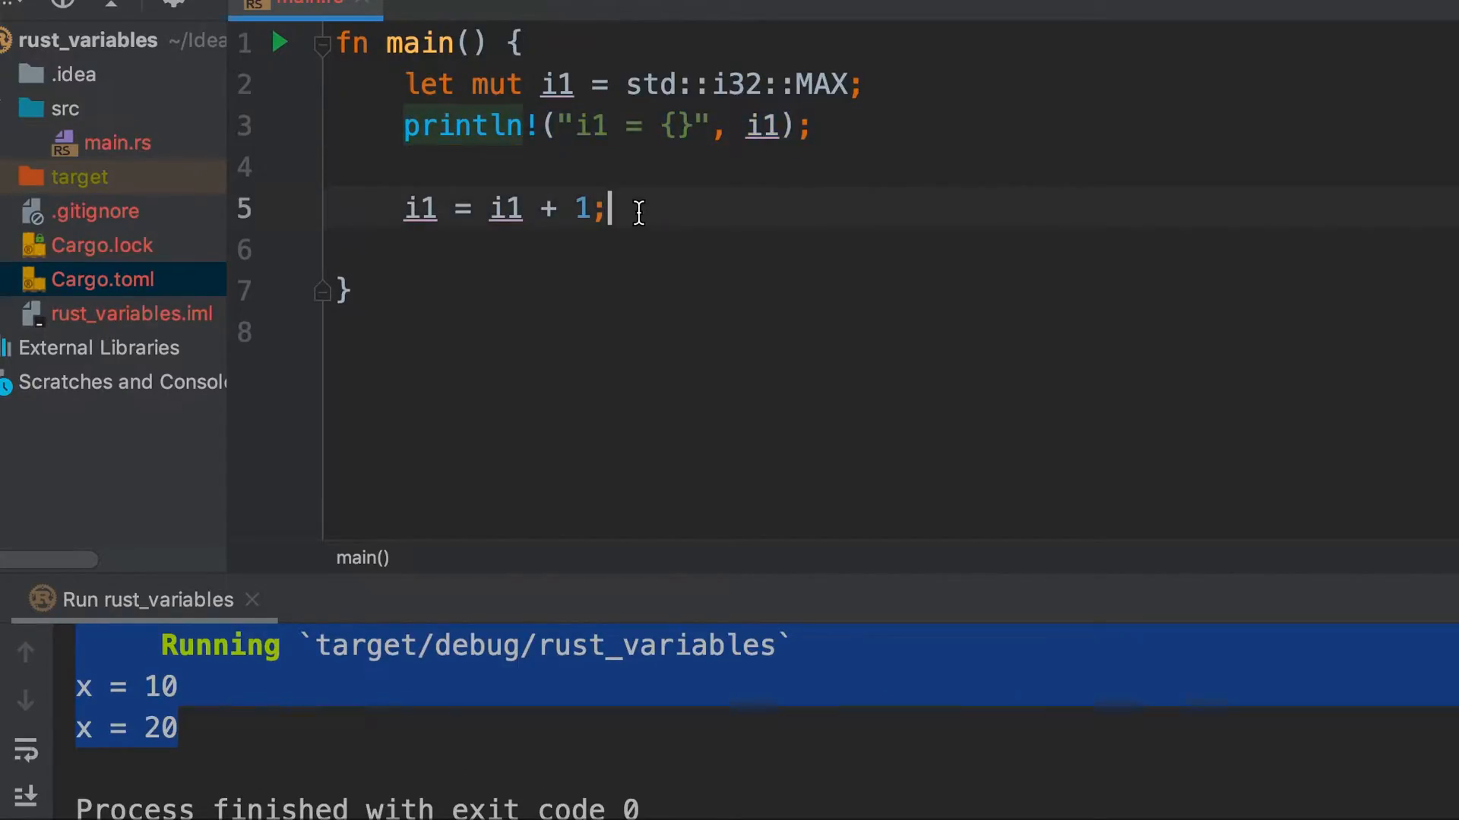
type("println!(\"i1 = {}\", i1);")
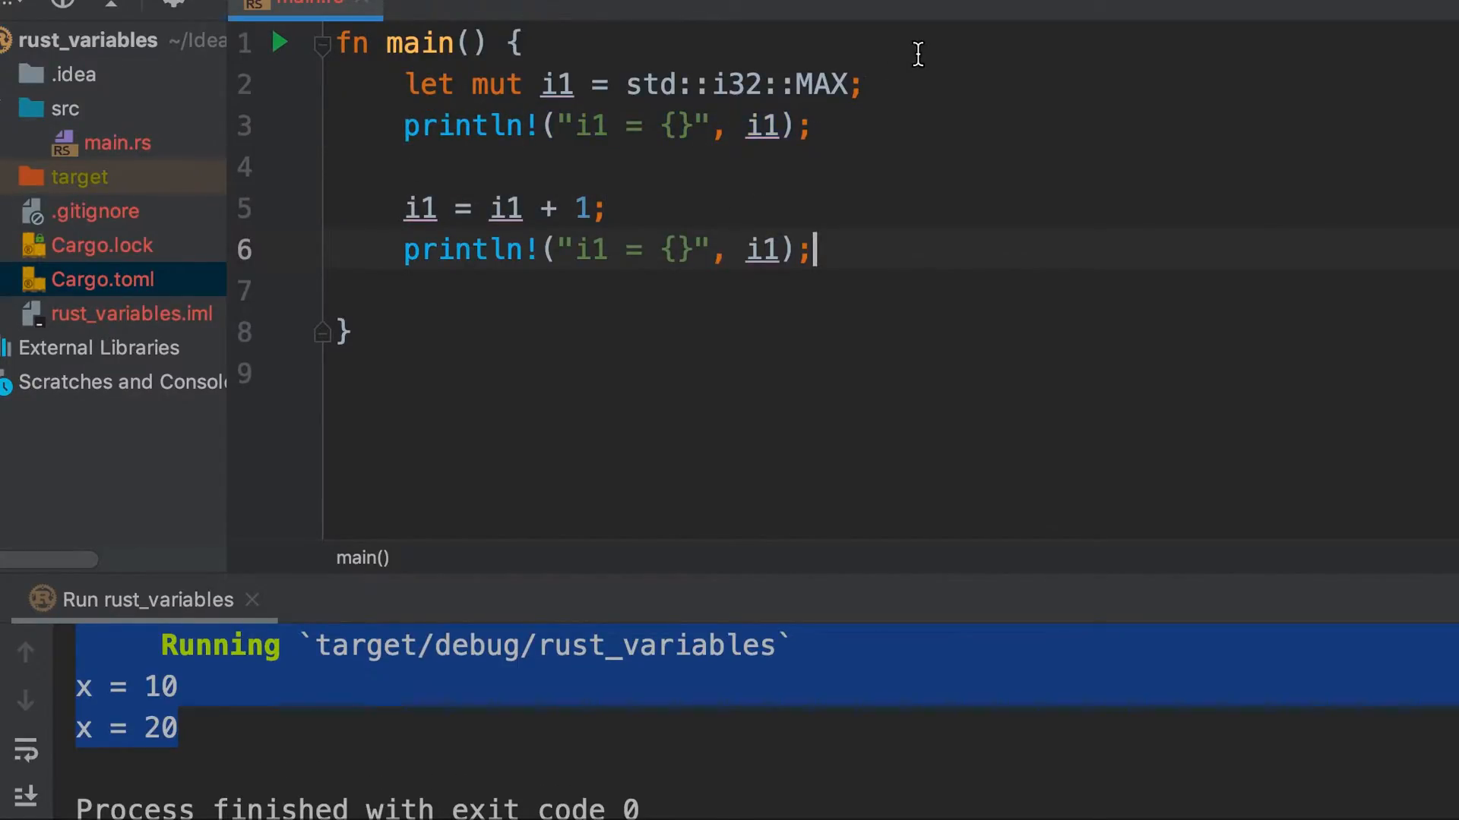
left_click(279, 42)
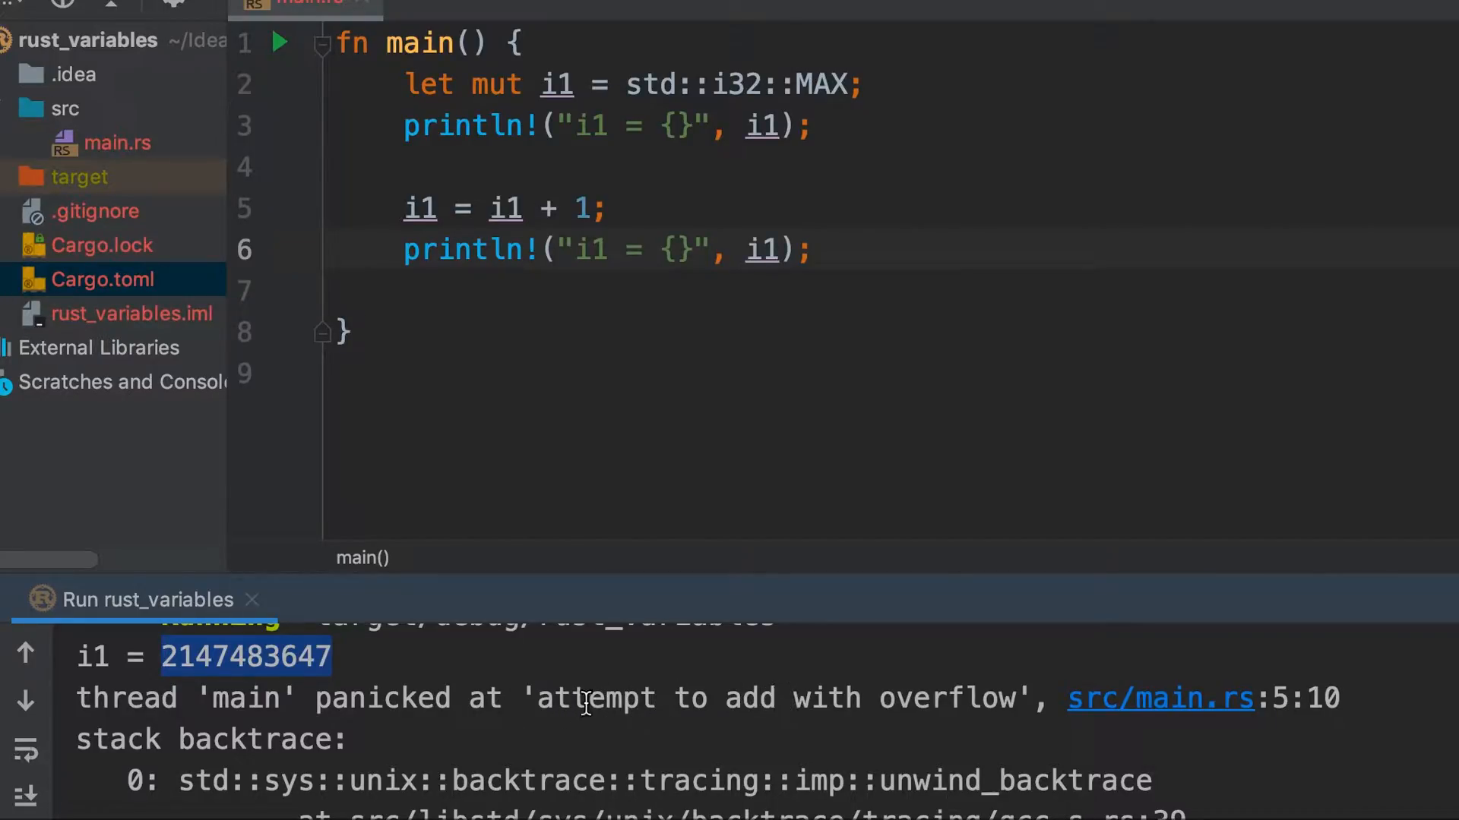
mouse_move(601, 619)
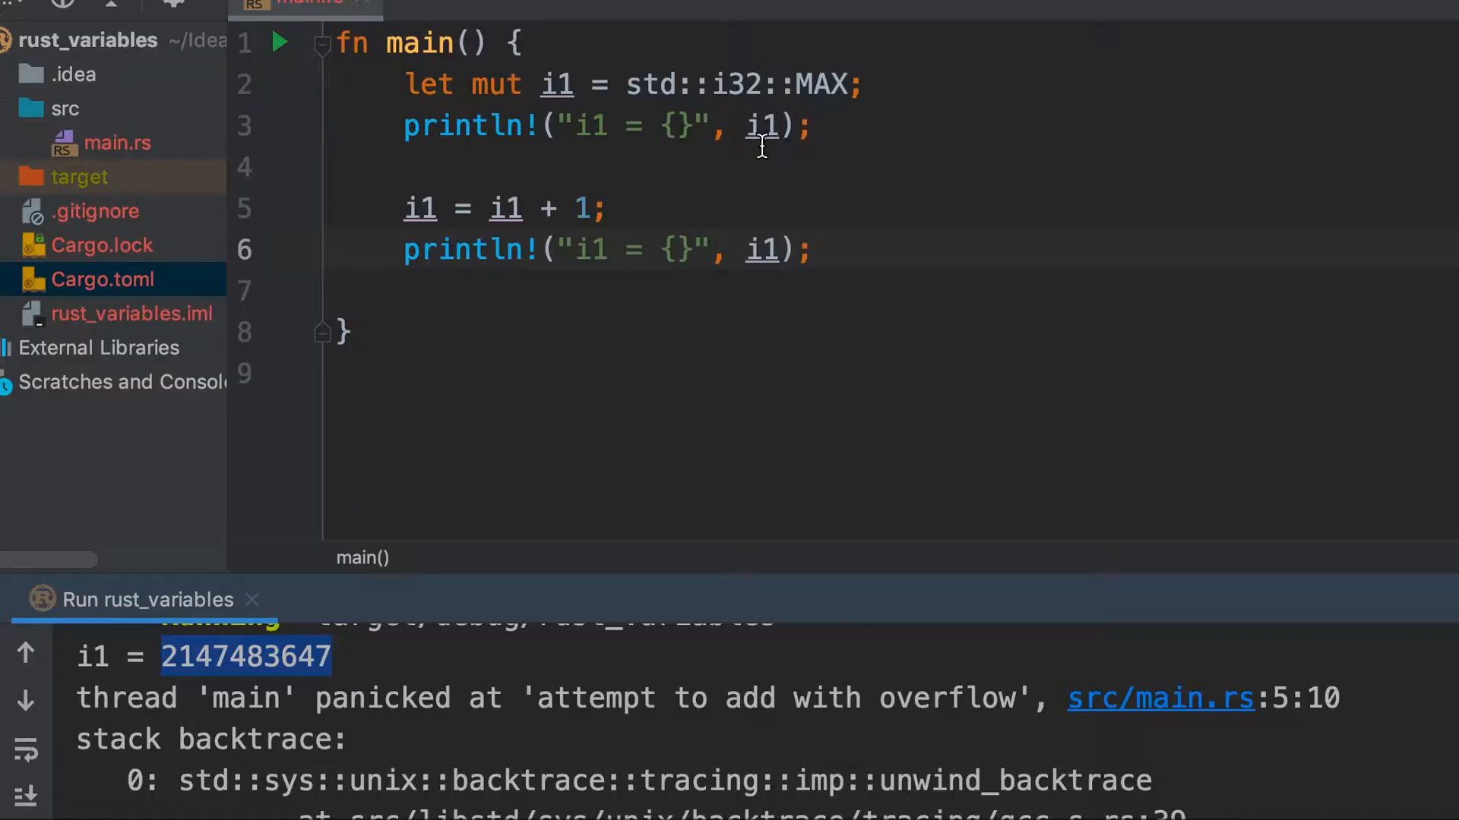
mouse_move(672, 348)
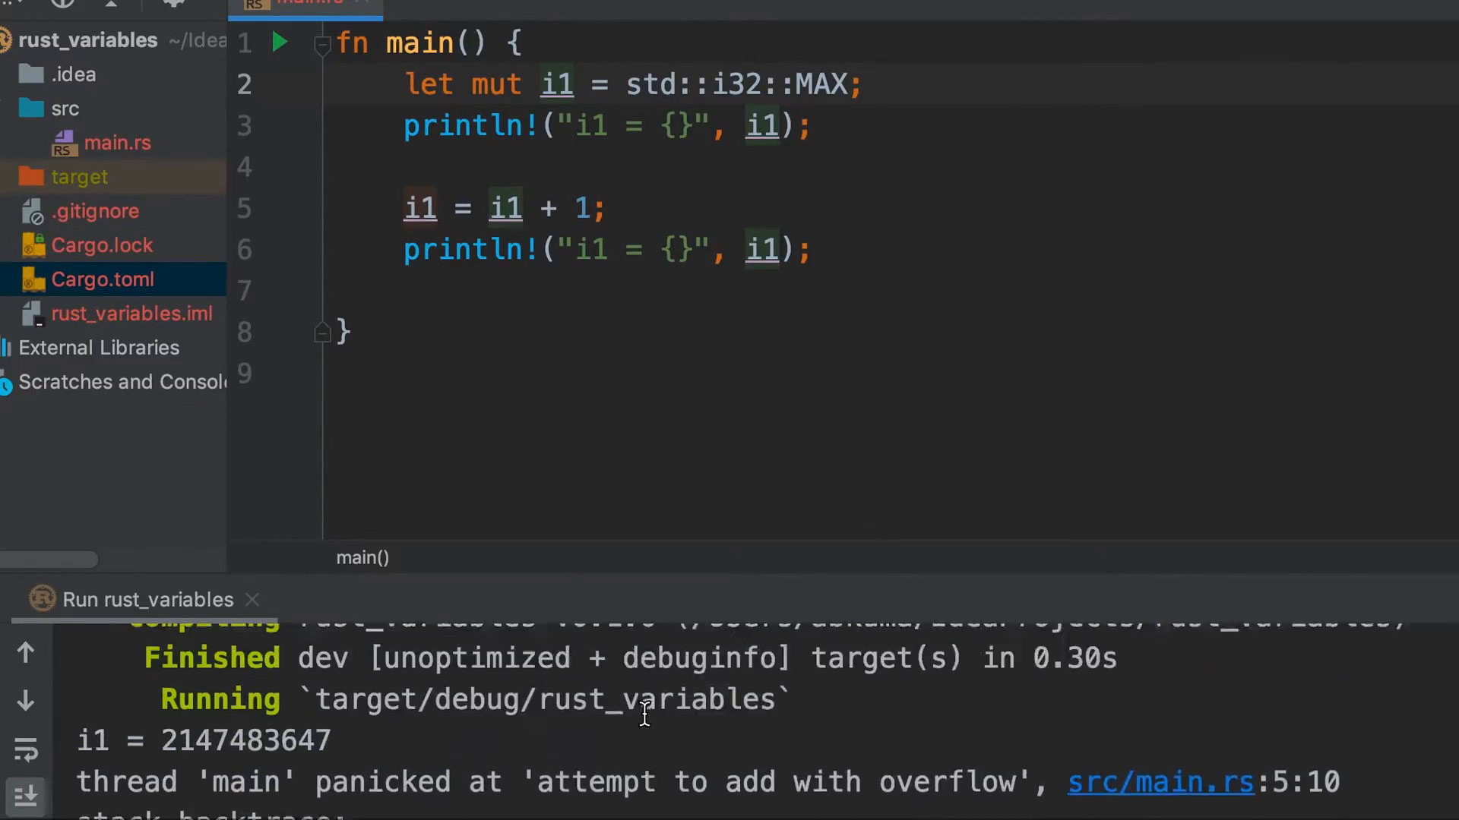
double_click(246, 678)
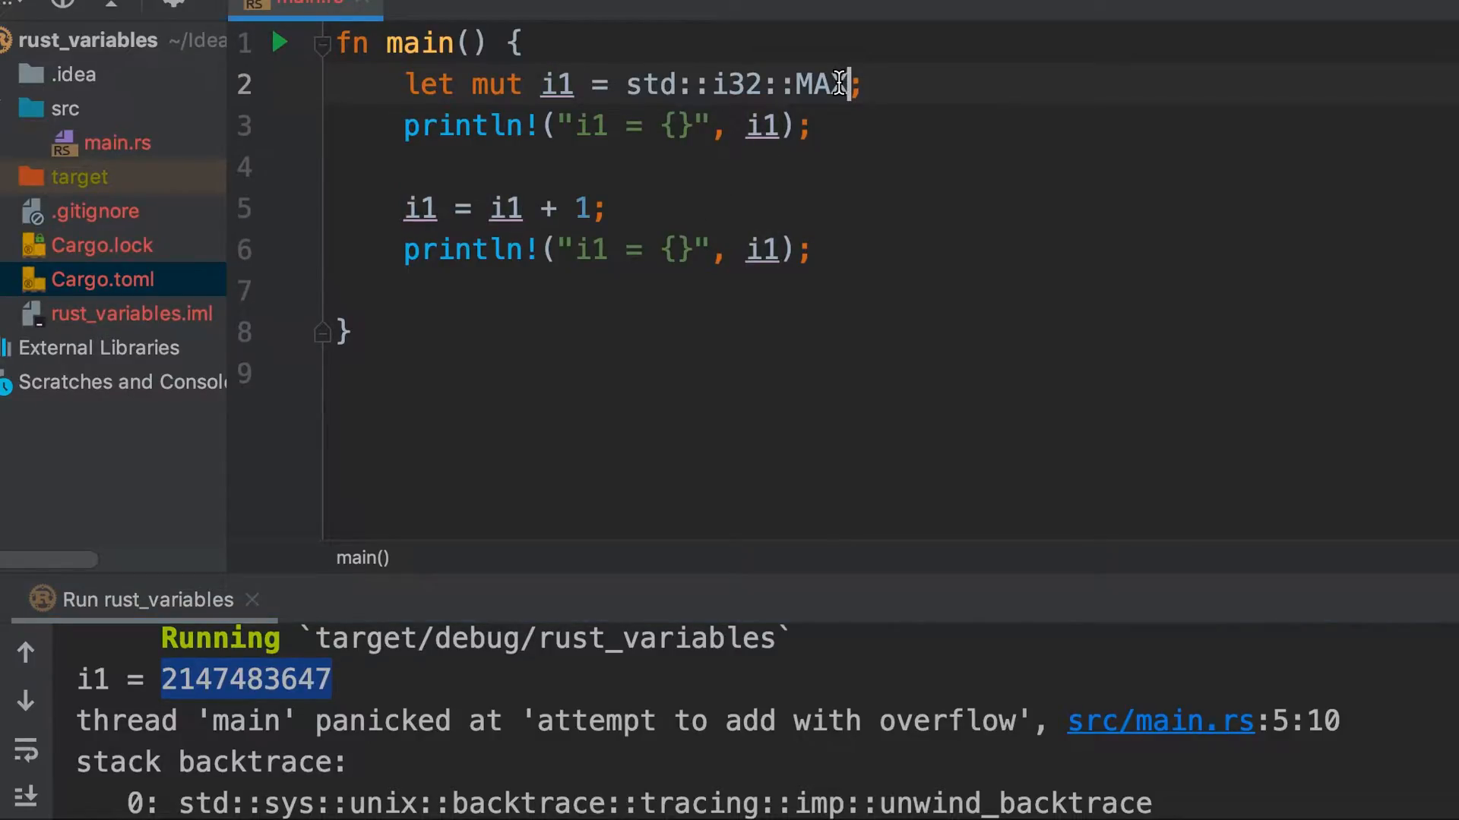
key("Backspace")
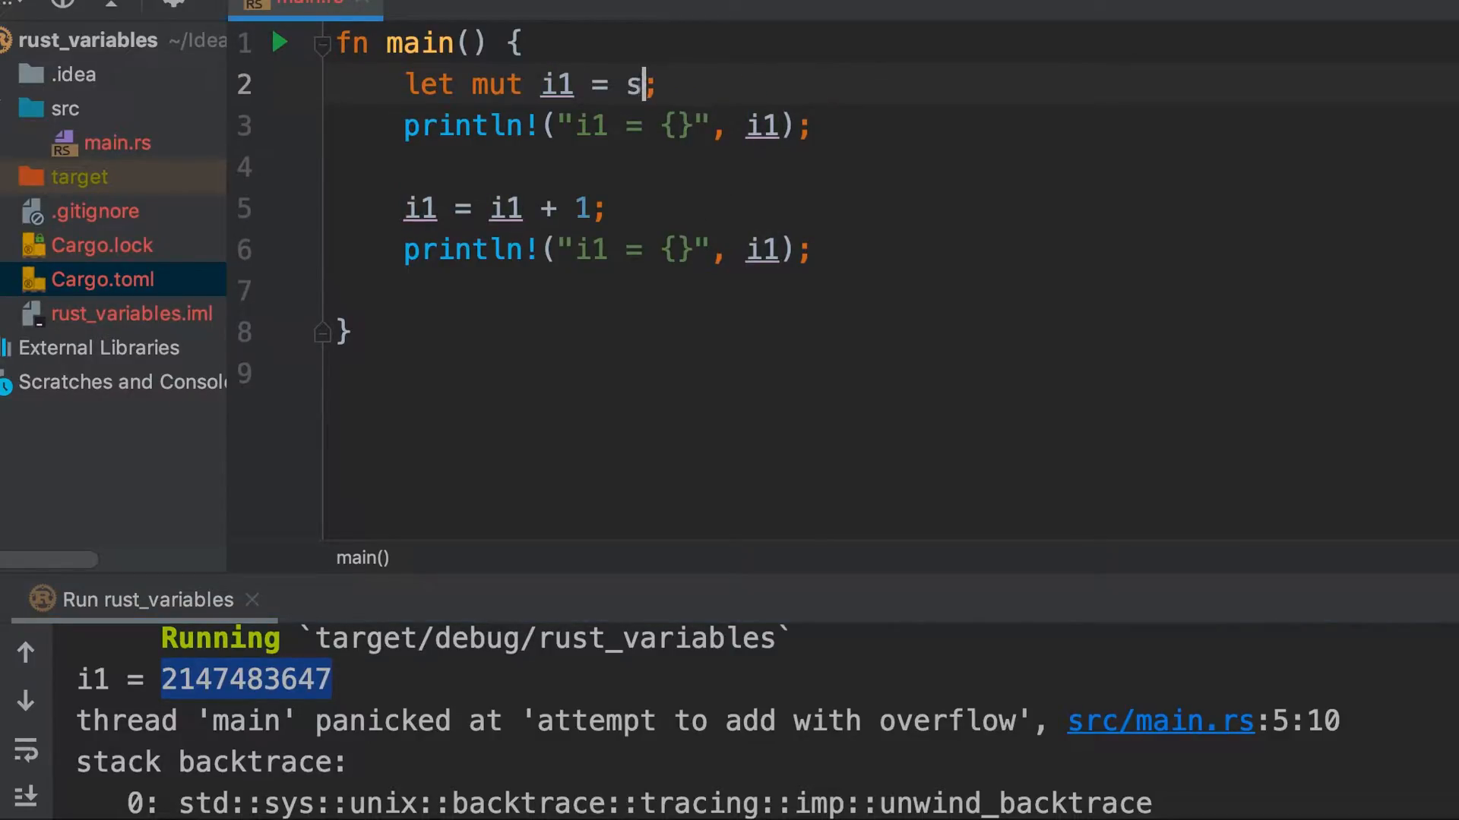
key("Backspace")
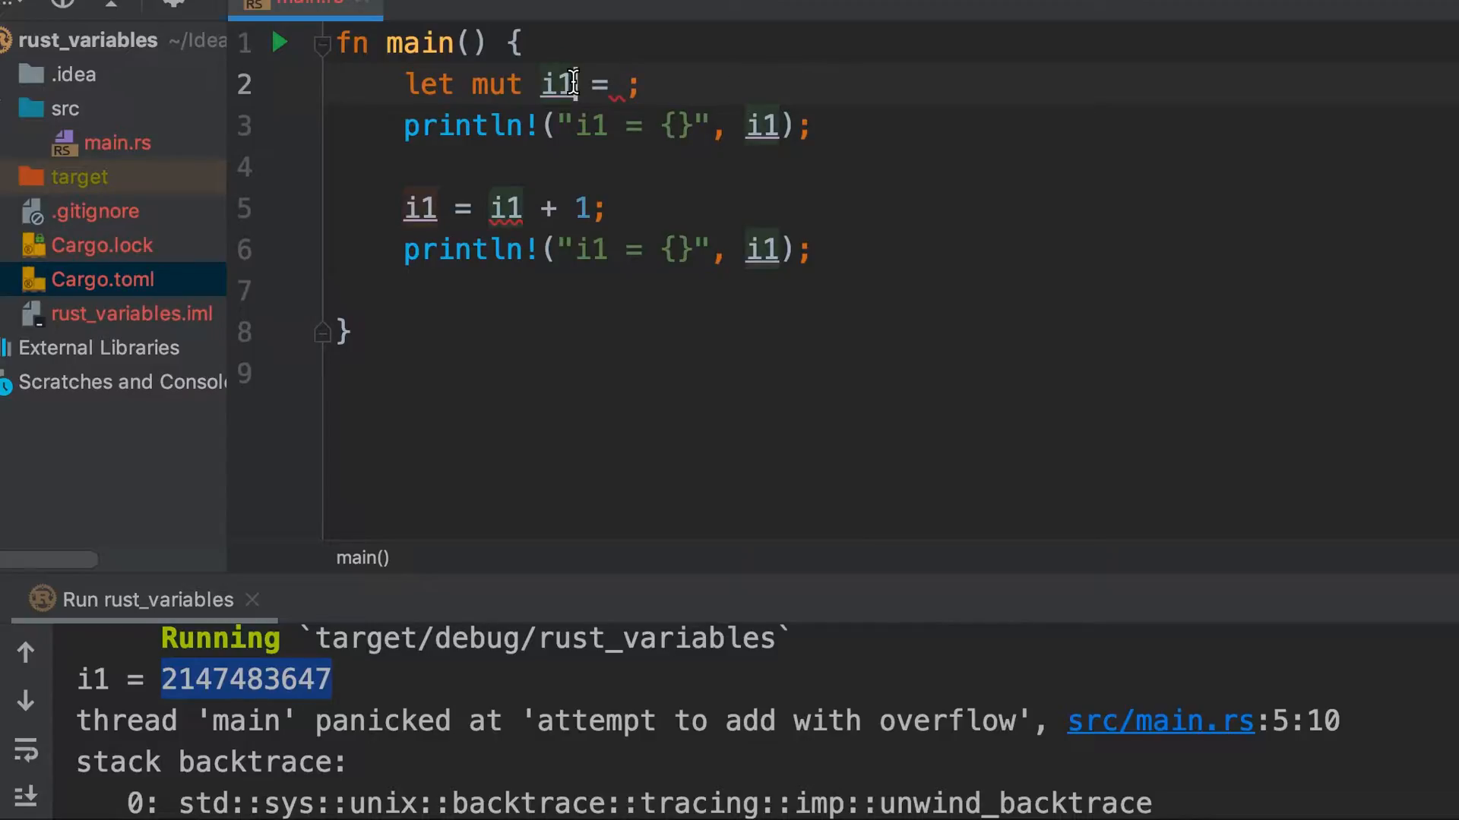
type(":i64")
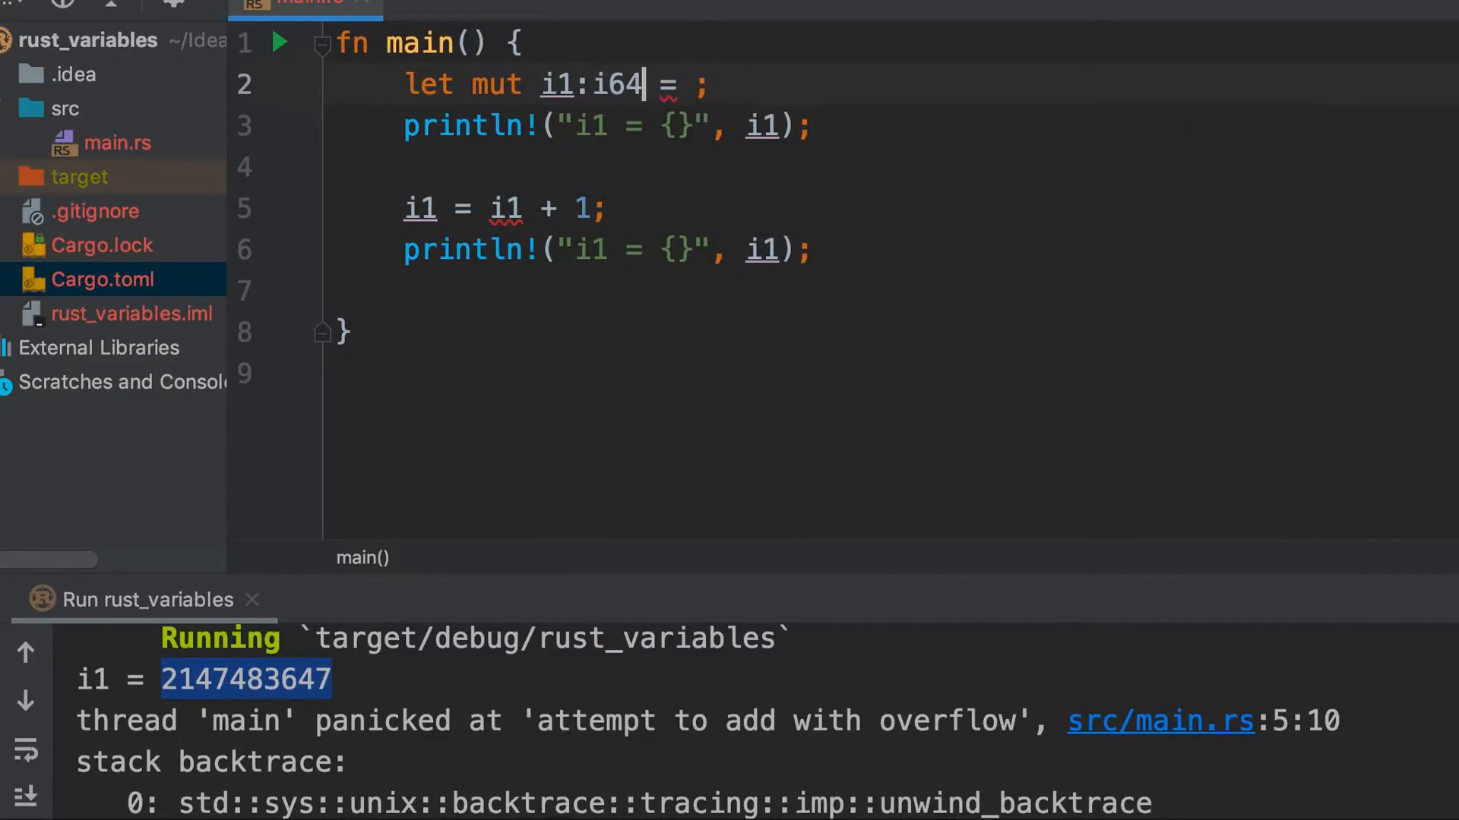
type("2147483647")
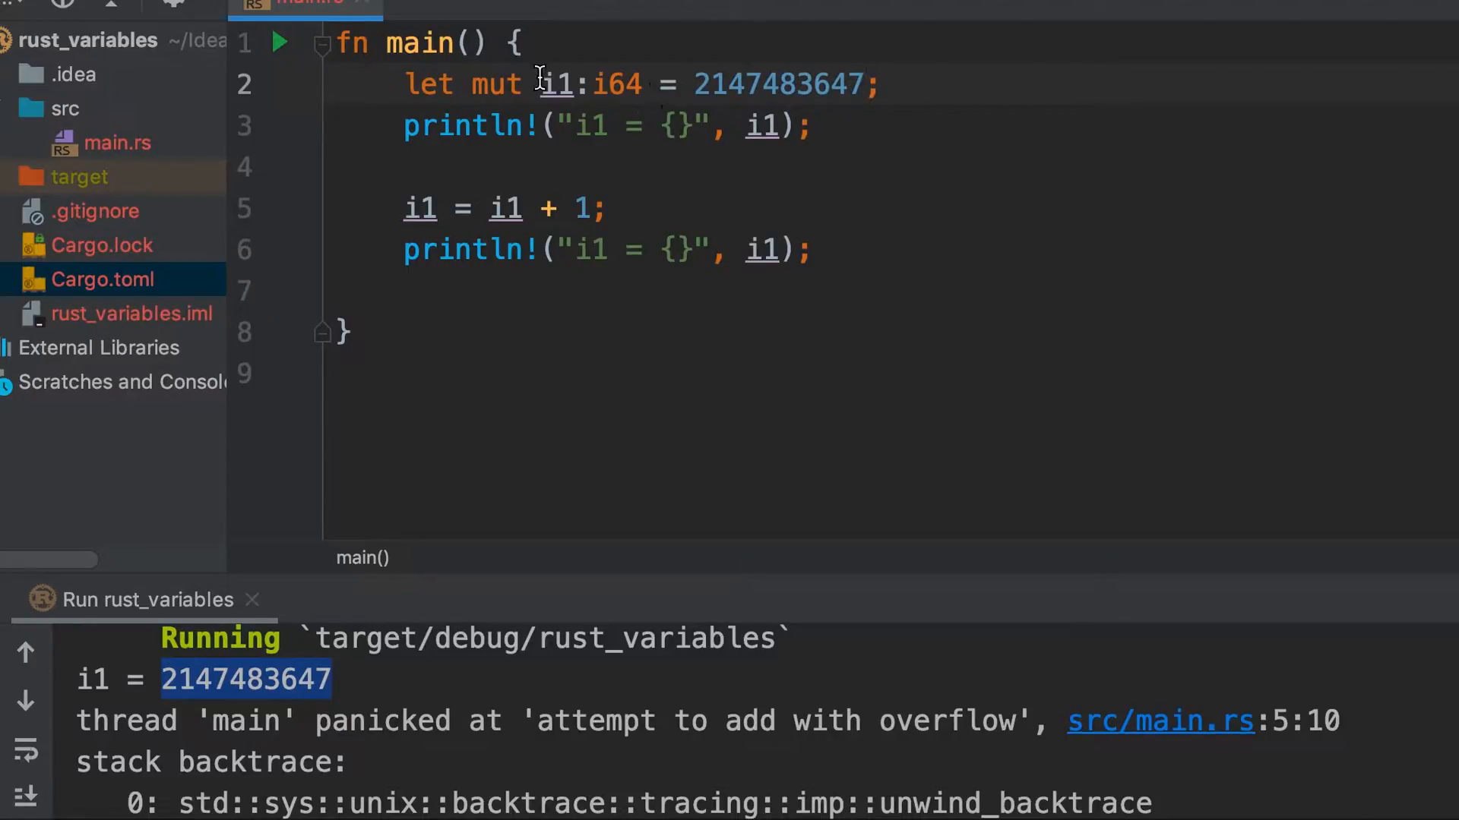
left_click(278, 42)
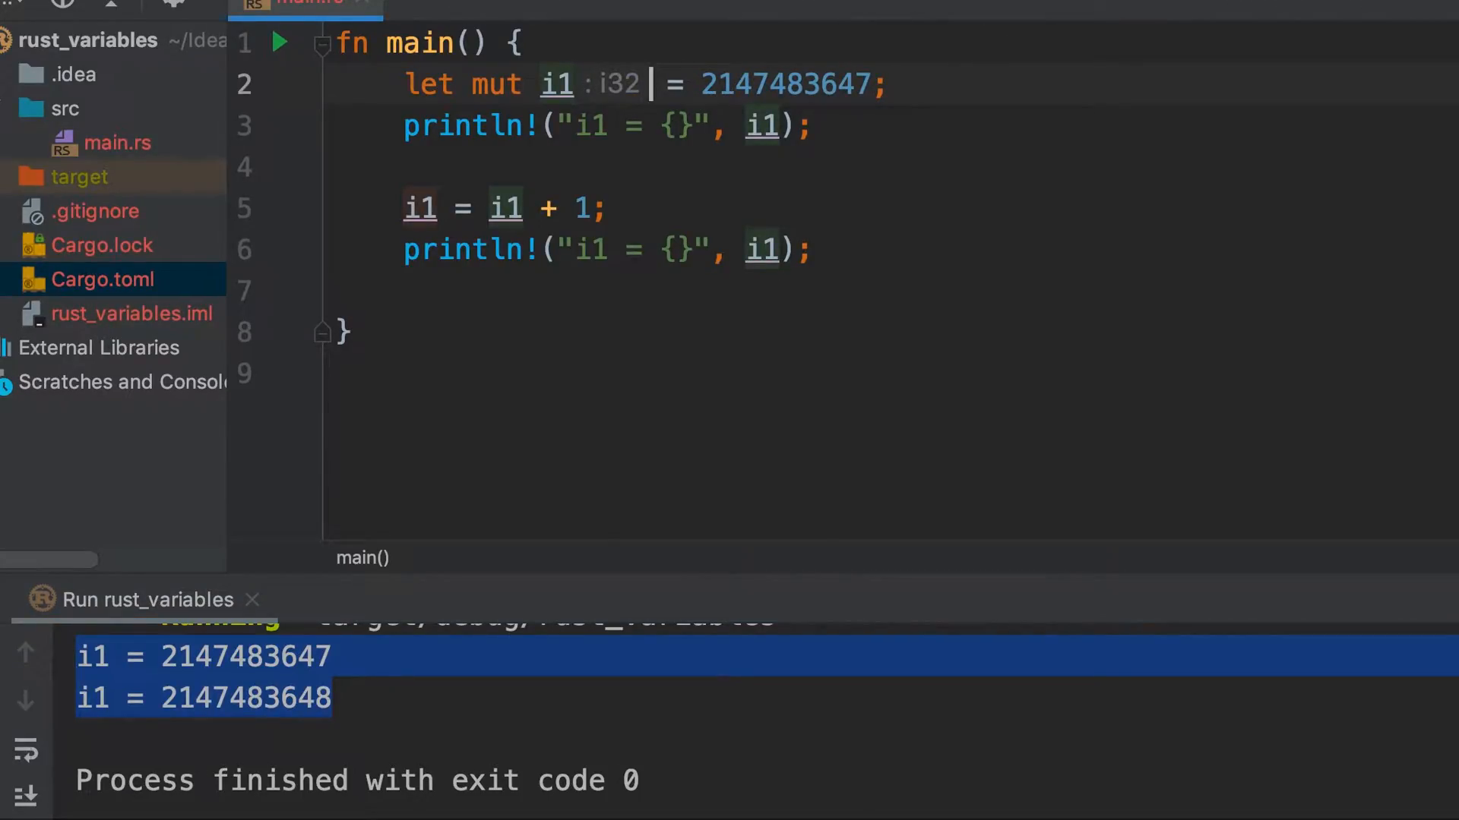
Step: Rerun so the i32 overflow panics again, then delete all four lines from main
left_click(279, 43)
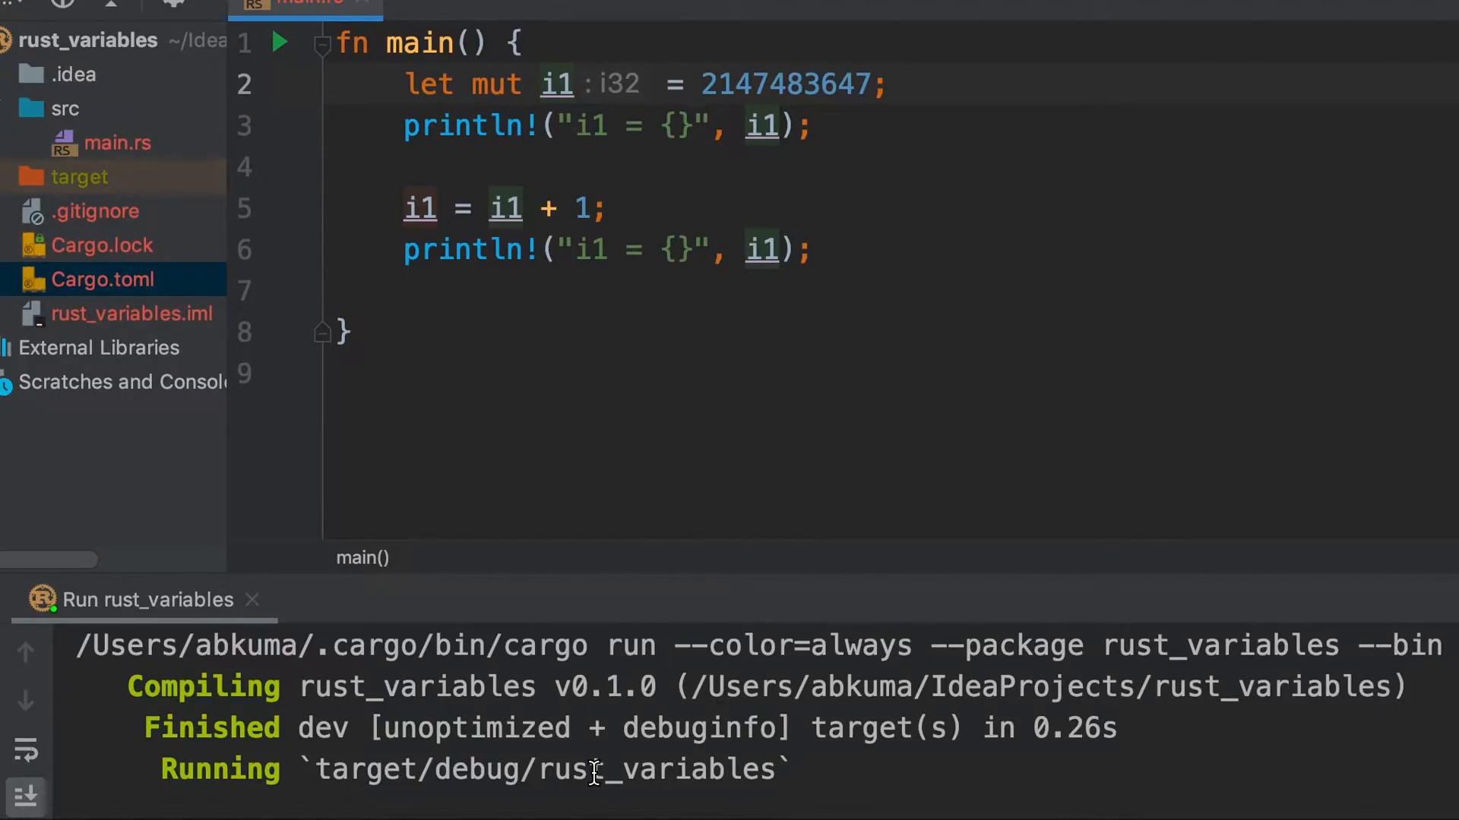
scroll("down", 3)
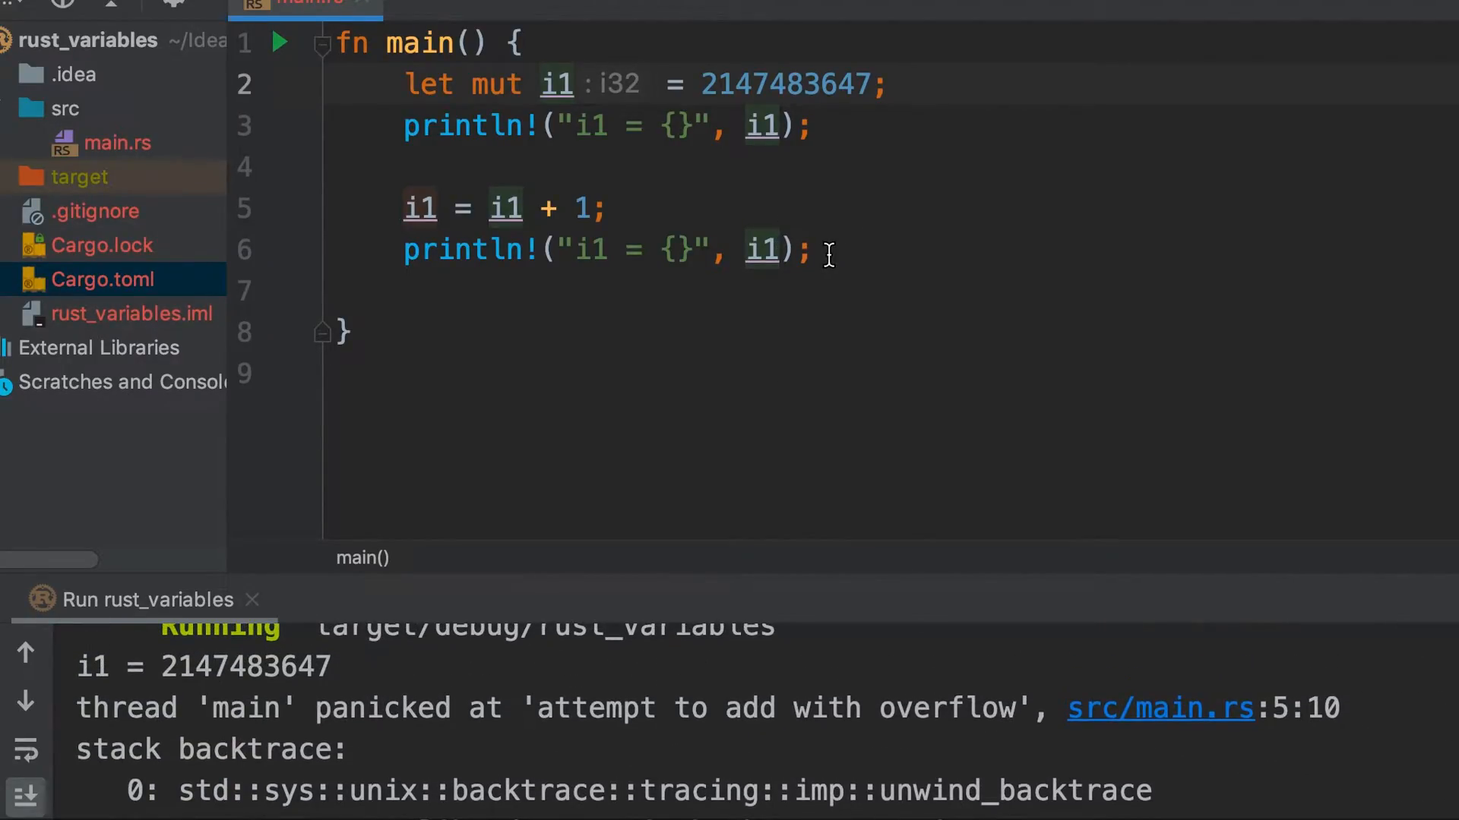
left_click_drag(403, 85, 827, 254)
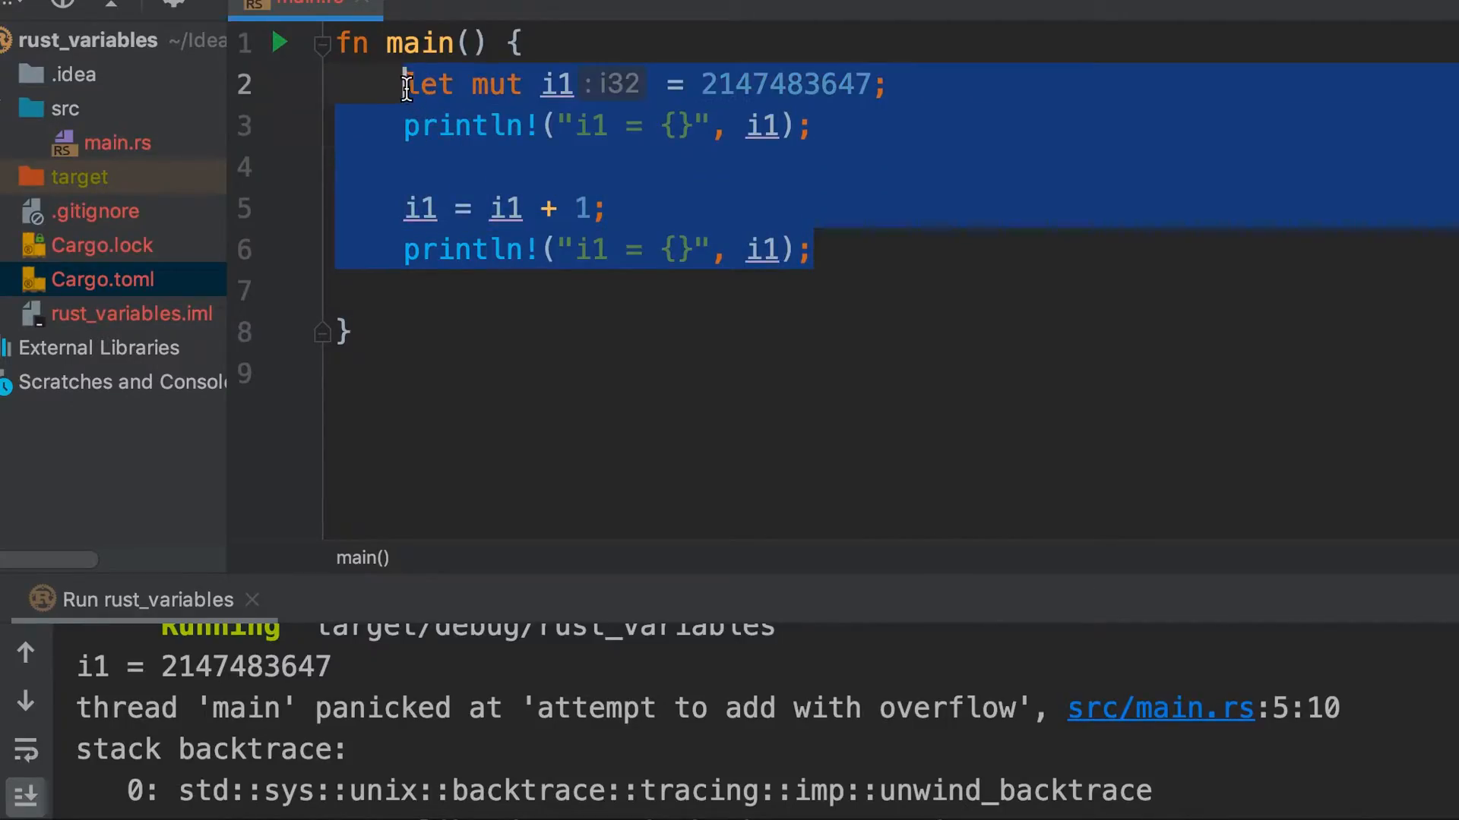
key("Delete")
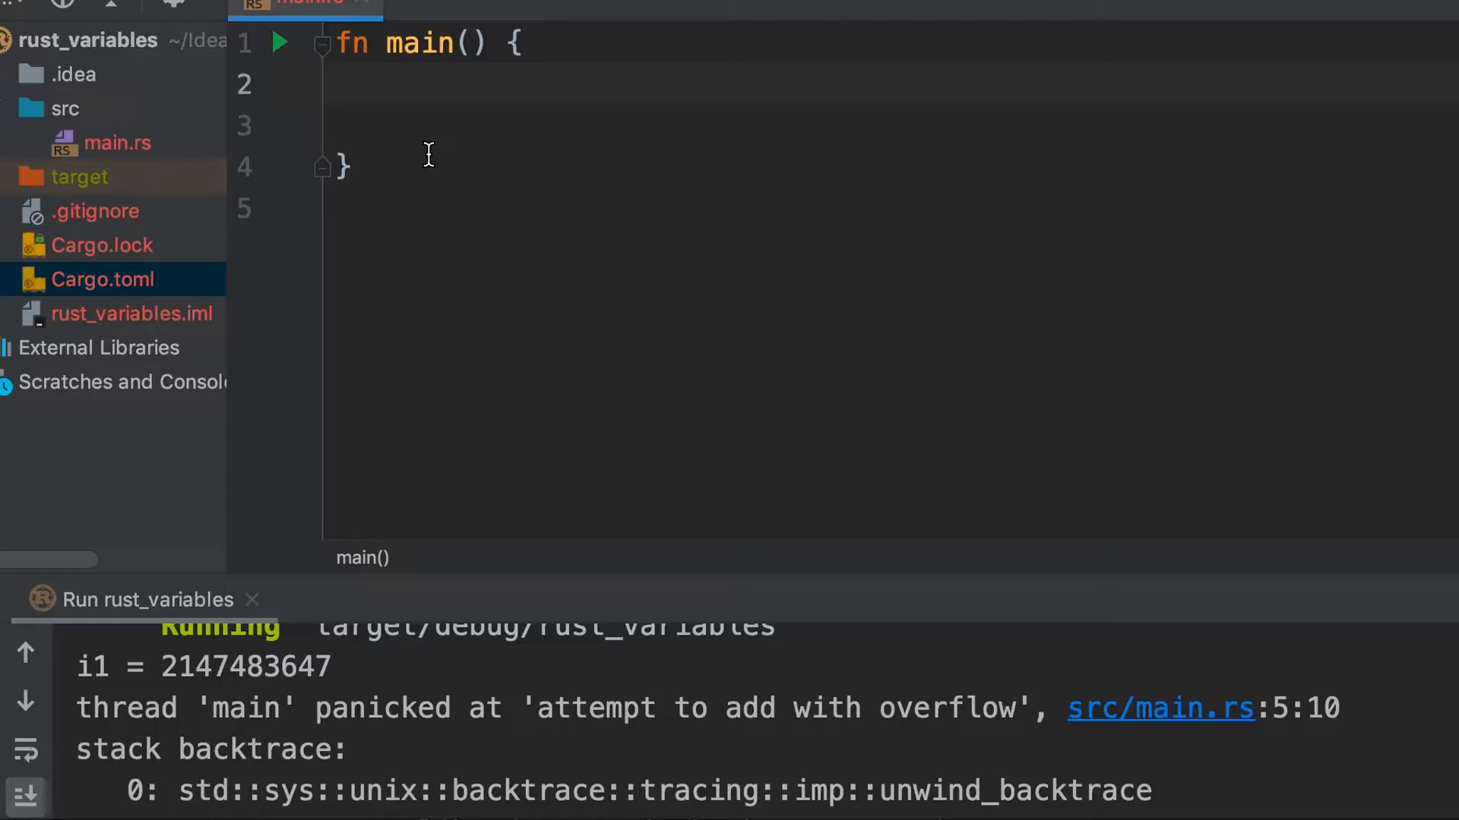
Step: Add a comment about assigning multiple variables and let (i1, i2) = (10, 20);
type("//")
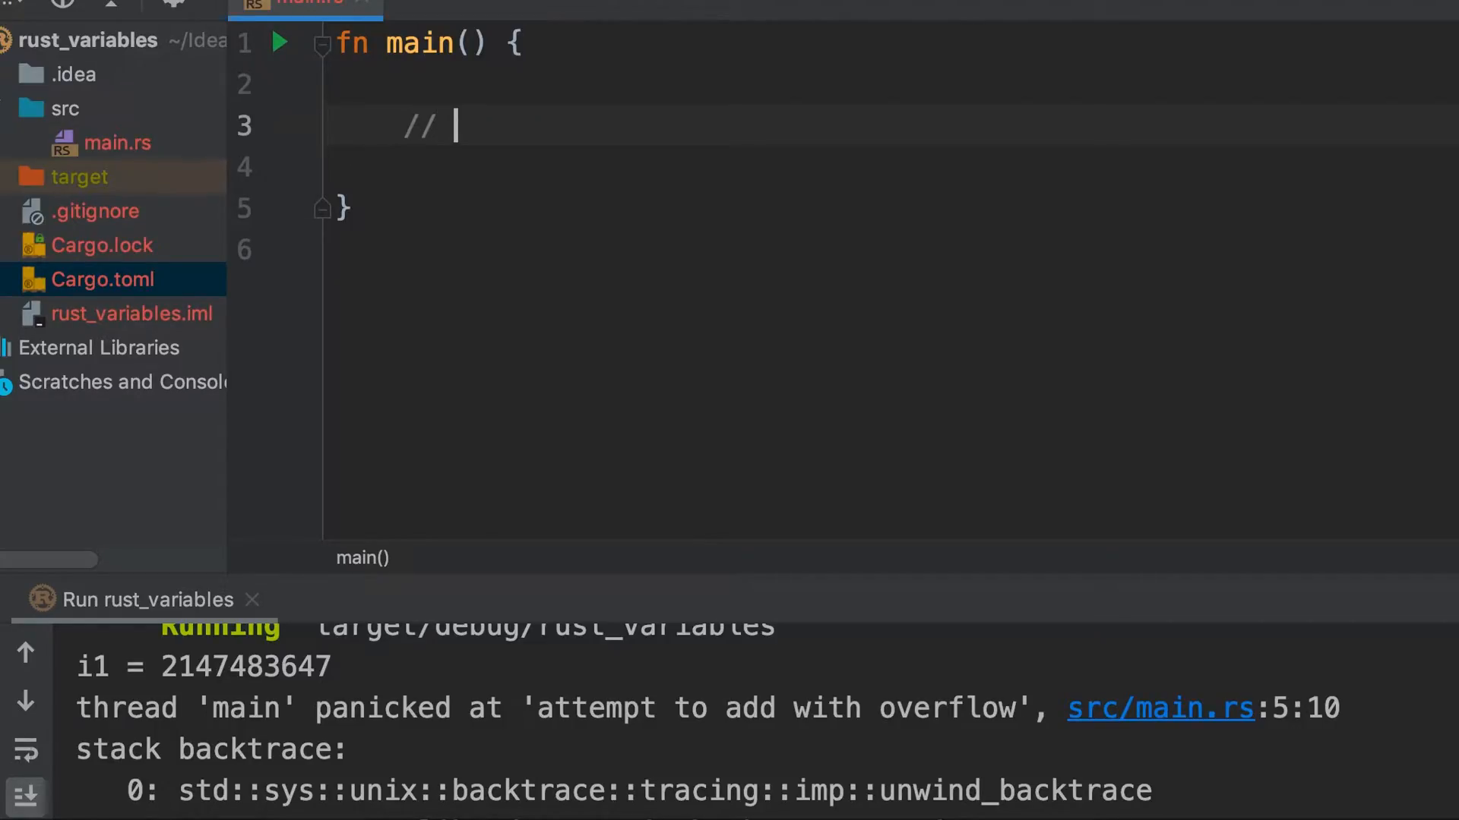
type("assign multipl")
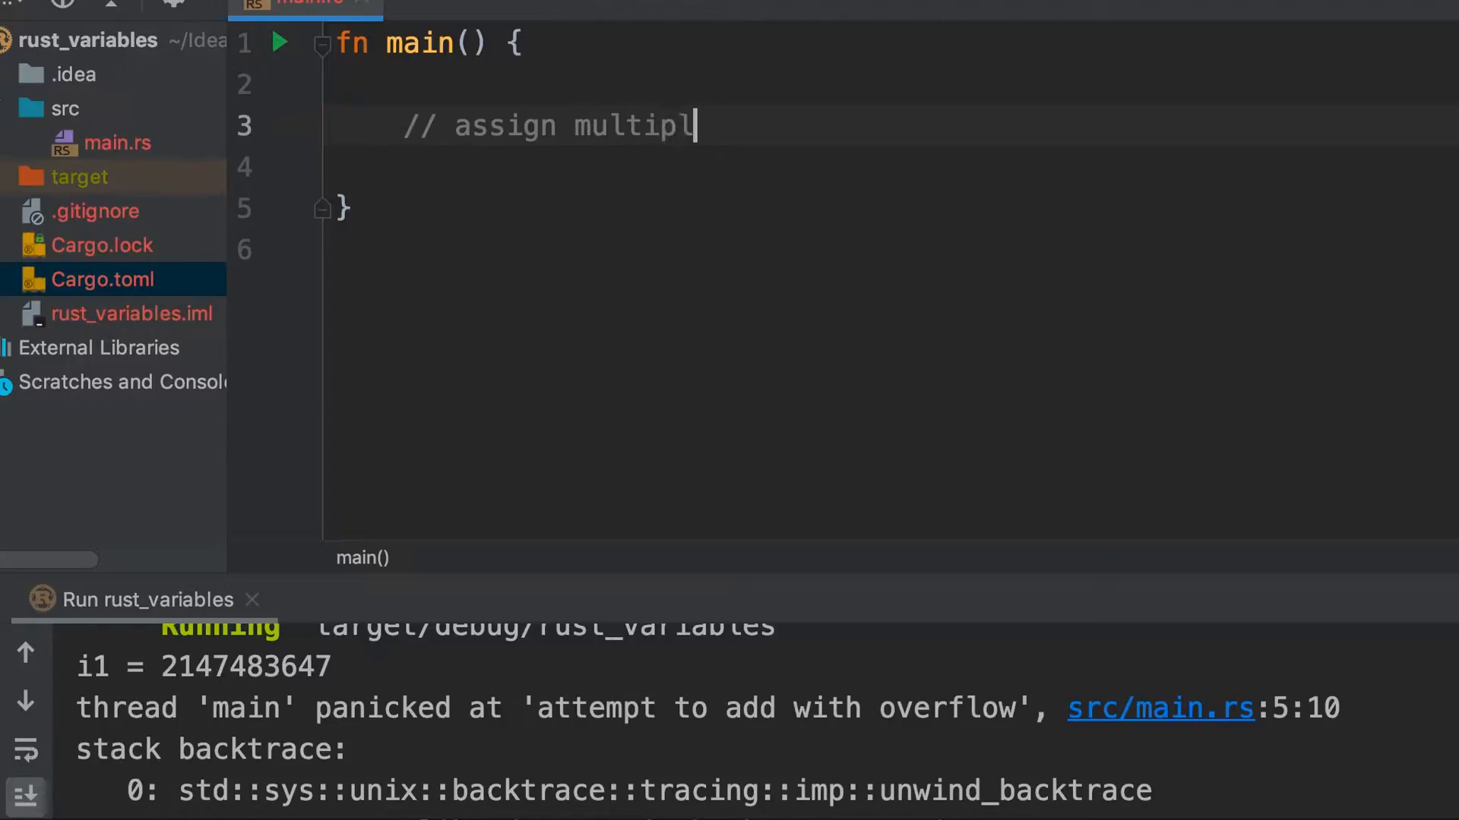
type("e values")
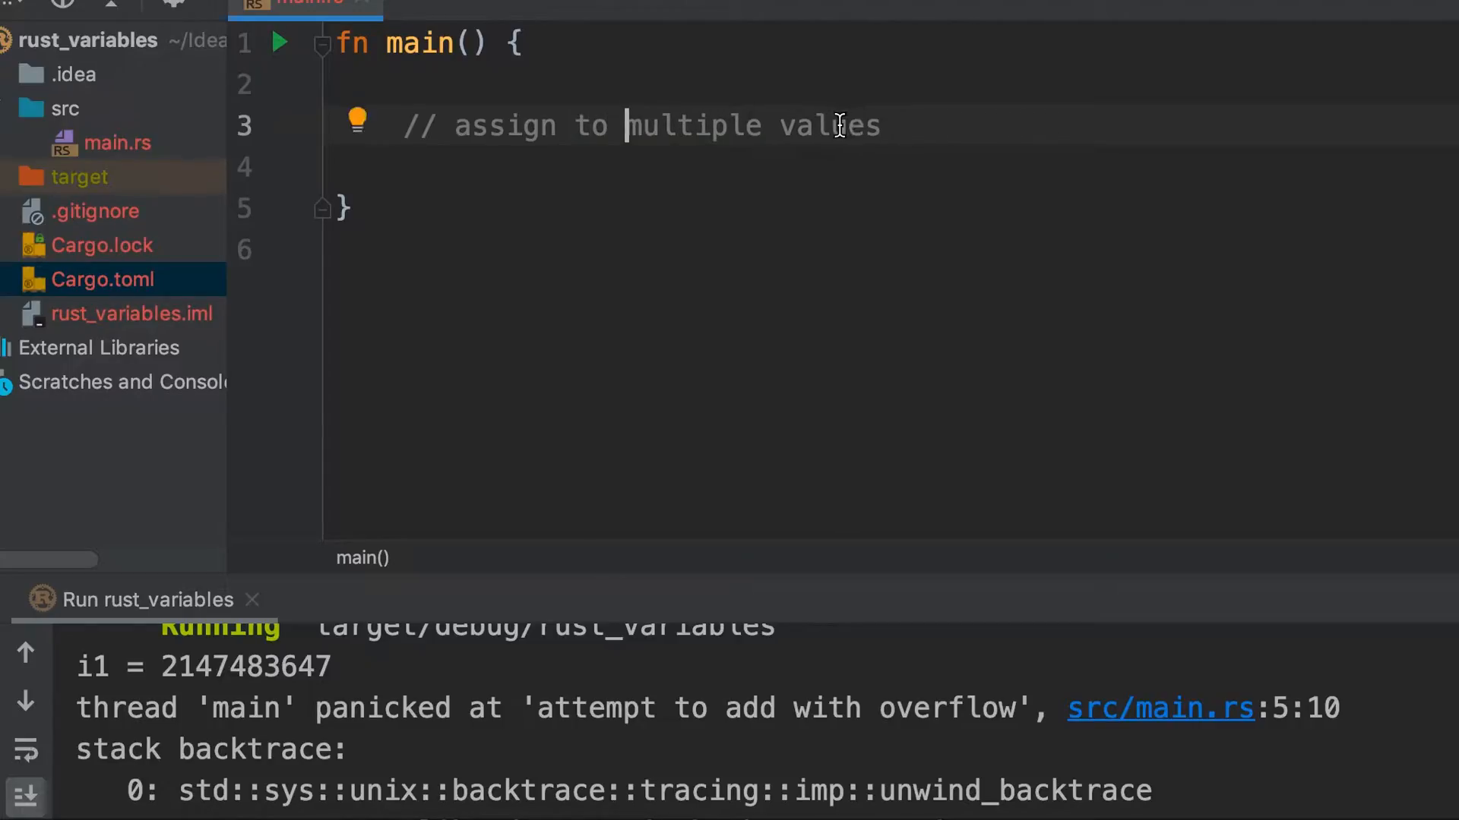
type("variable")
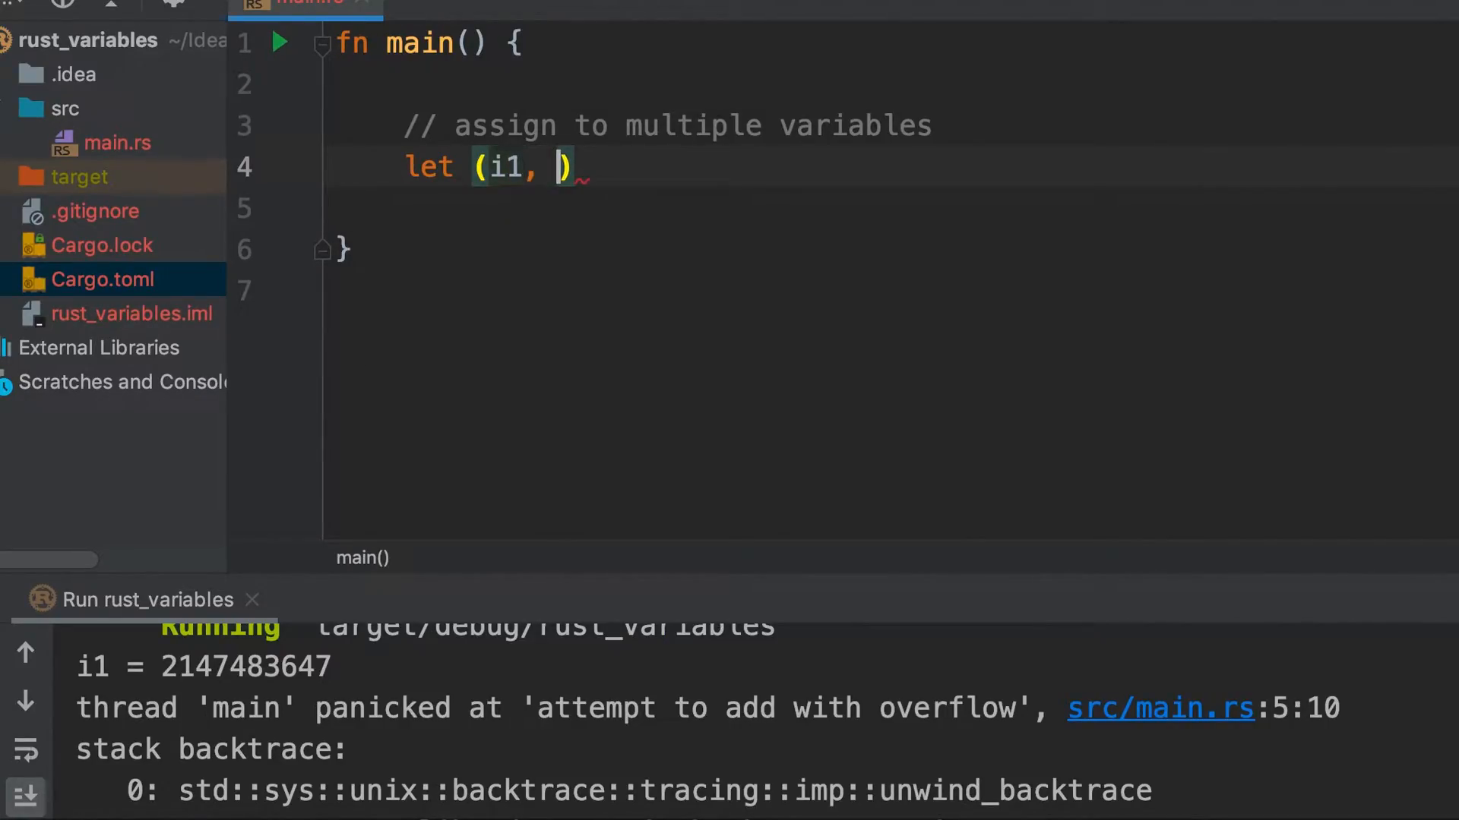
type("i2) =")
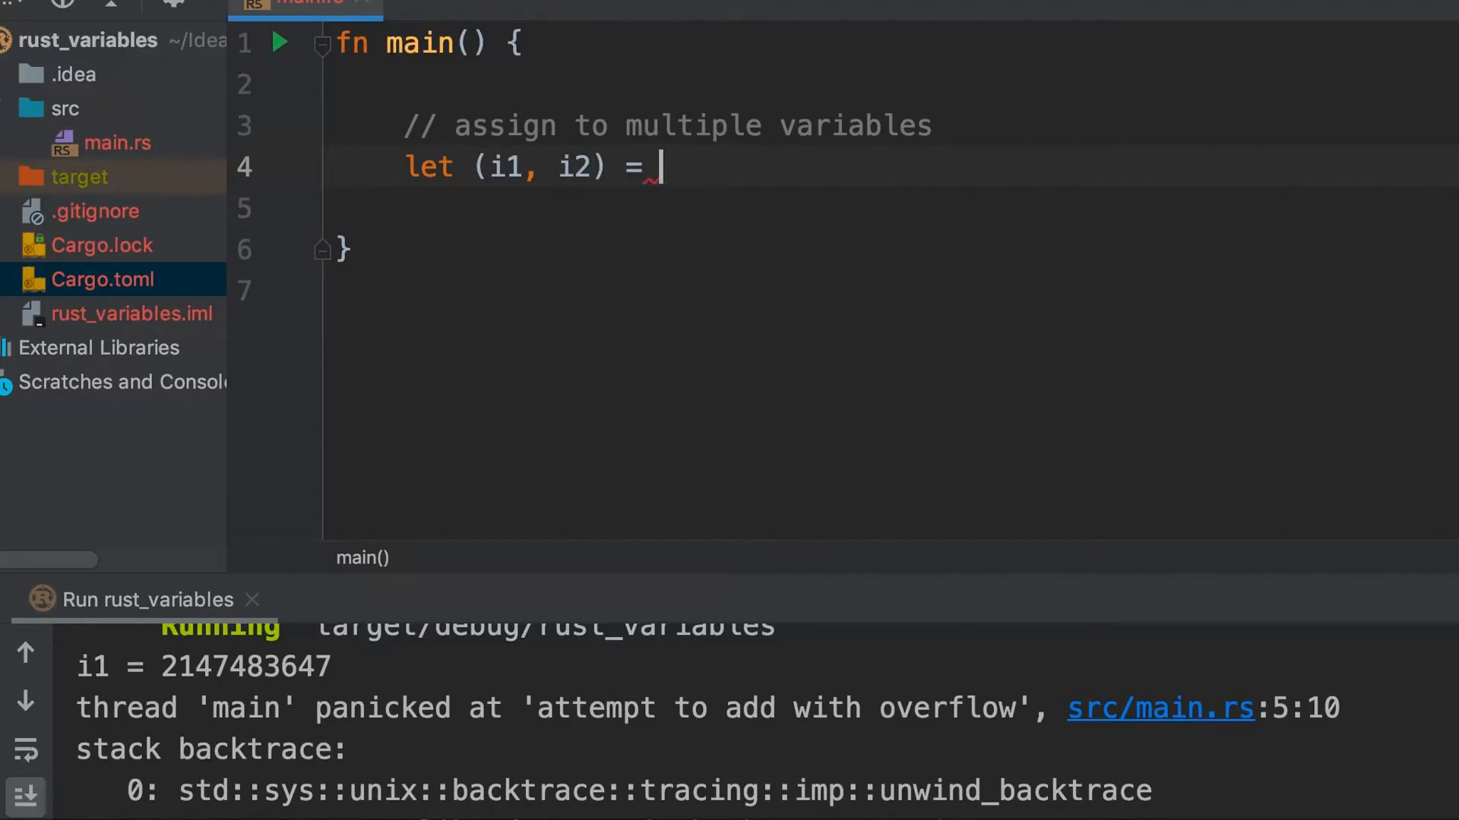
type("(10)")
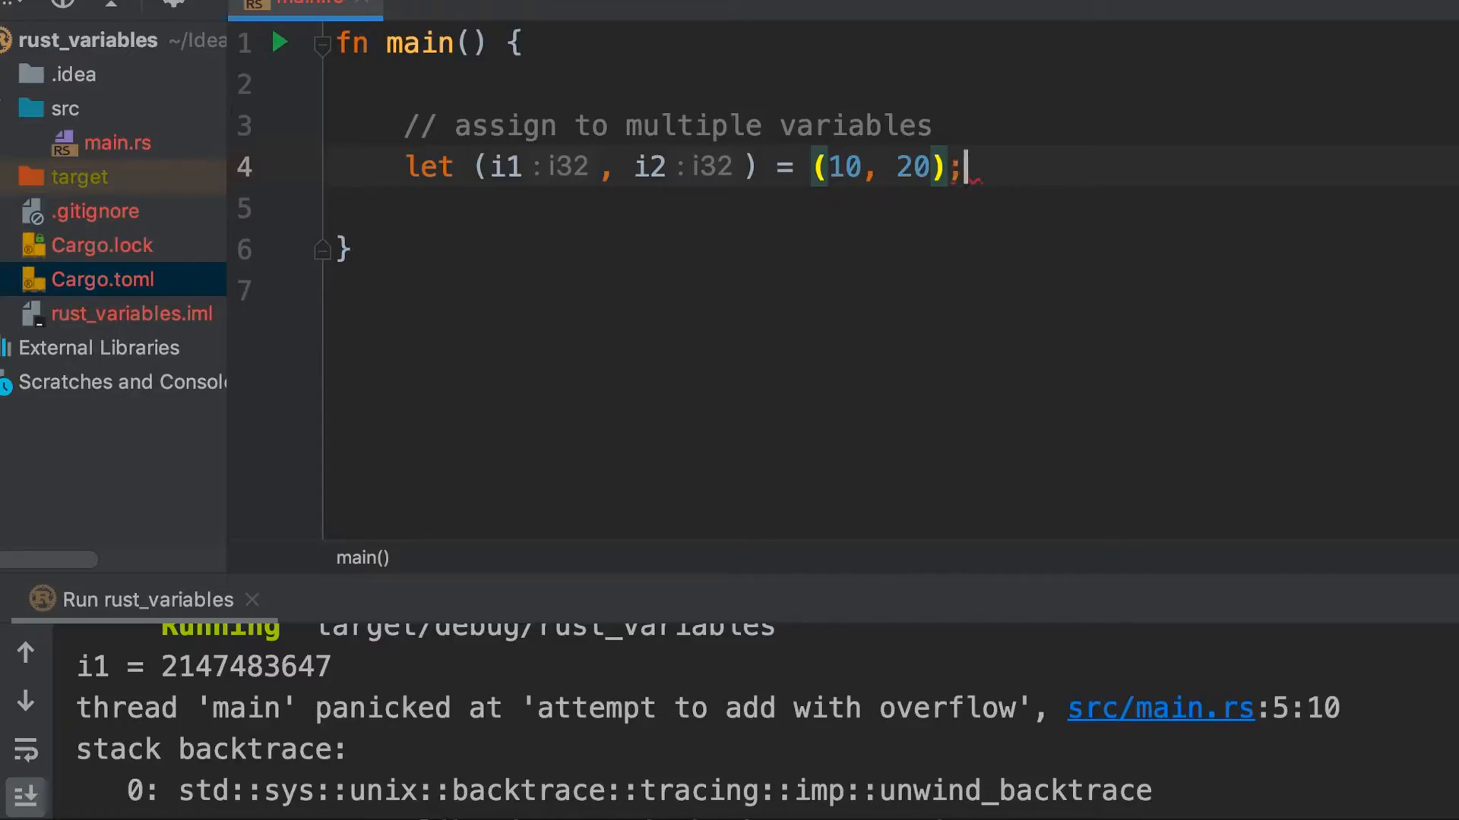
Step: Add println!("i1 = {}, i2 = {}", i1, i2); to print both values
type("println!")
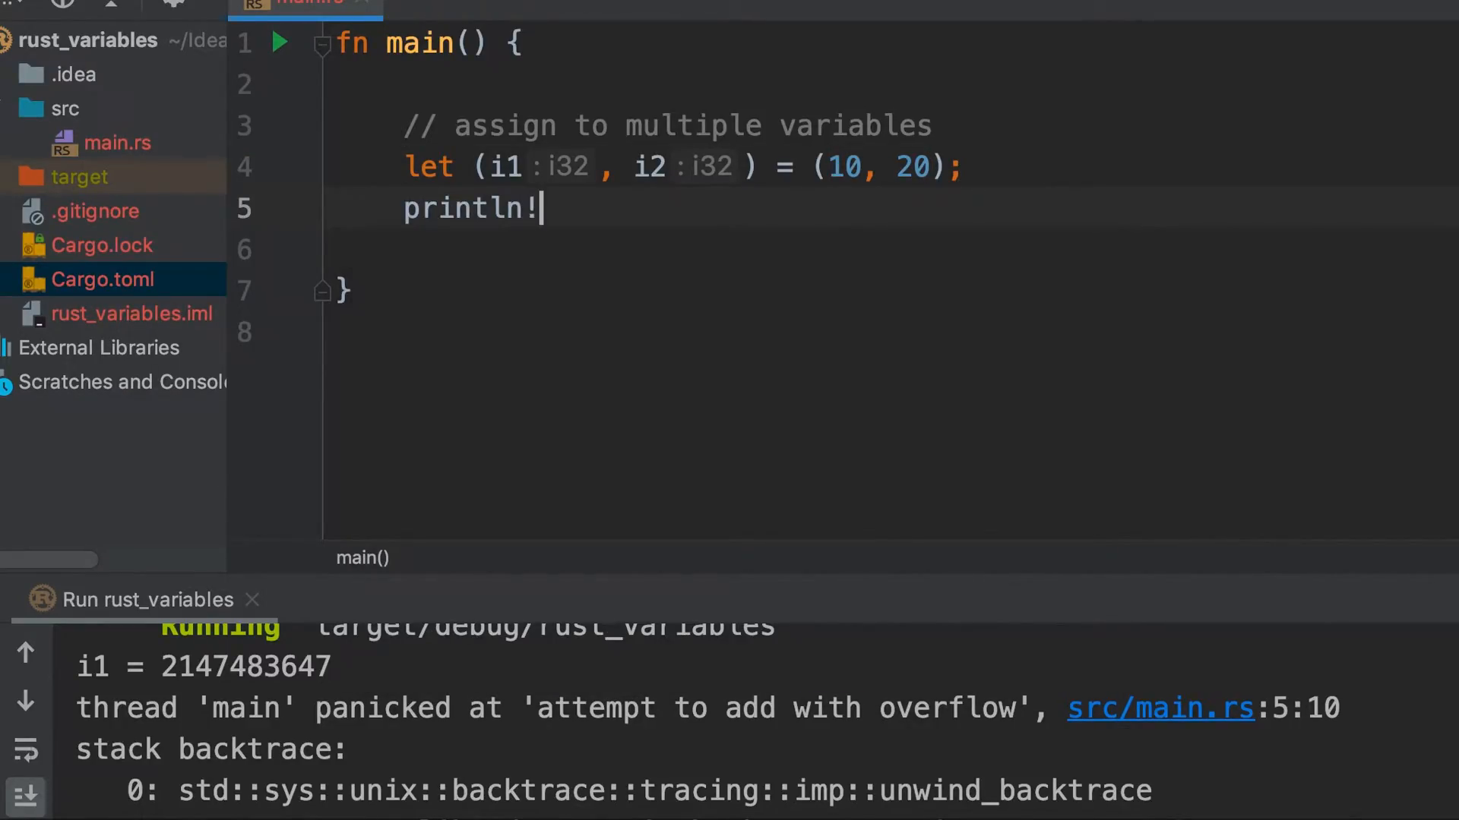
type("()")
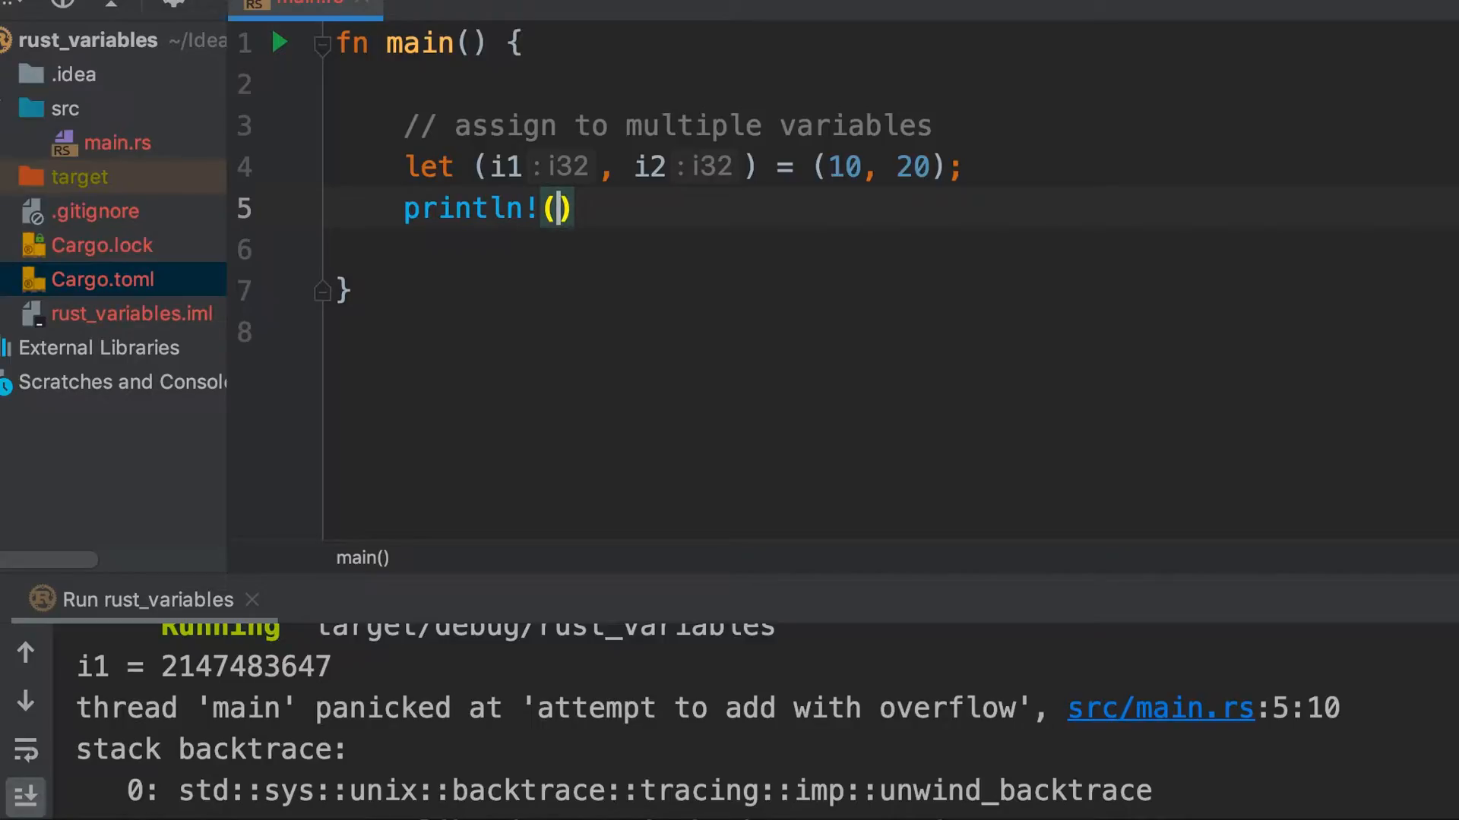
type("\"i1 = \"")
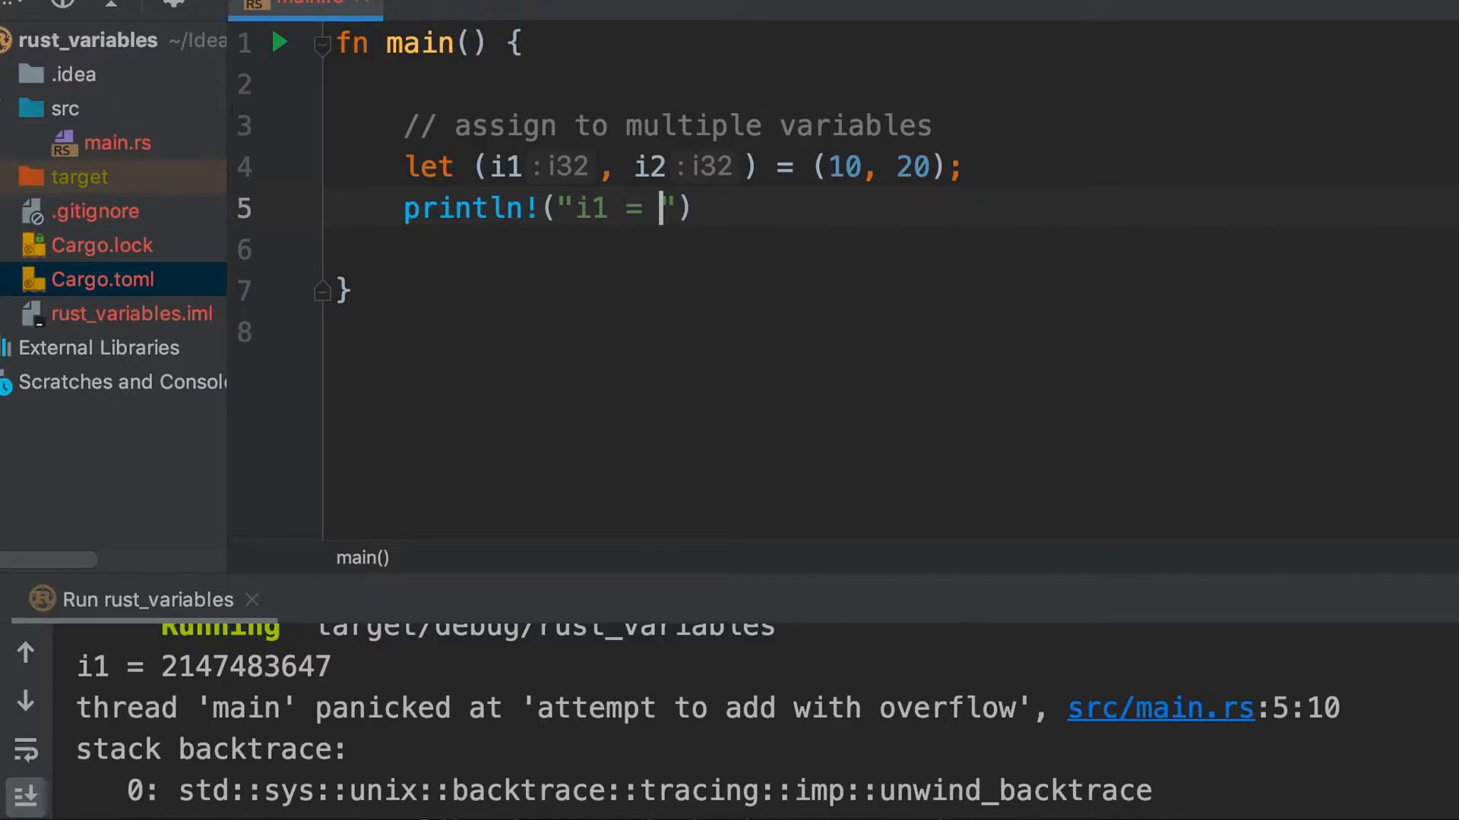
type("{}, i2")
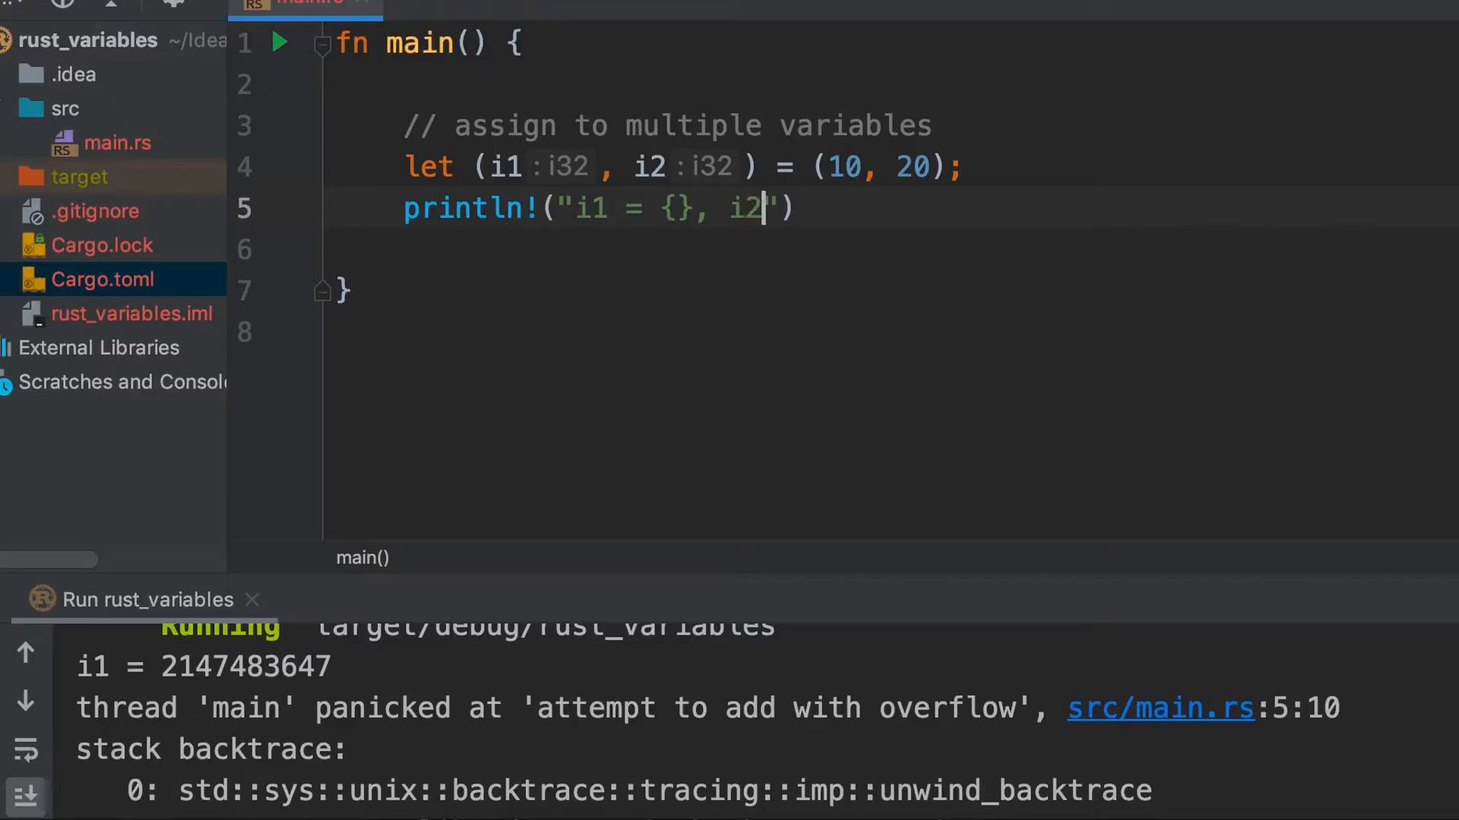
type("= {}")
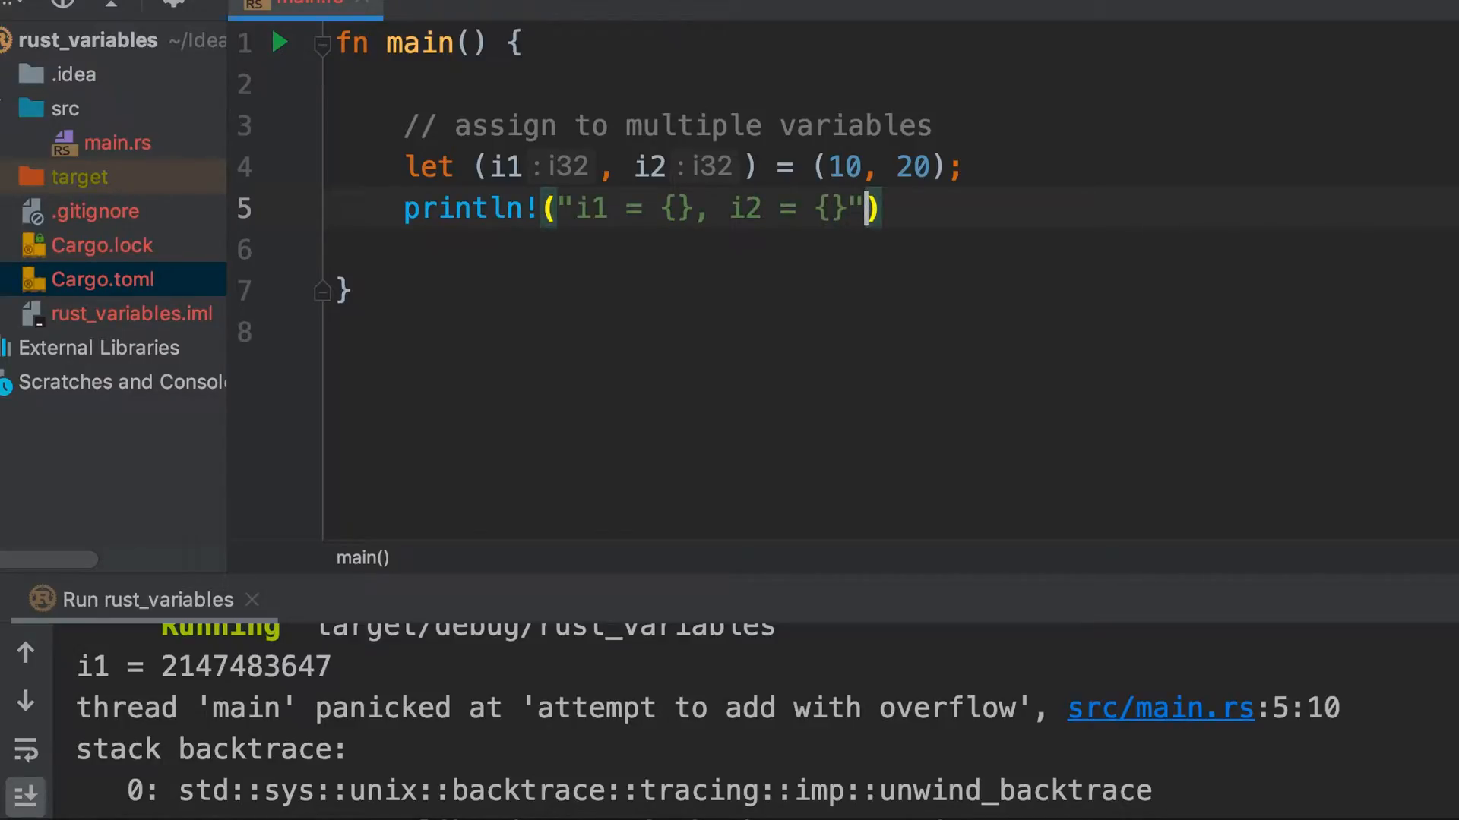
type(", i1, i2")
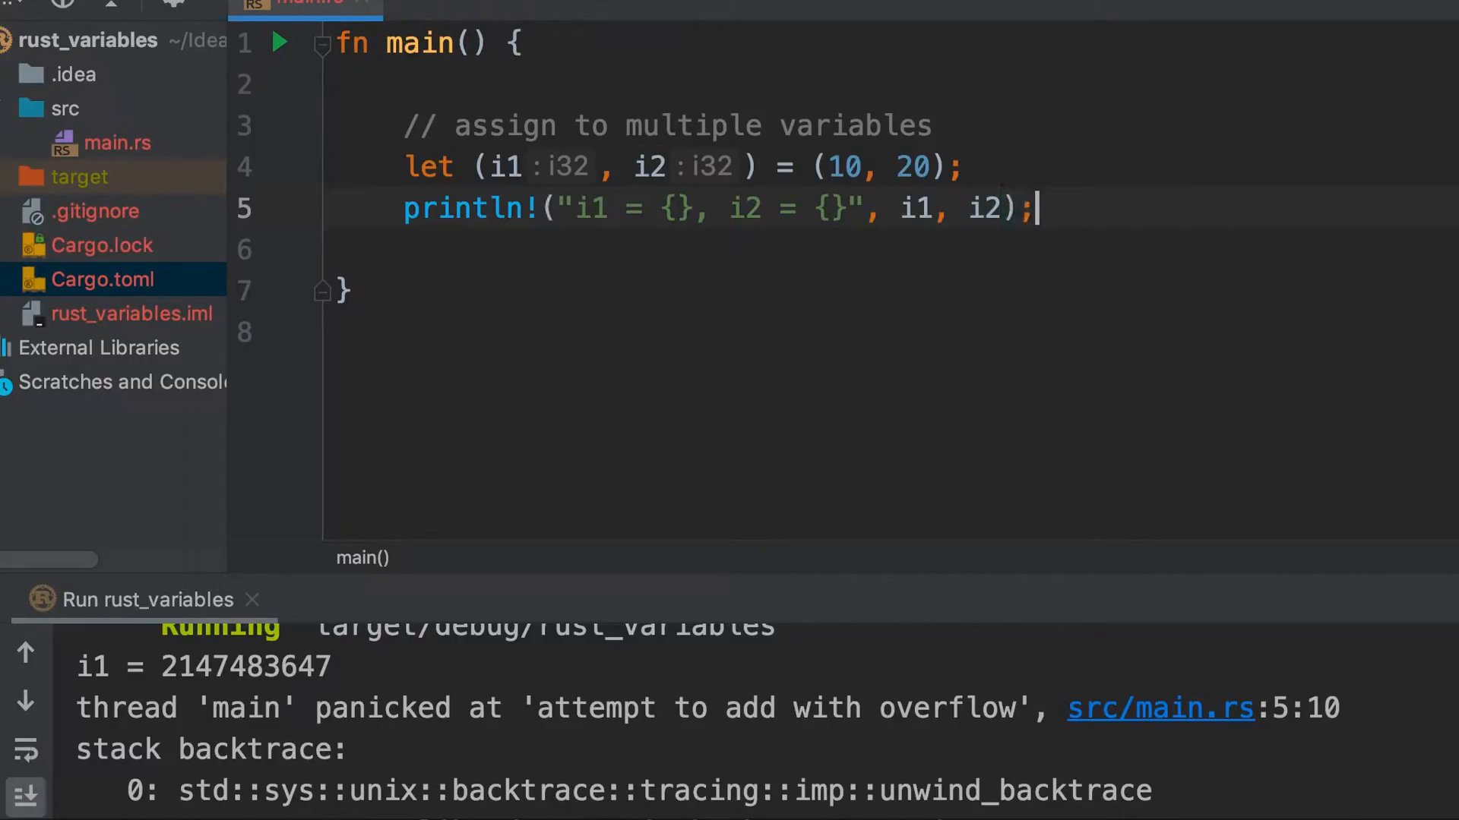
Step: Run to print i1 = 10, i2 = 20, then comment out the two lines and move below them
left_click(278, 42)
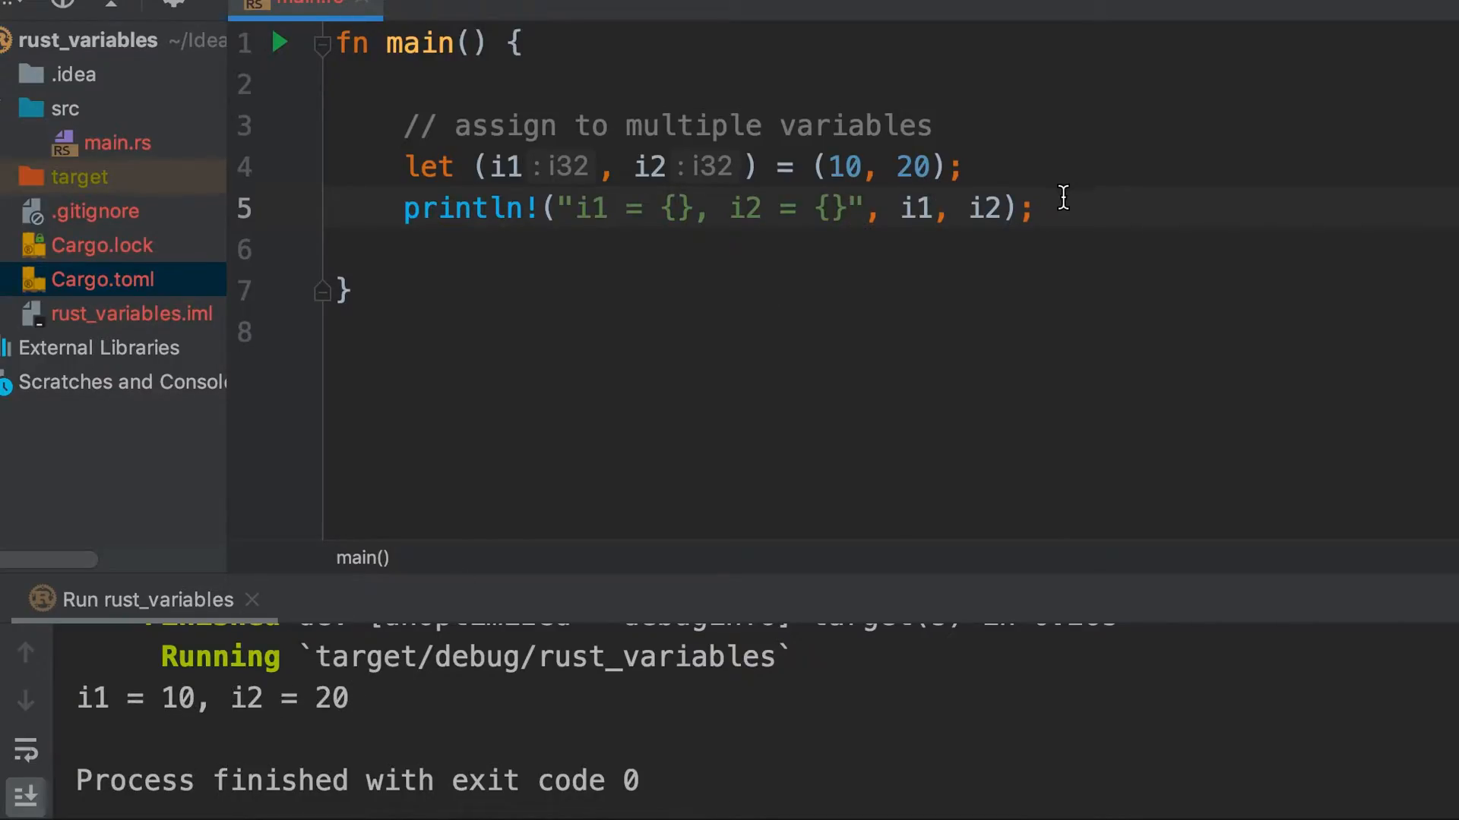
left_click_drag(1061, 198, 389, 127)
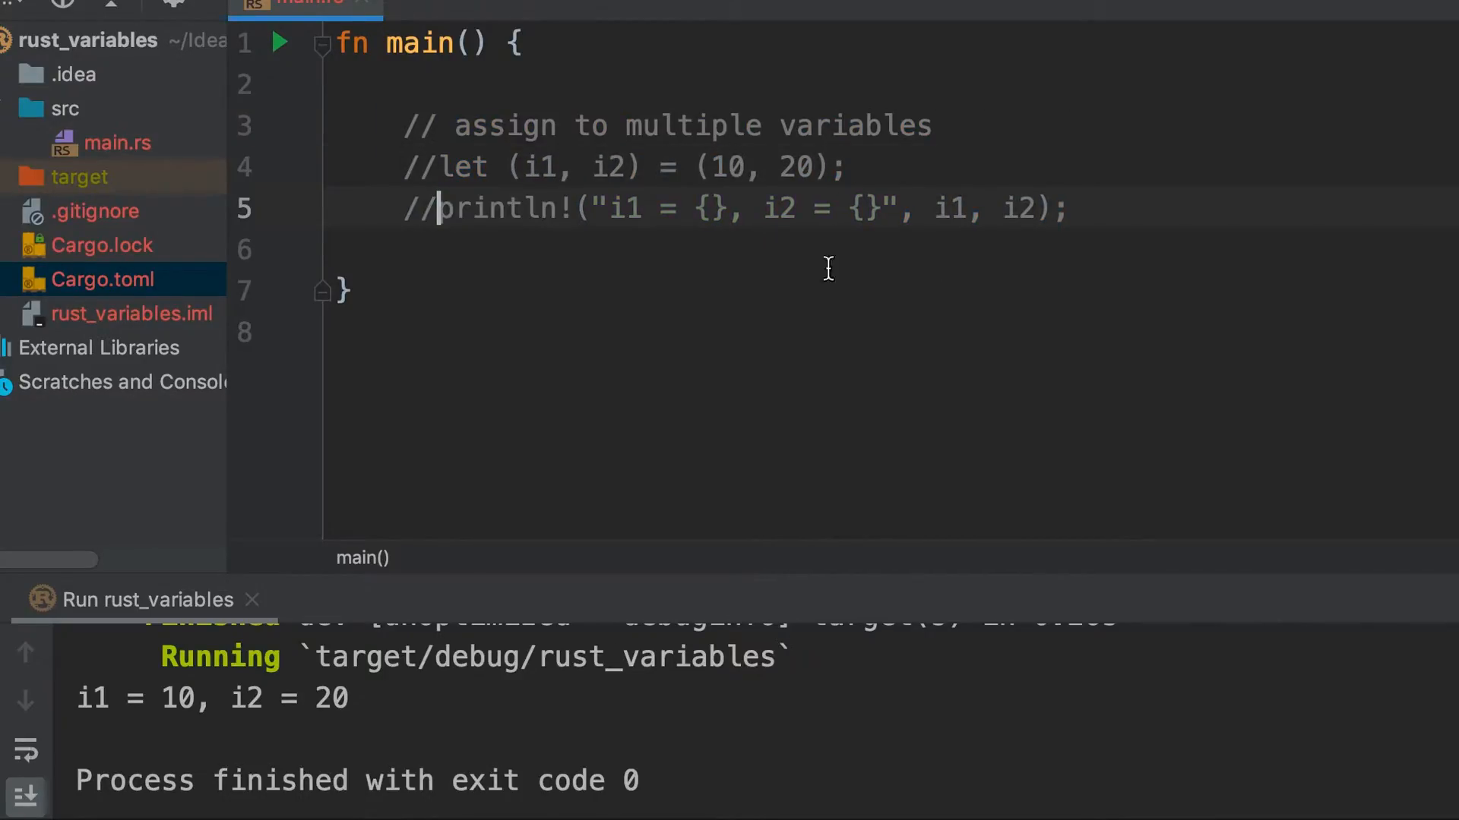
left_click(1072, 209)
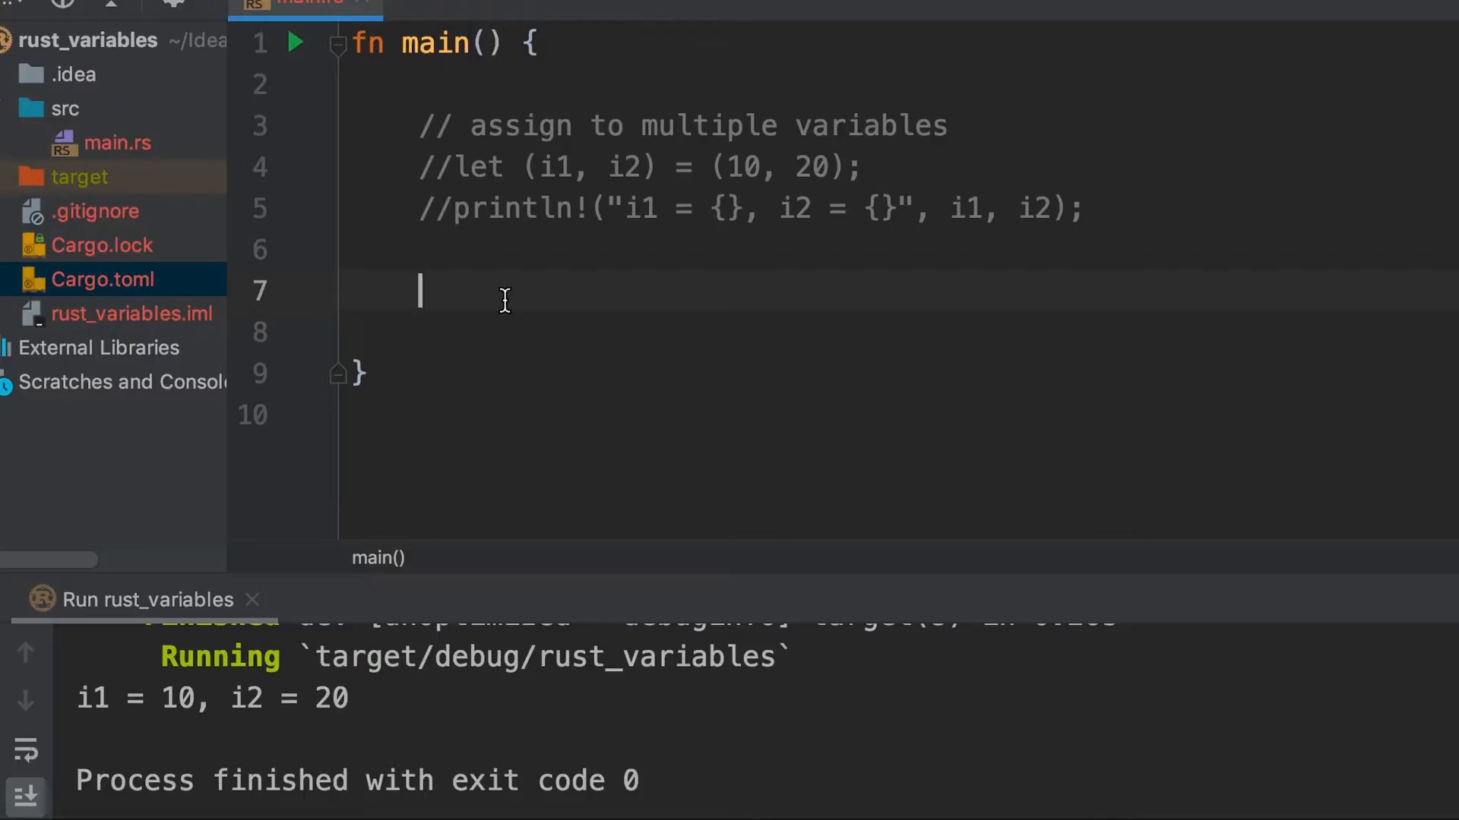
Step: Declare let f1 = 5.0 with a // f64 type comment
type("let")
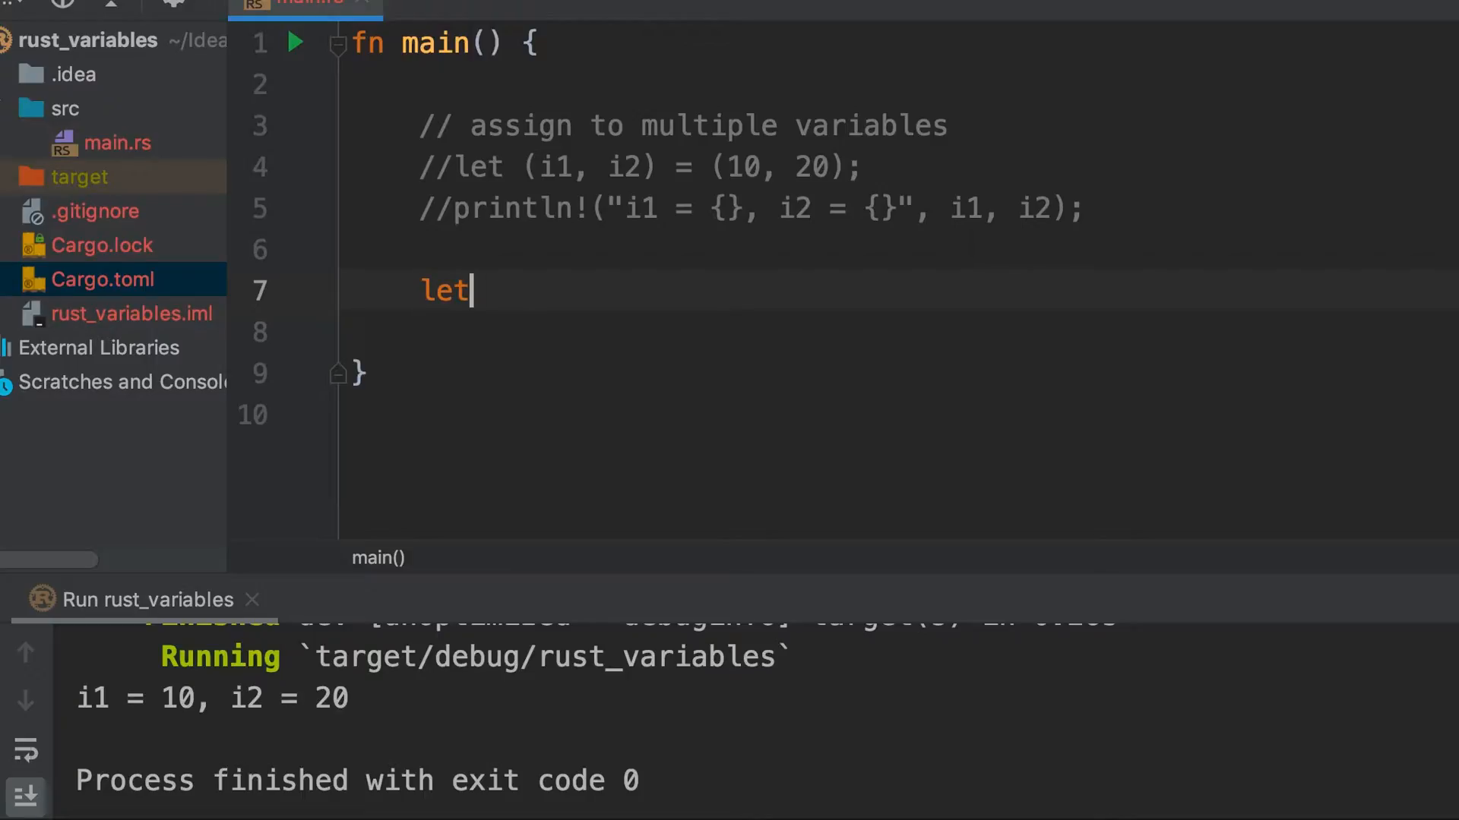
type("x =")
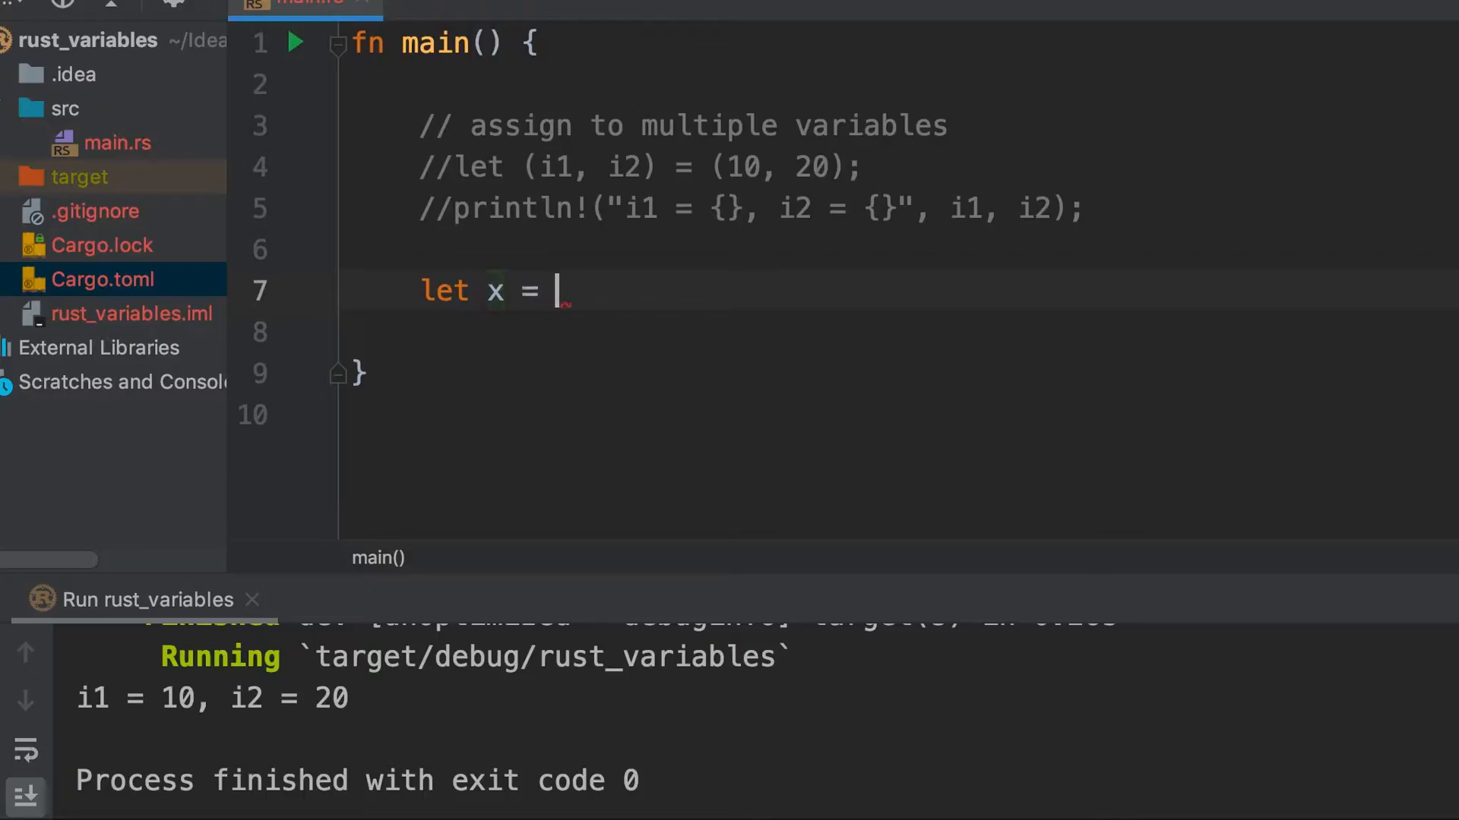
type(": f64  = 5.0")
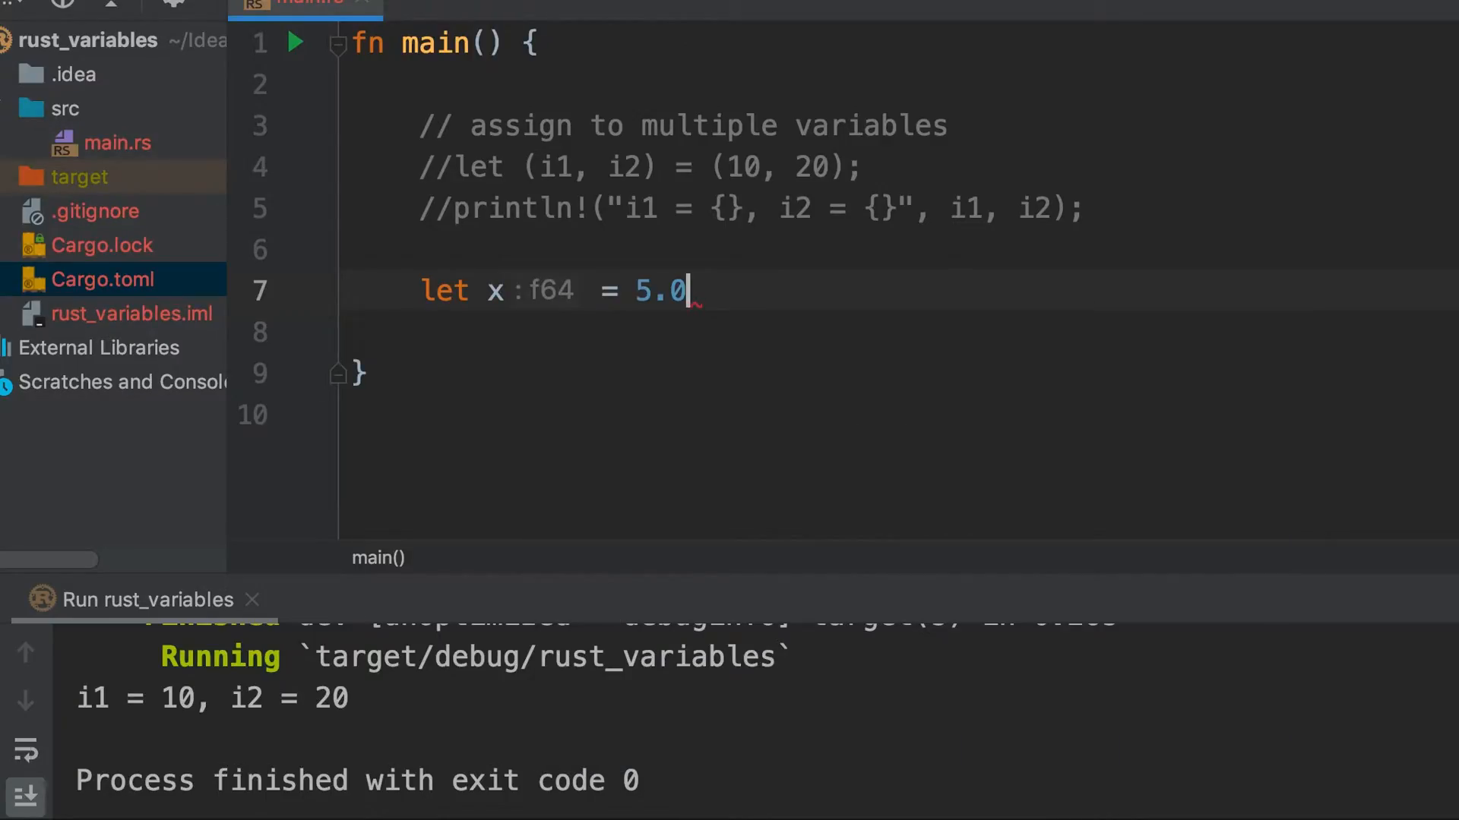
type("; // f")
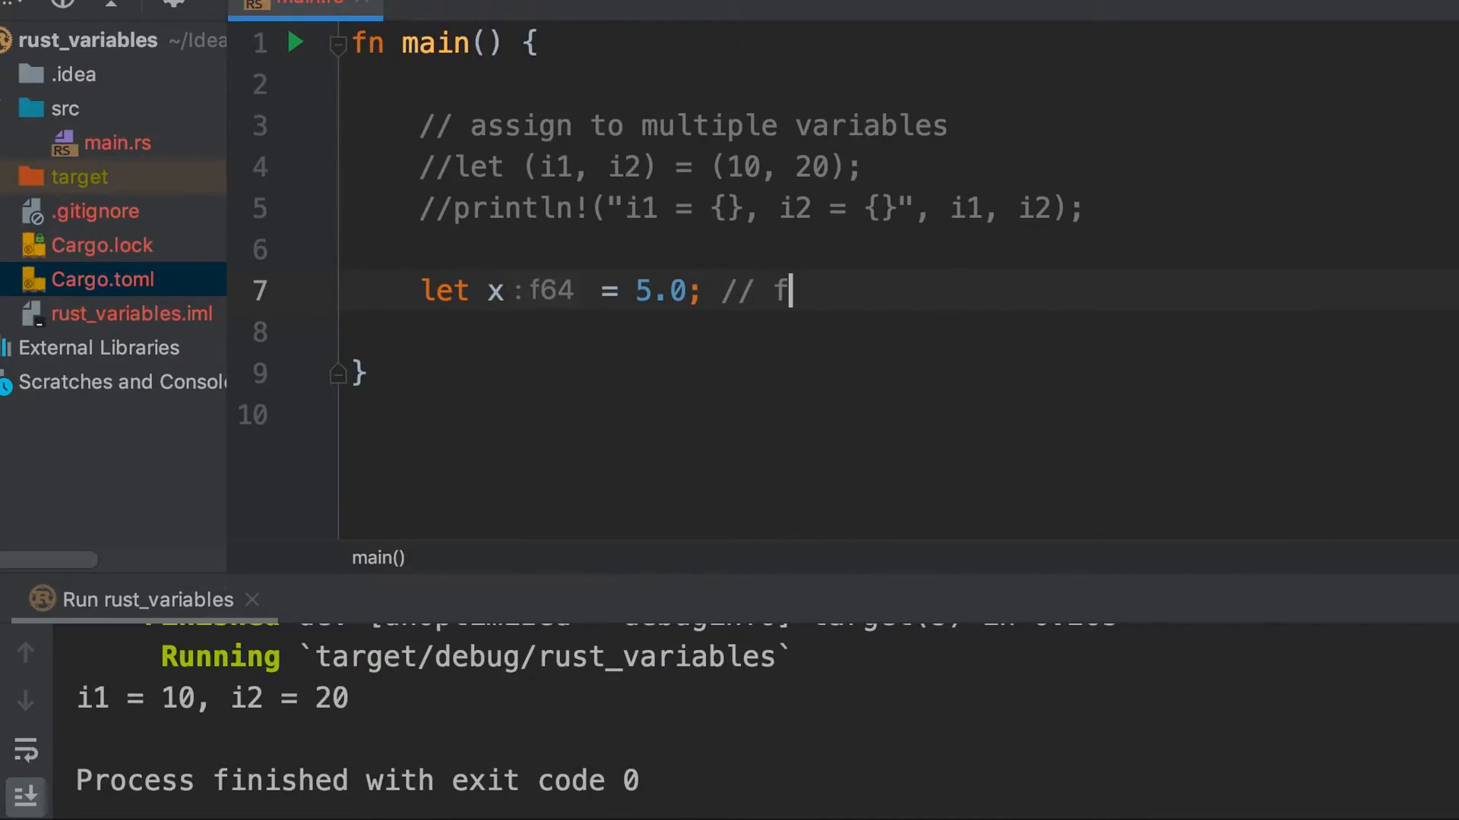
type("64")
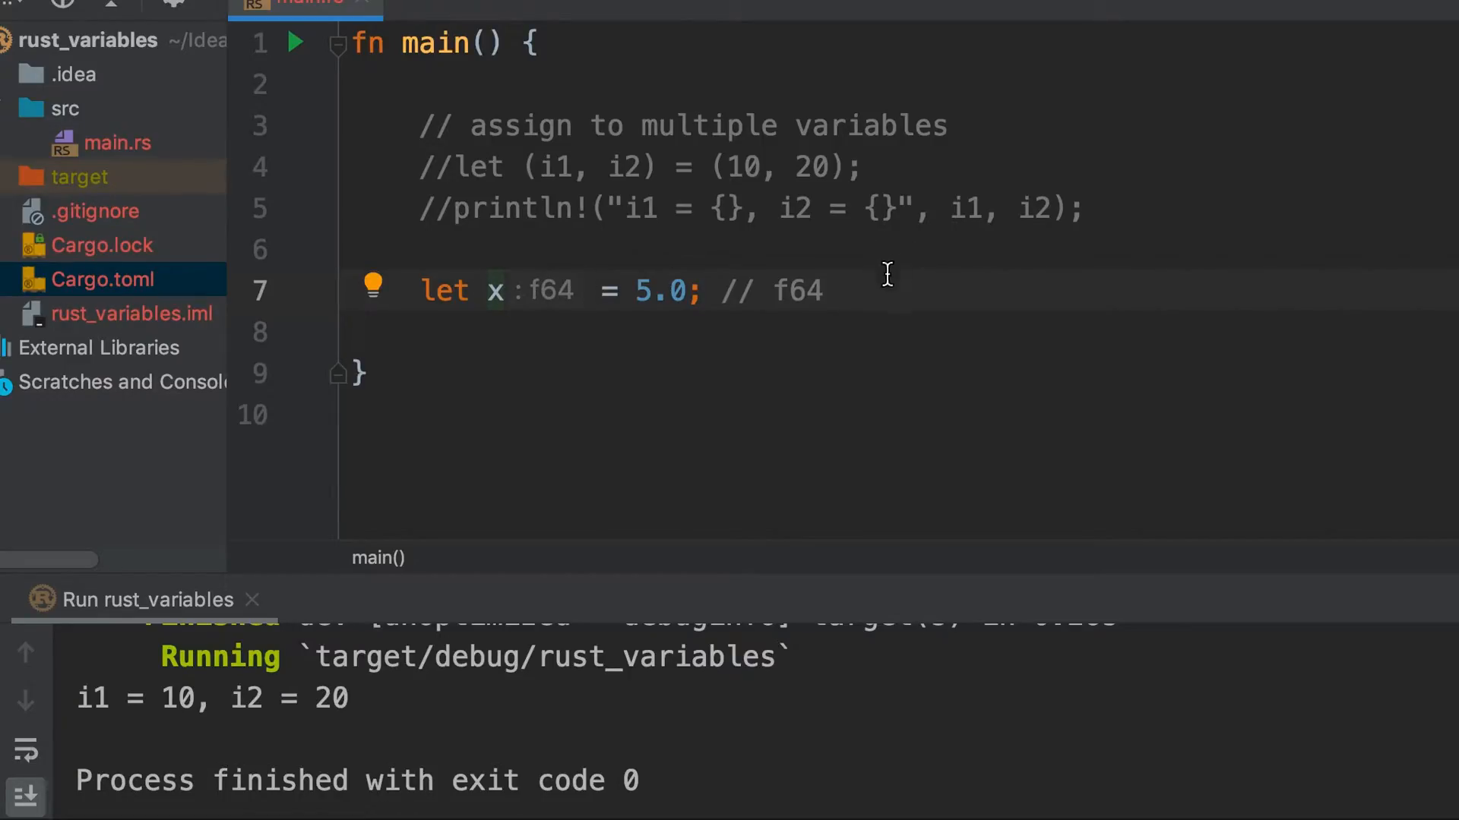
Step: Declare let f2: f32 = 10.5 with a // f32 comment, then comment both float lines out
type("l")
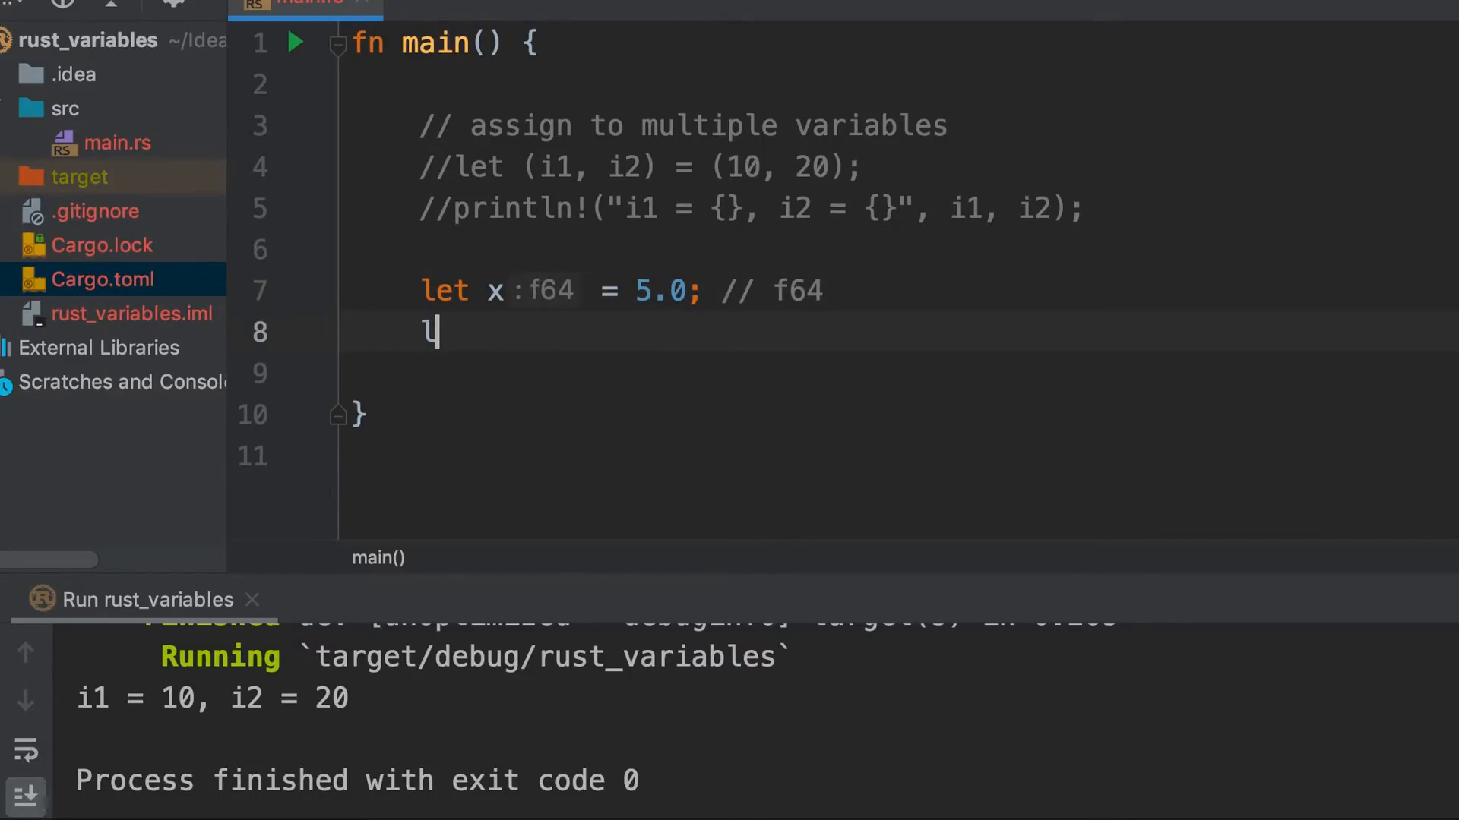
type("e")
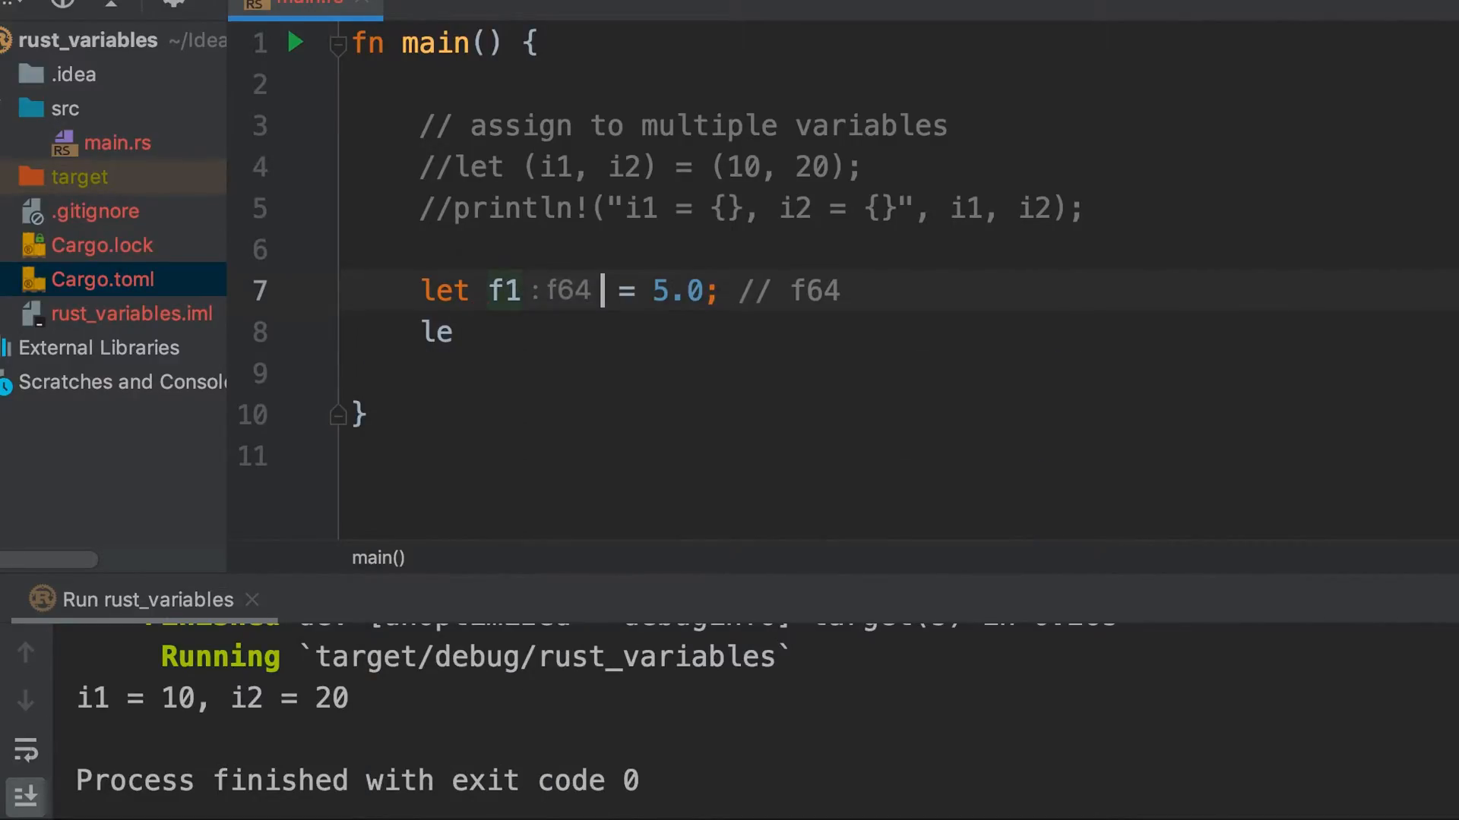
type("t")
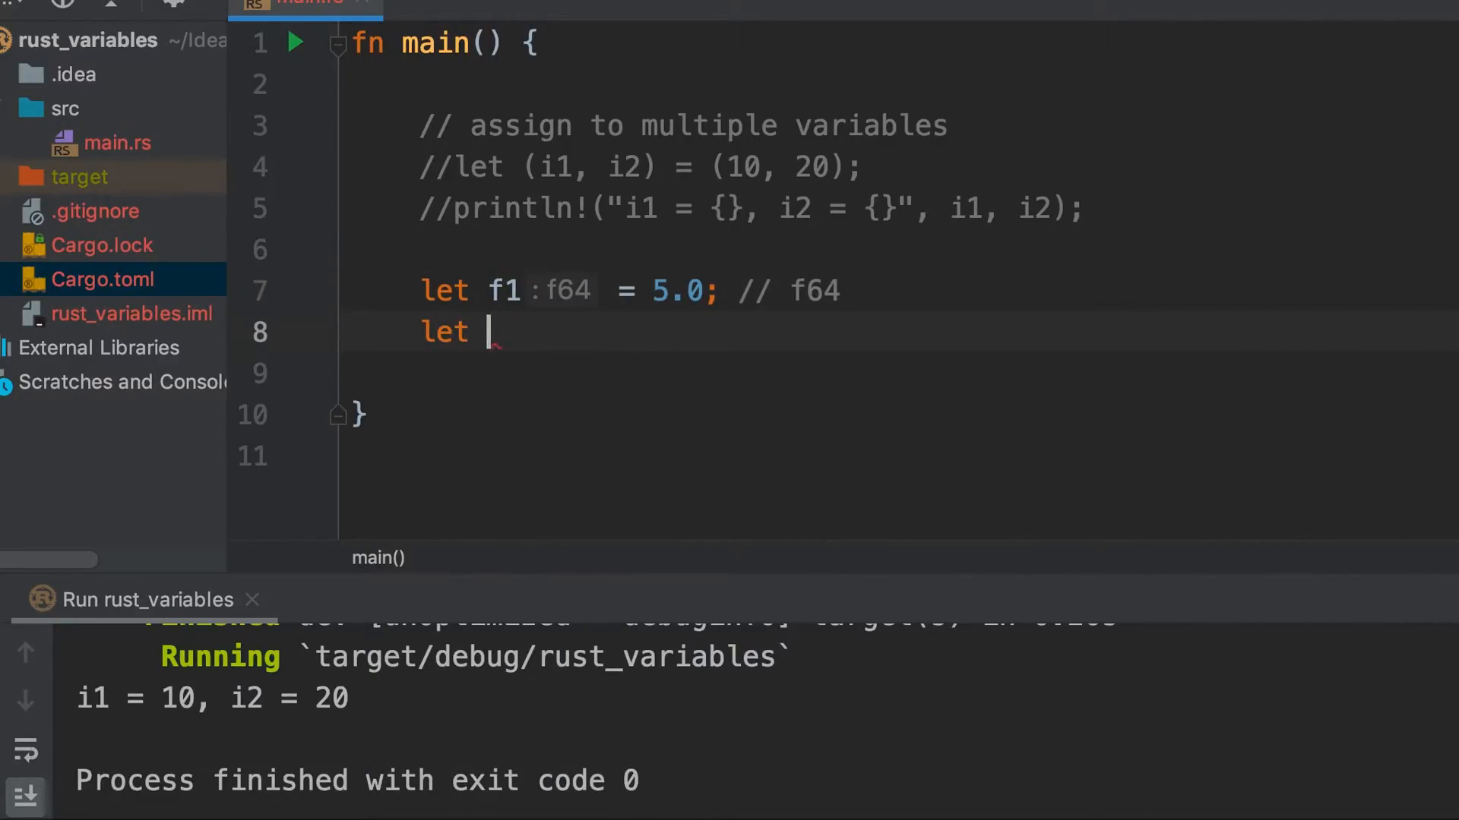
type("f2")
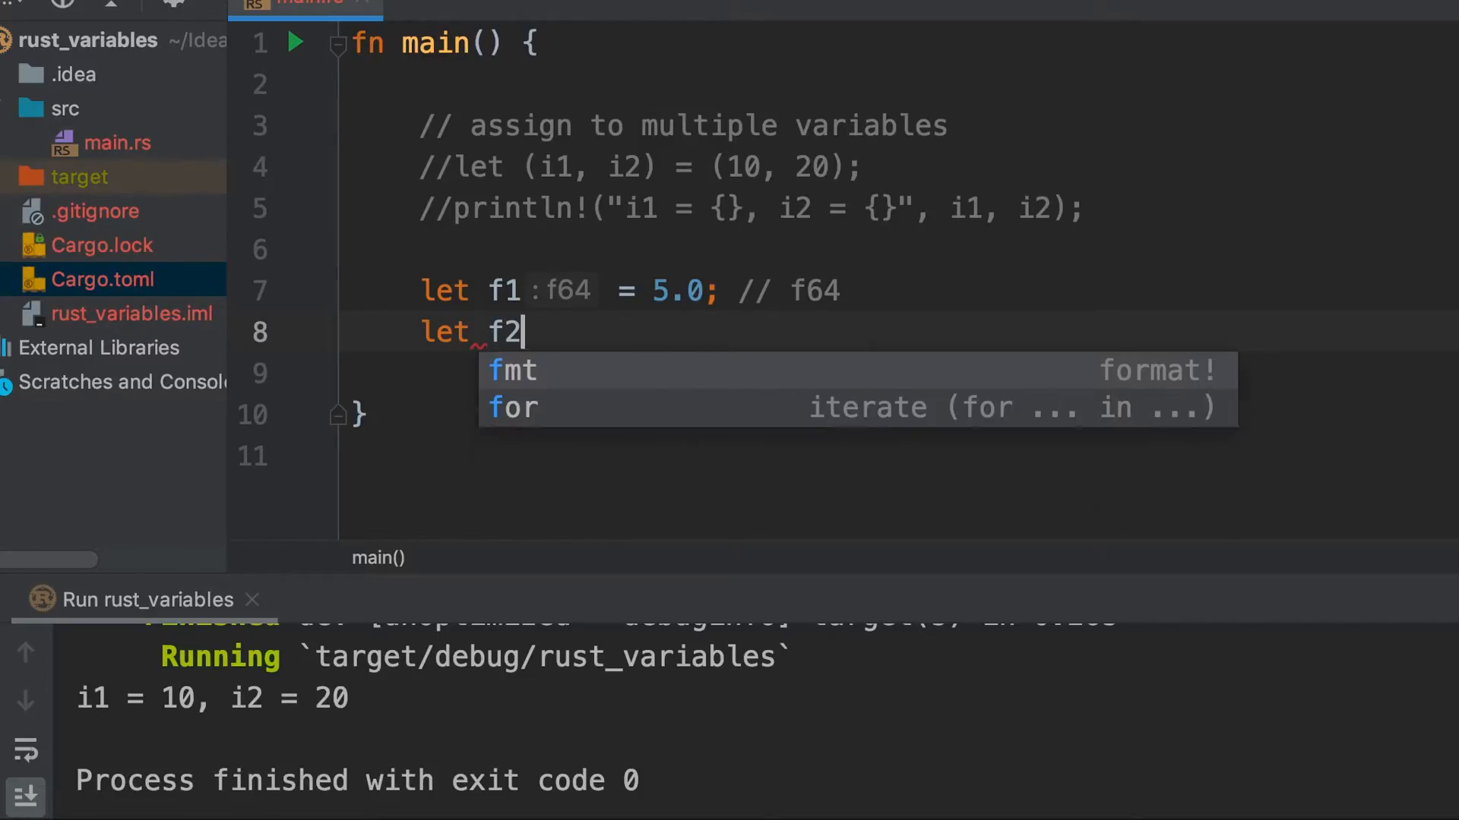
type(":")
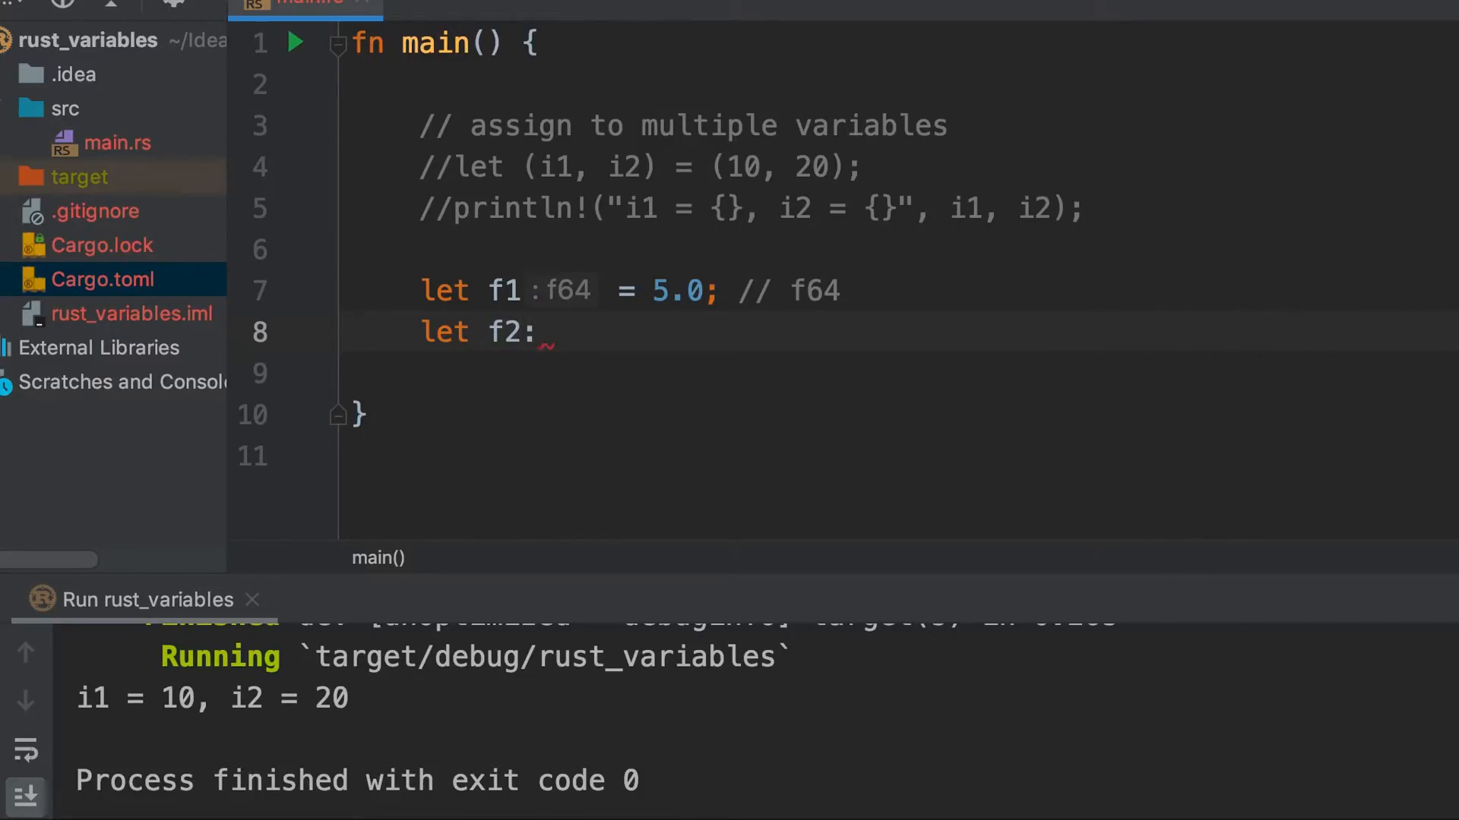
type("f32")
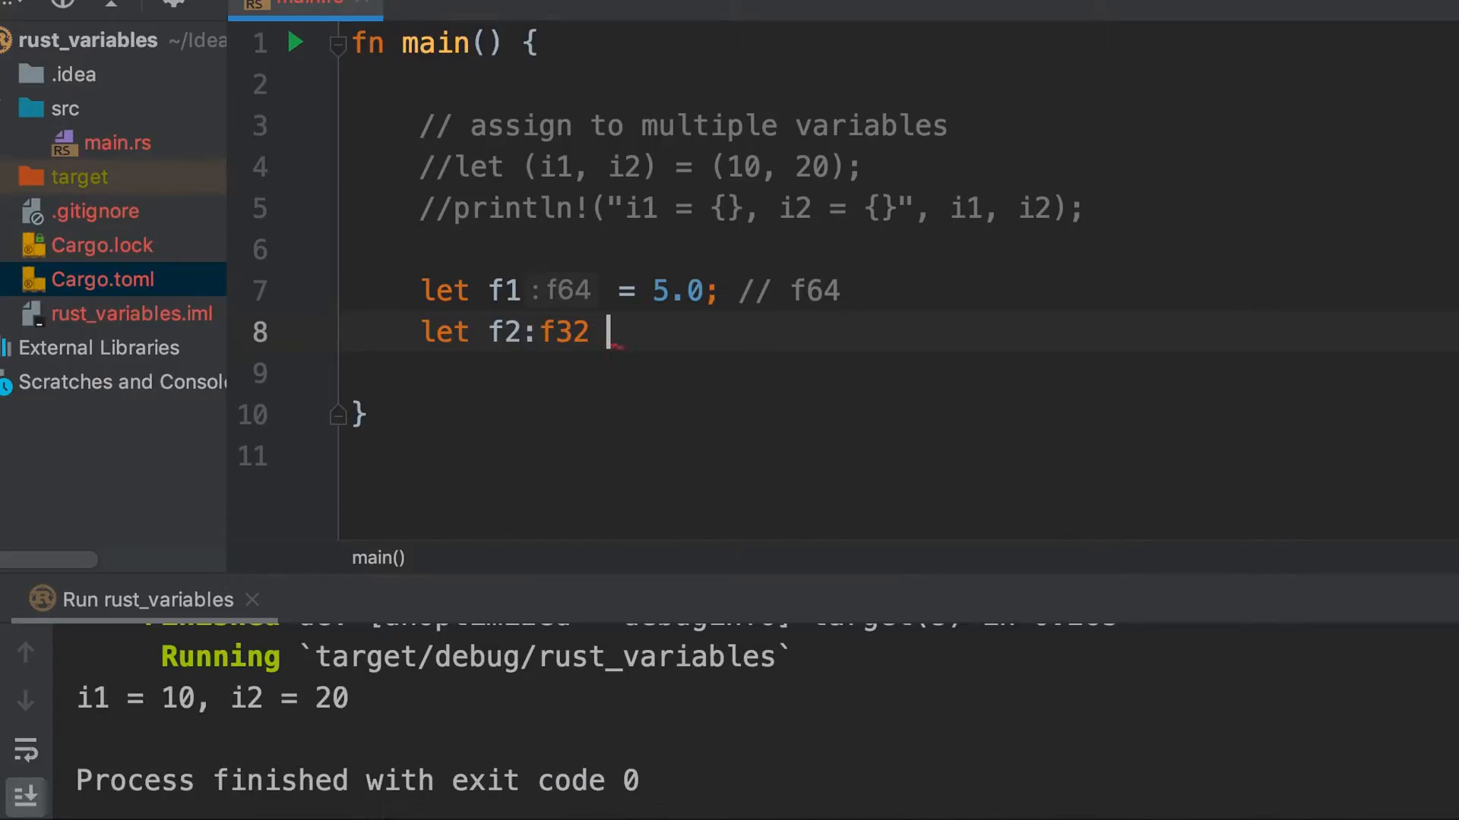
type("= 10.5'")
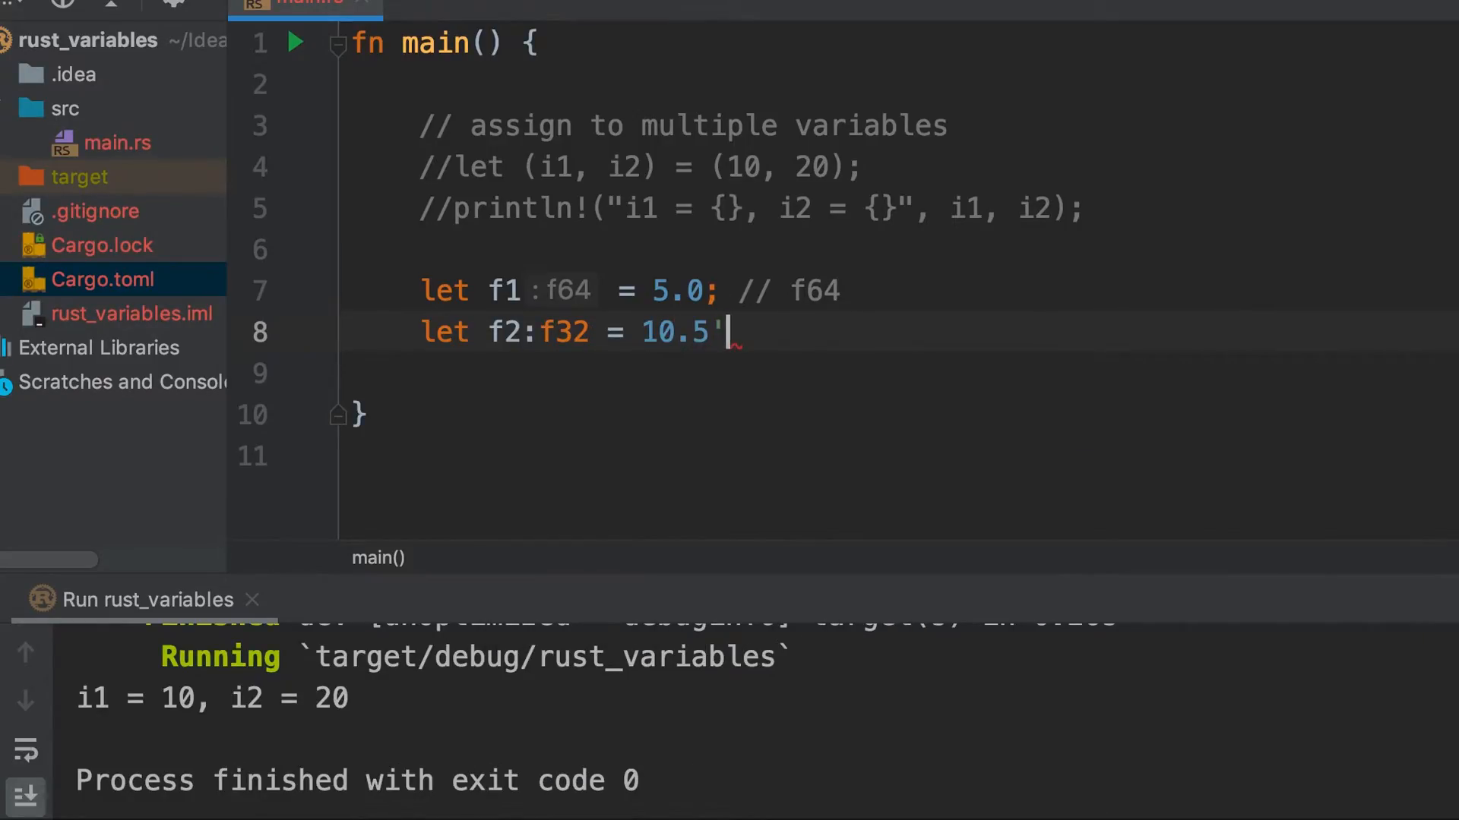
type("; //")
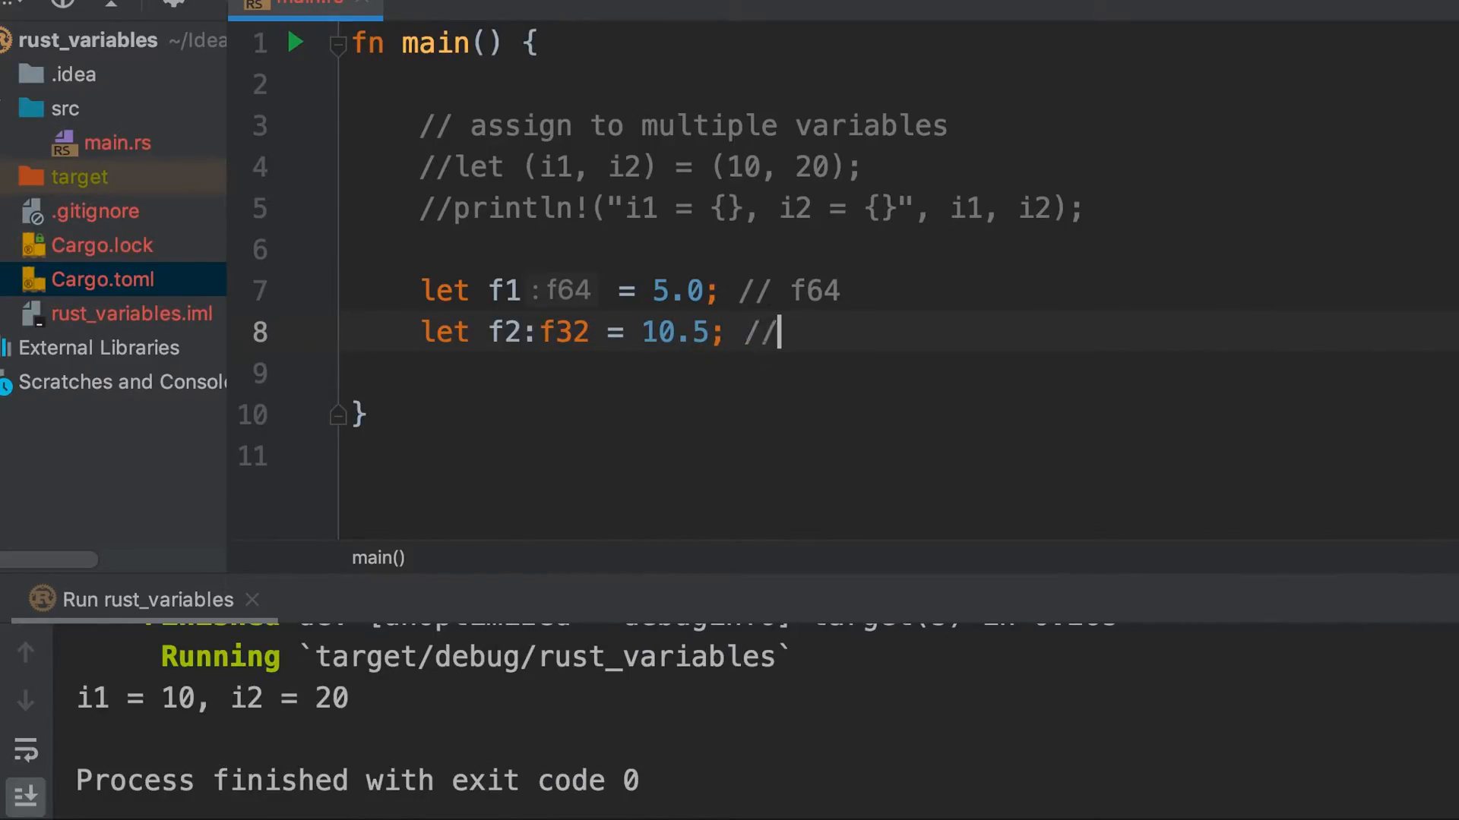
type("f32")
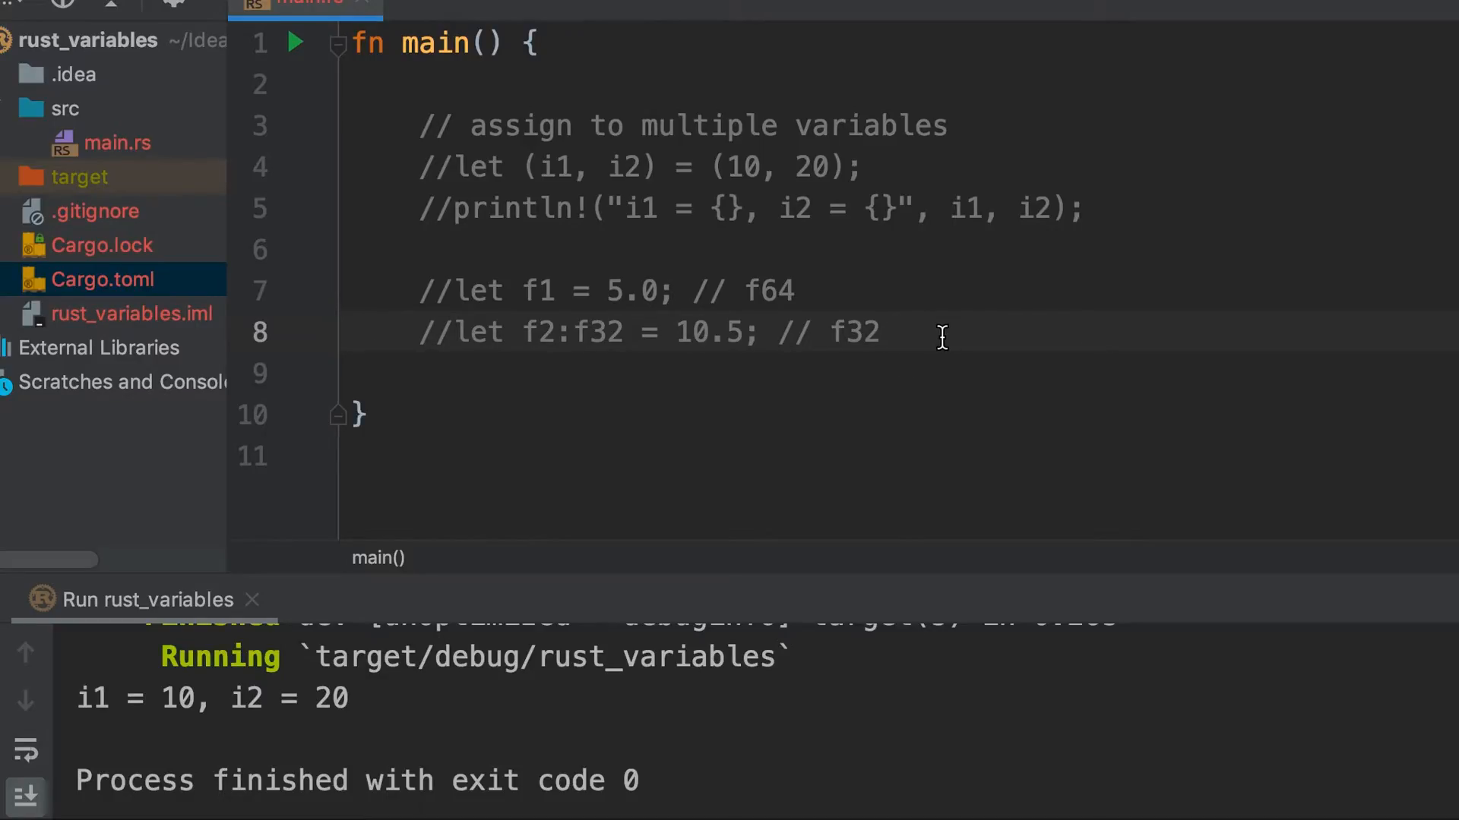
Step: Add a // Booleans — bool comment and declare let b1 = true;
type("// Bo")
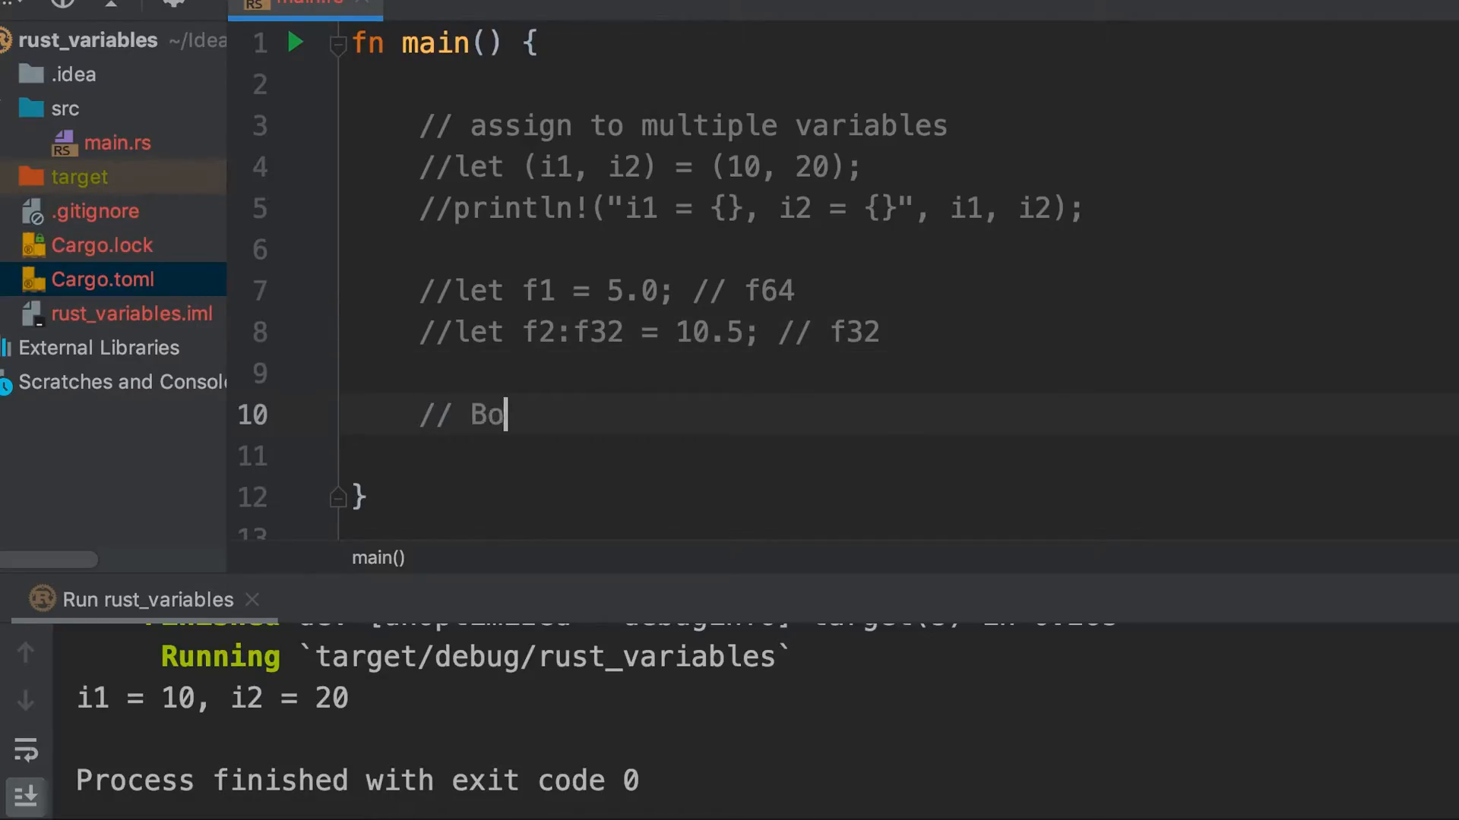
type("oleans —")
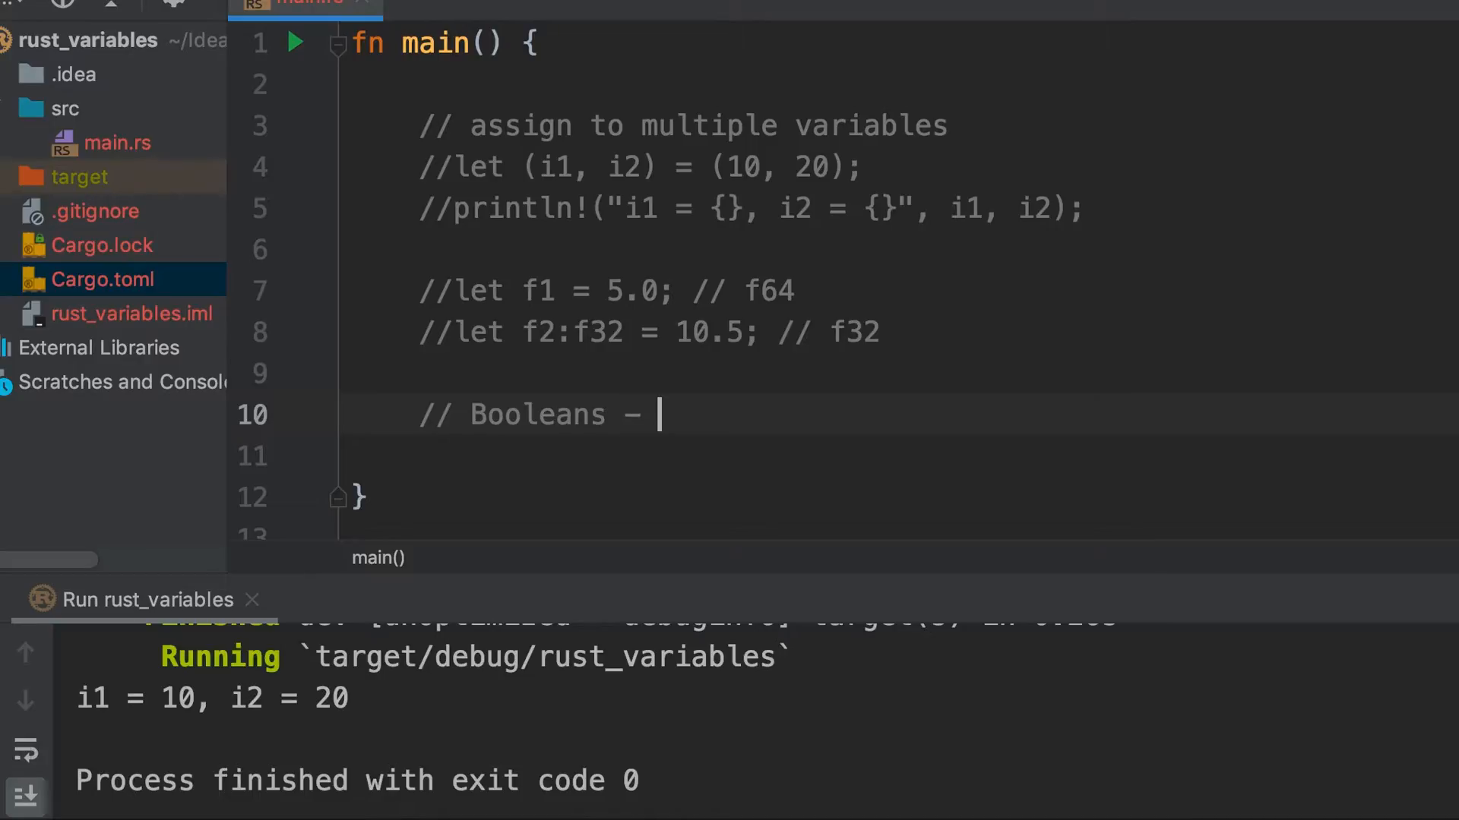
type("bool")
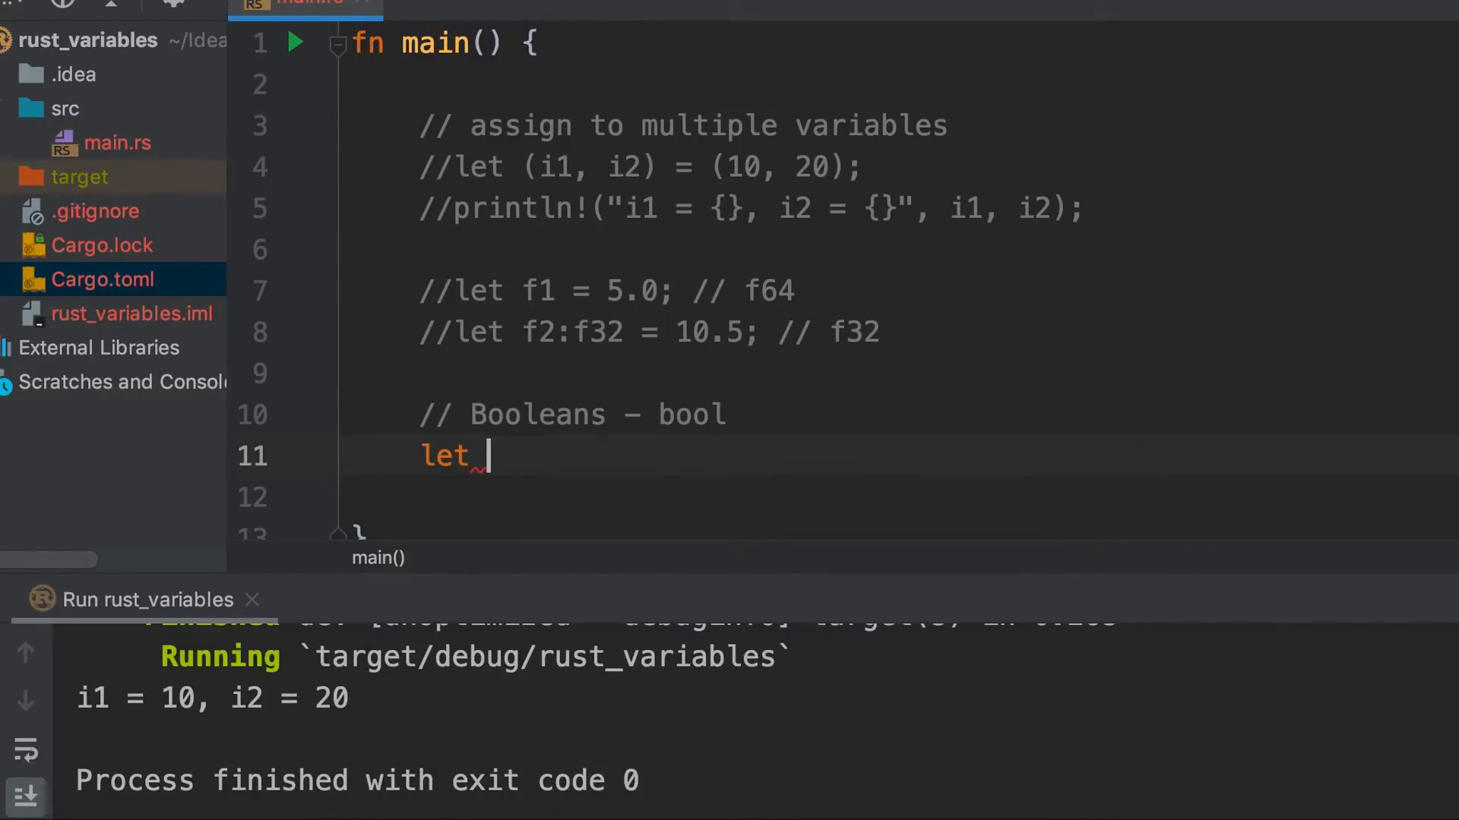
type("b1 = r")
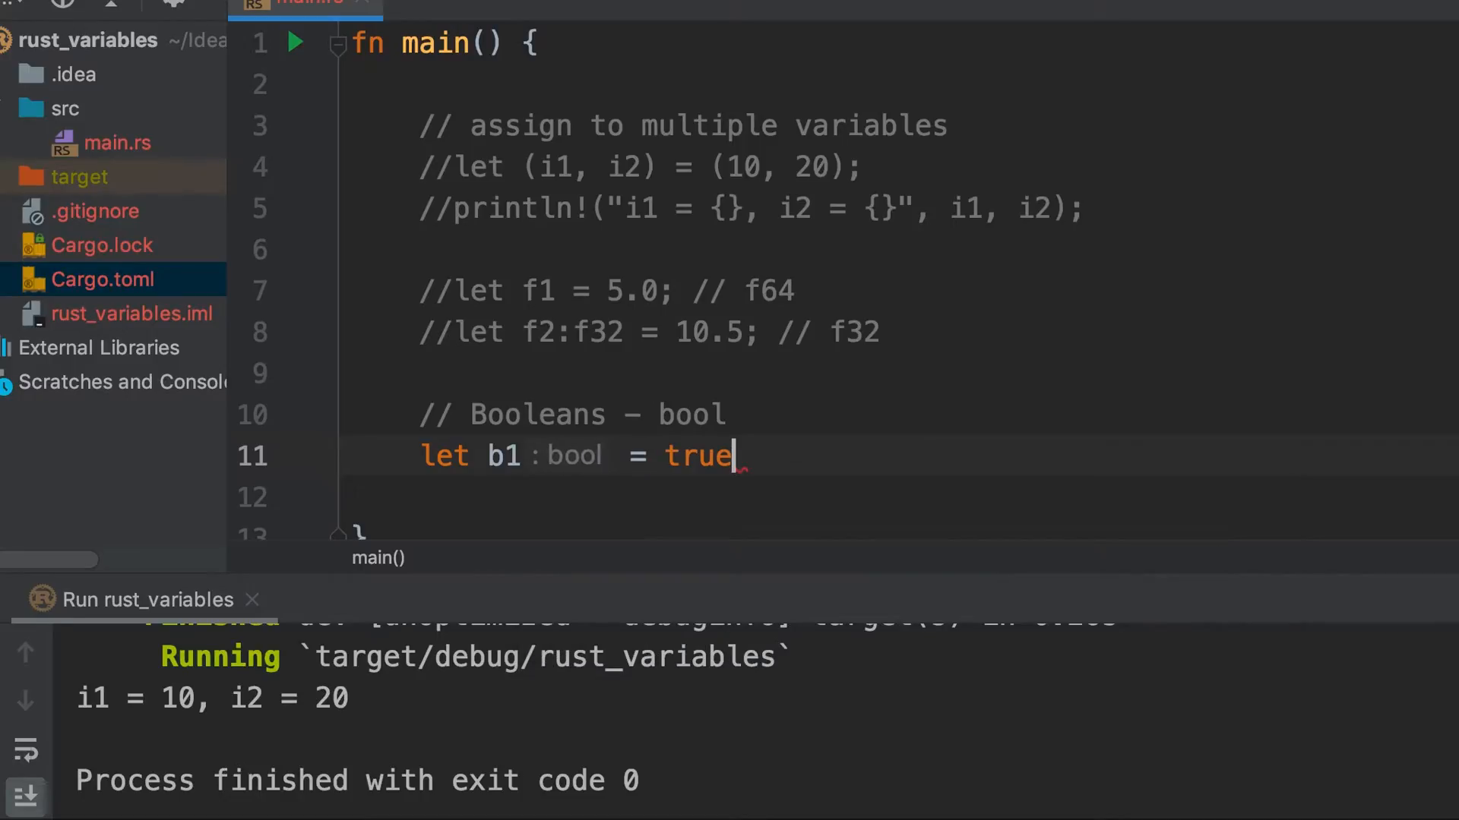
type(";")
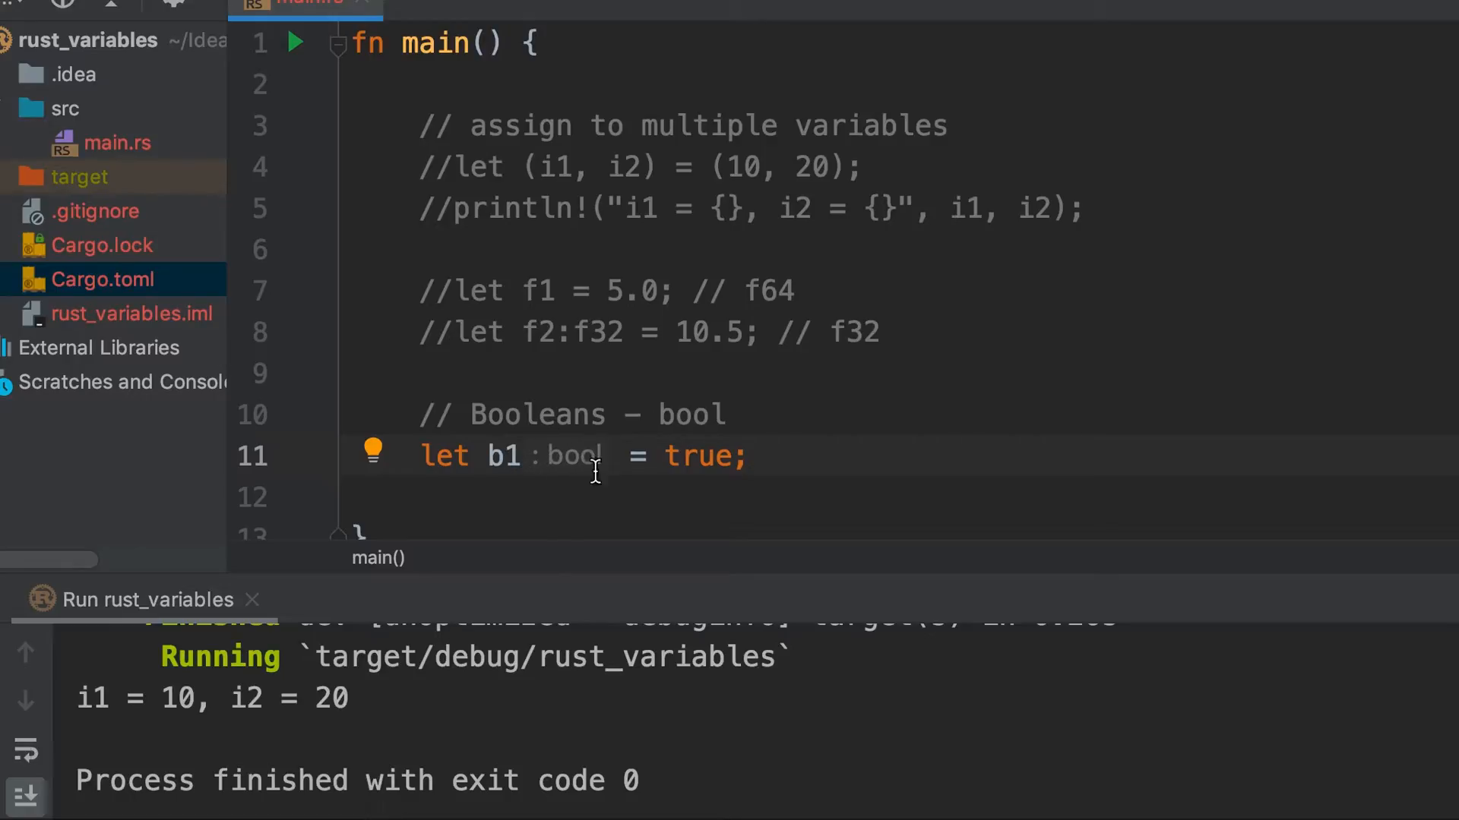
mouse_move(795, 437)
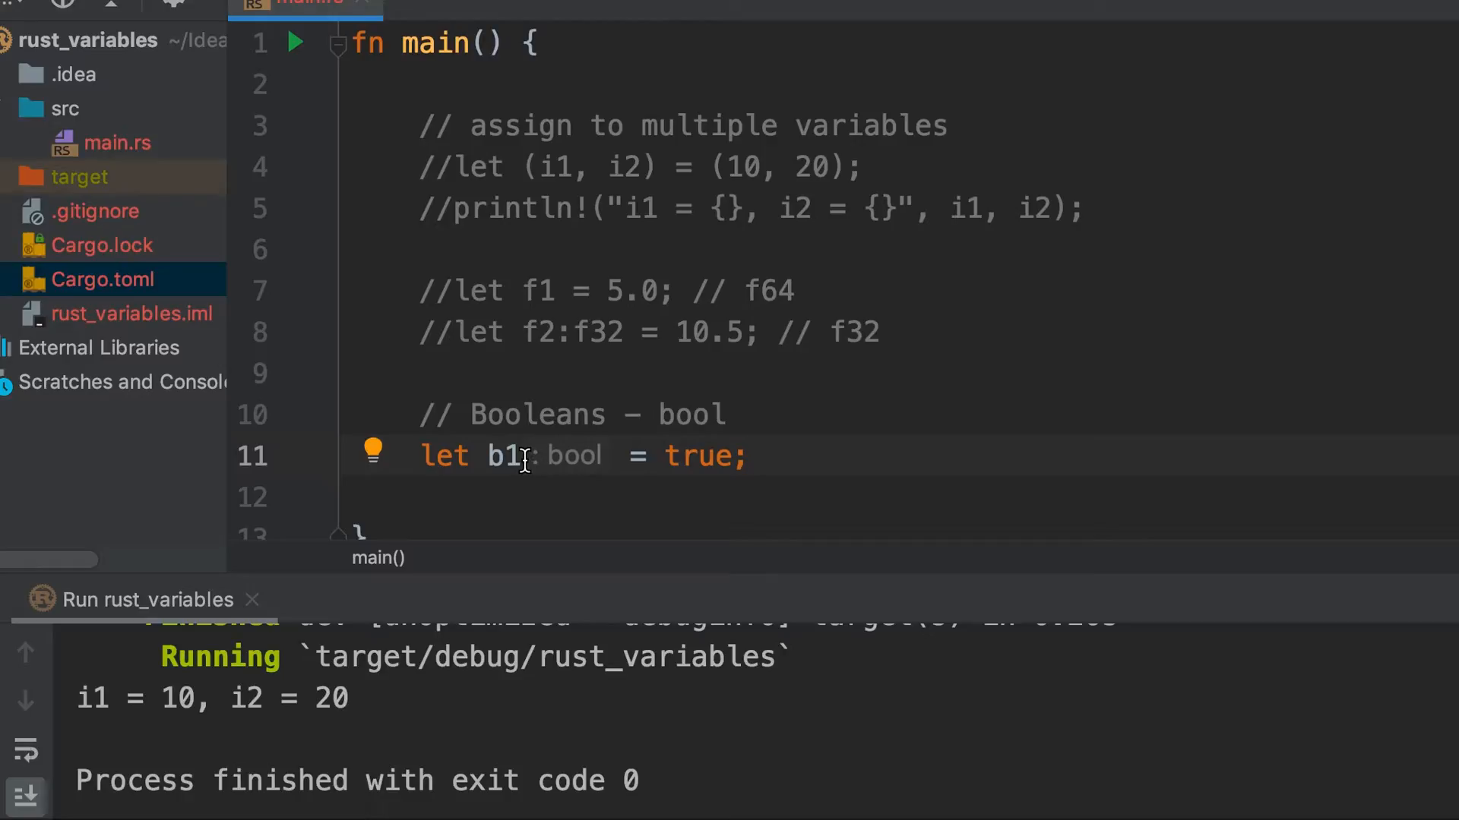
Step: Duplicate the line as let b2: bool = false; with an explicit bool type
triple_click(557, 455)
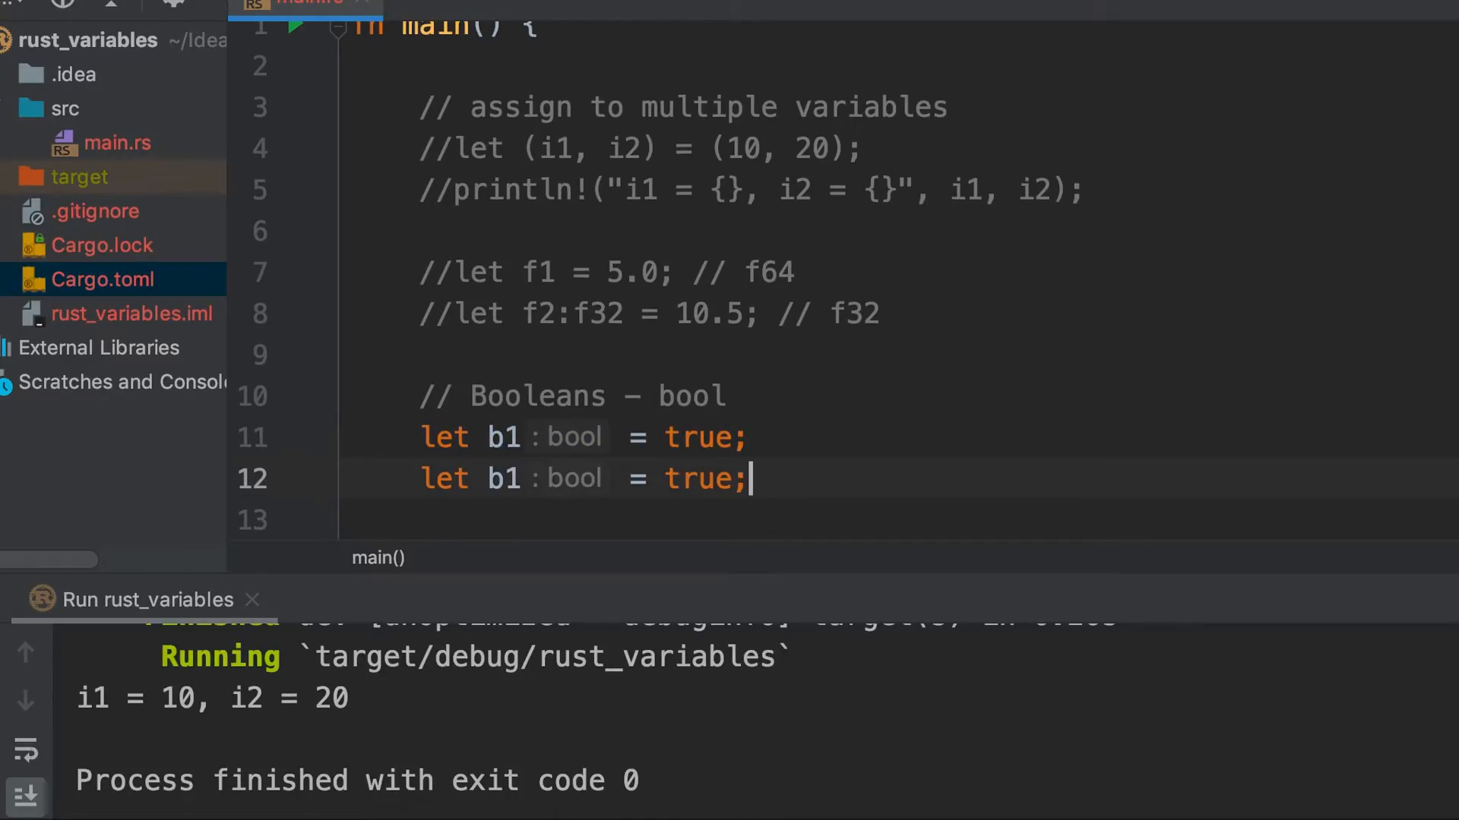
type("2")
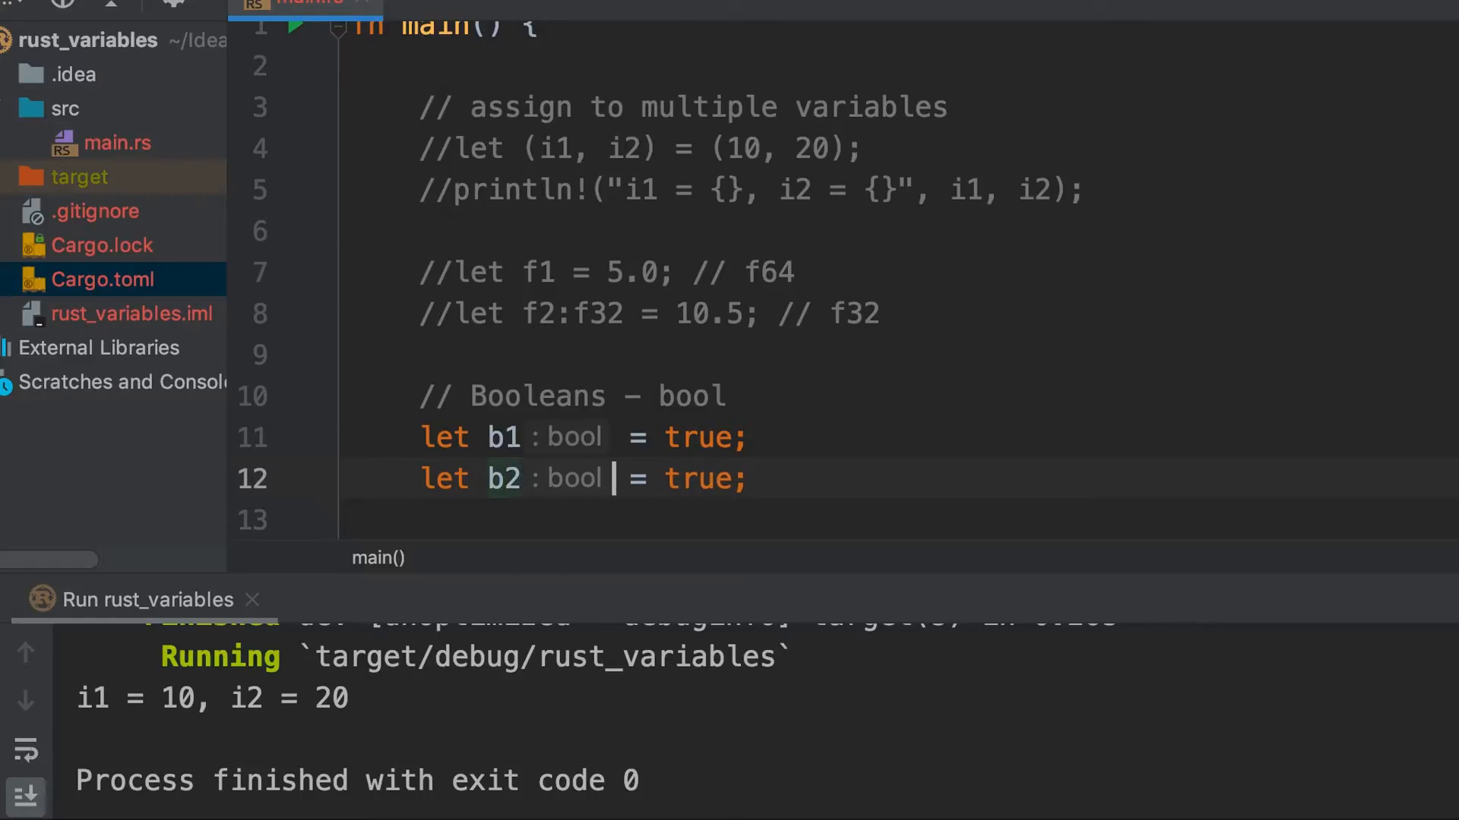
key("Backspace")
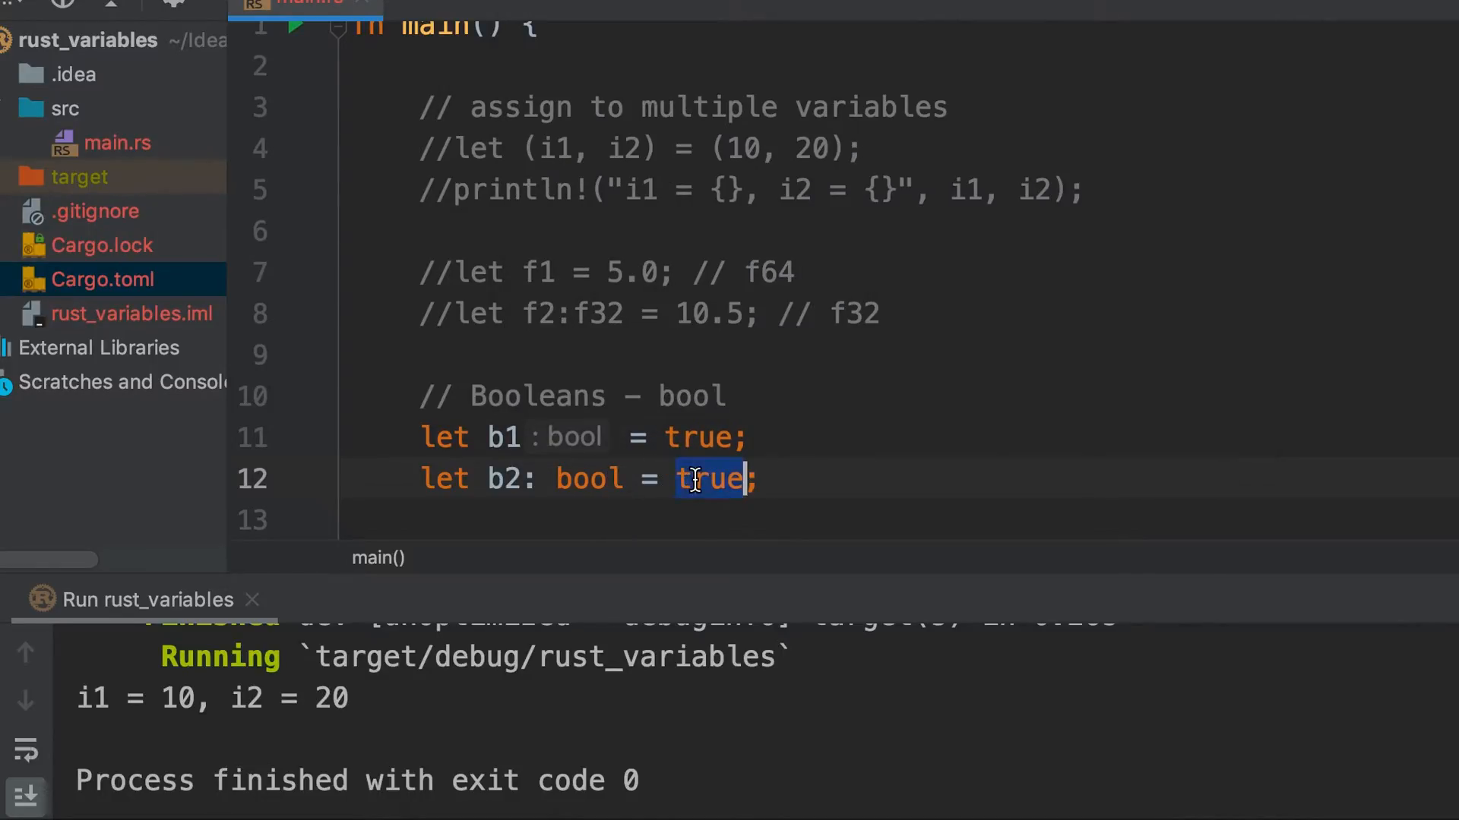
type("false")
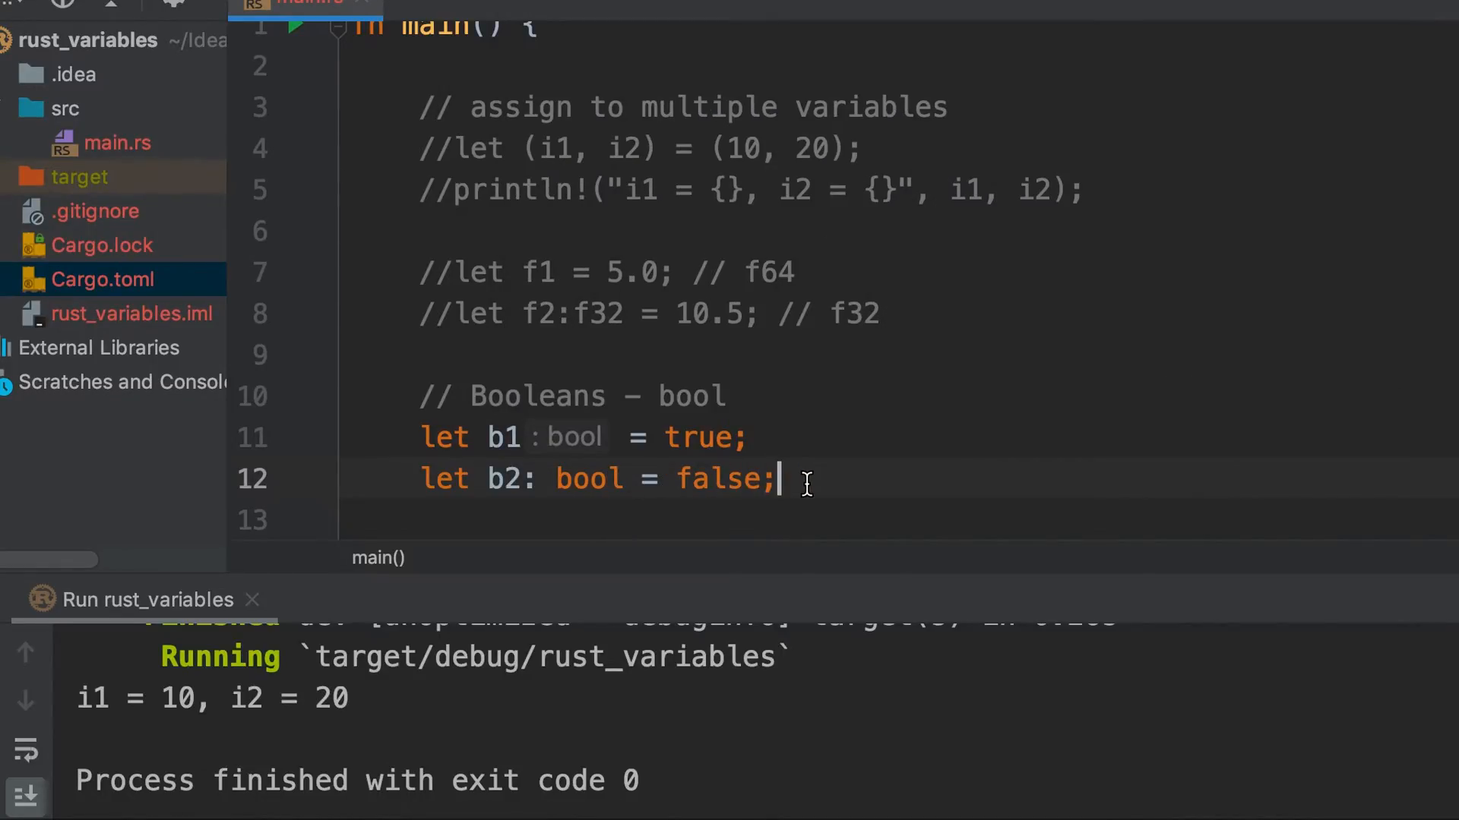
key("enter")
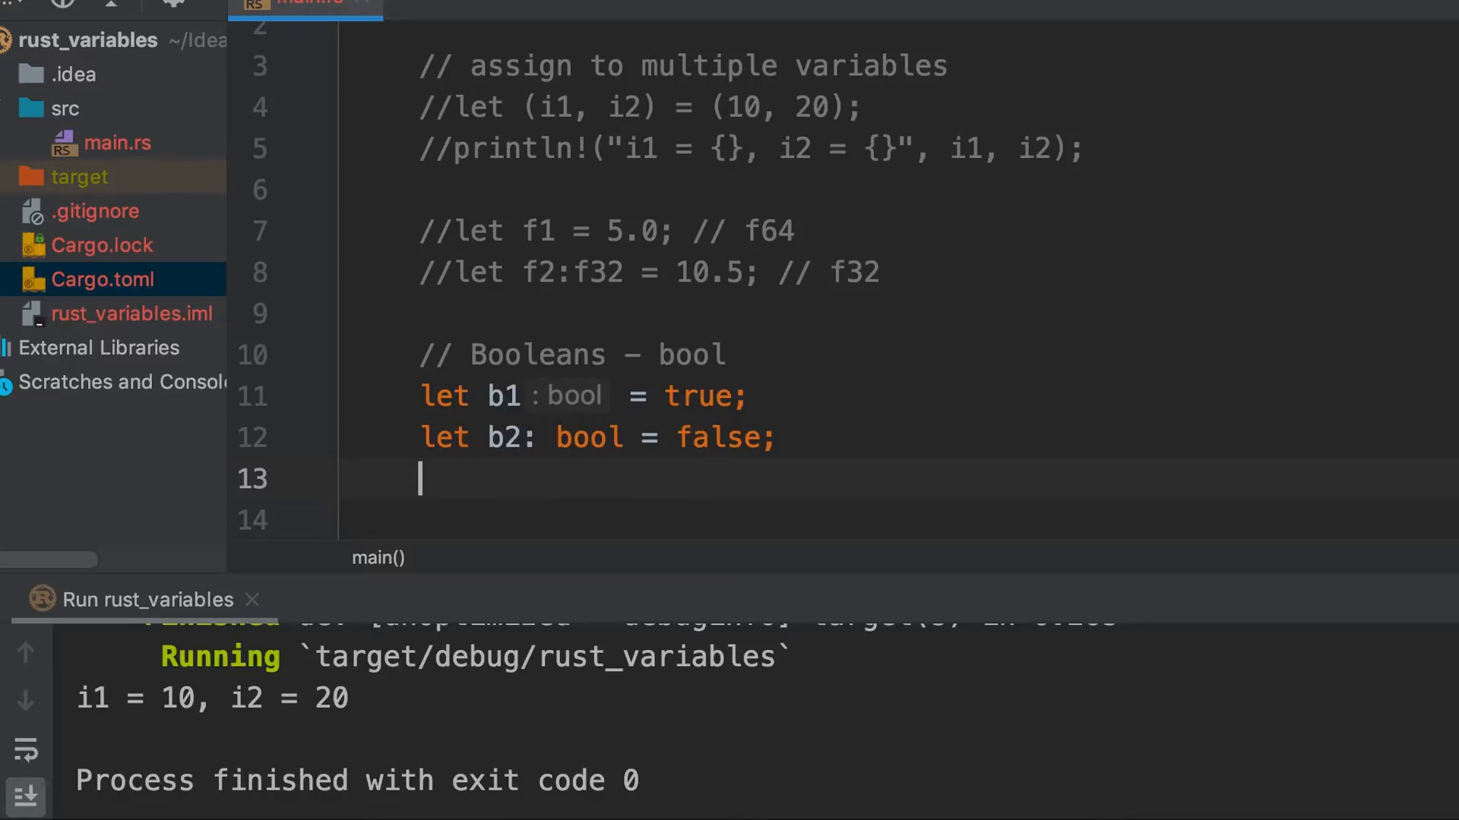
Step: Declare let b3: bool = 50 < 20; on a new line
type("let b1: bool = true;")
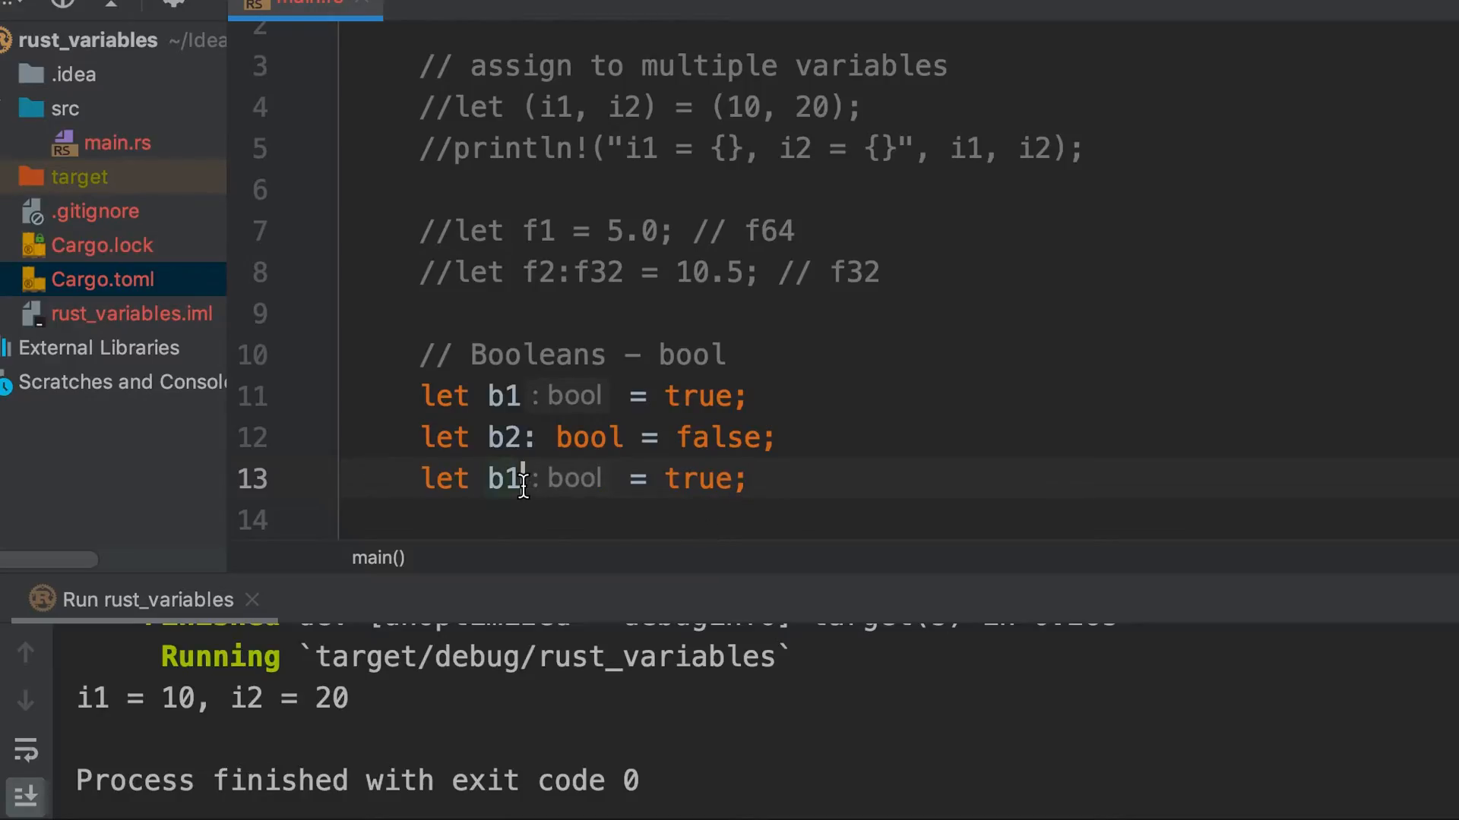
type("3: bool")
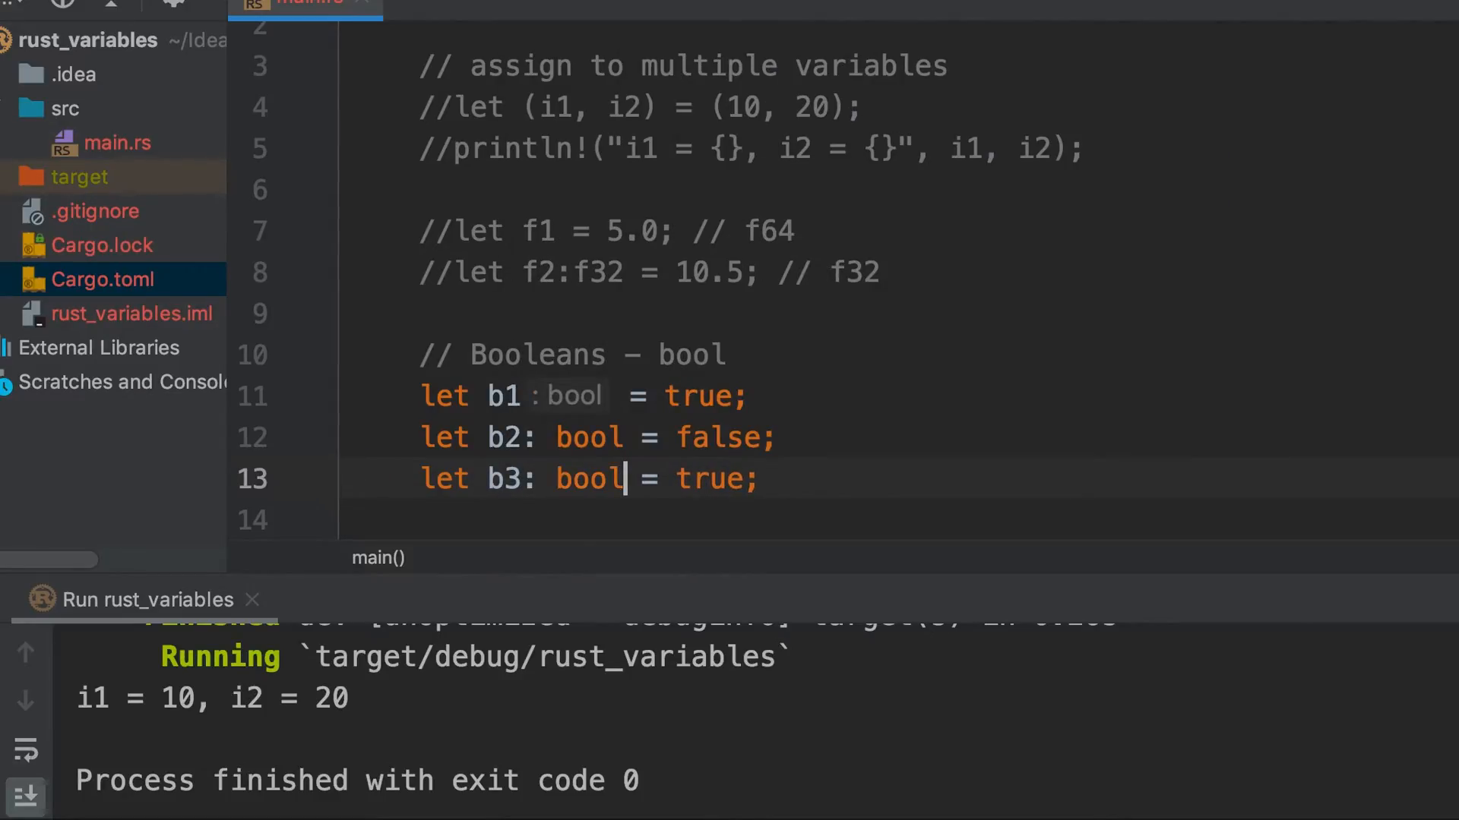
double_click(711, 478)
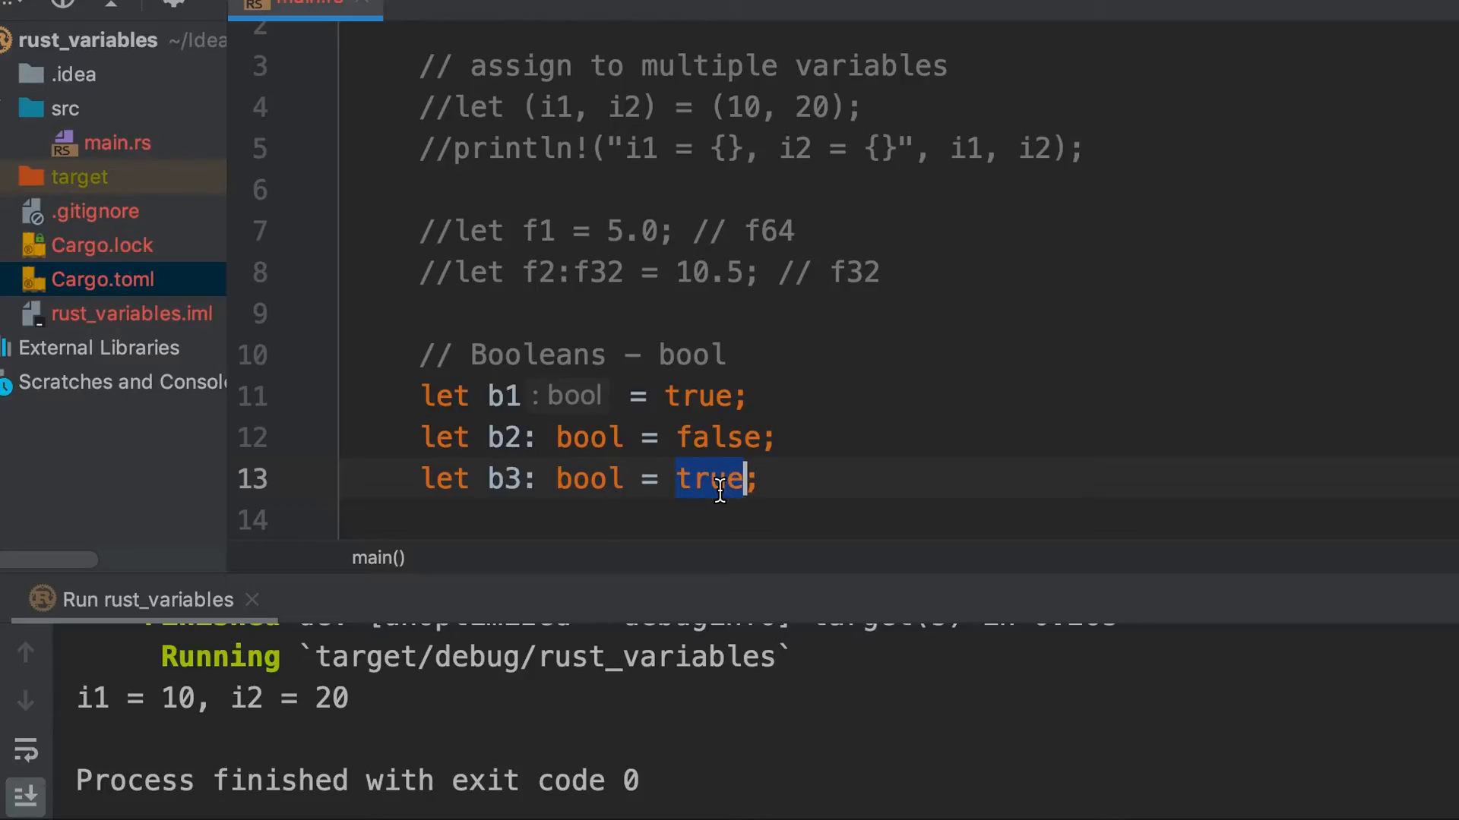
type("50 <")
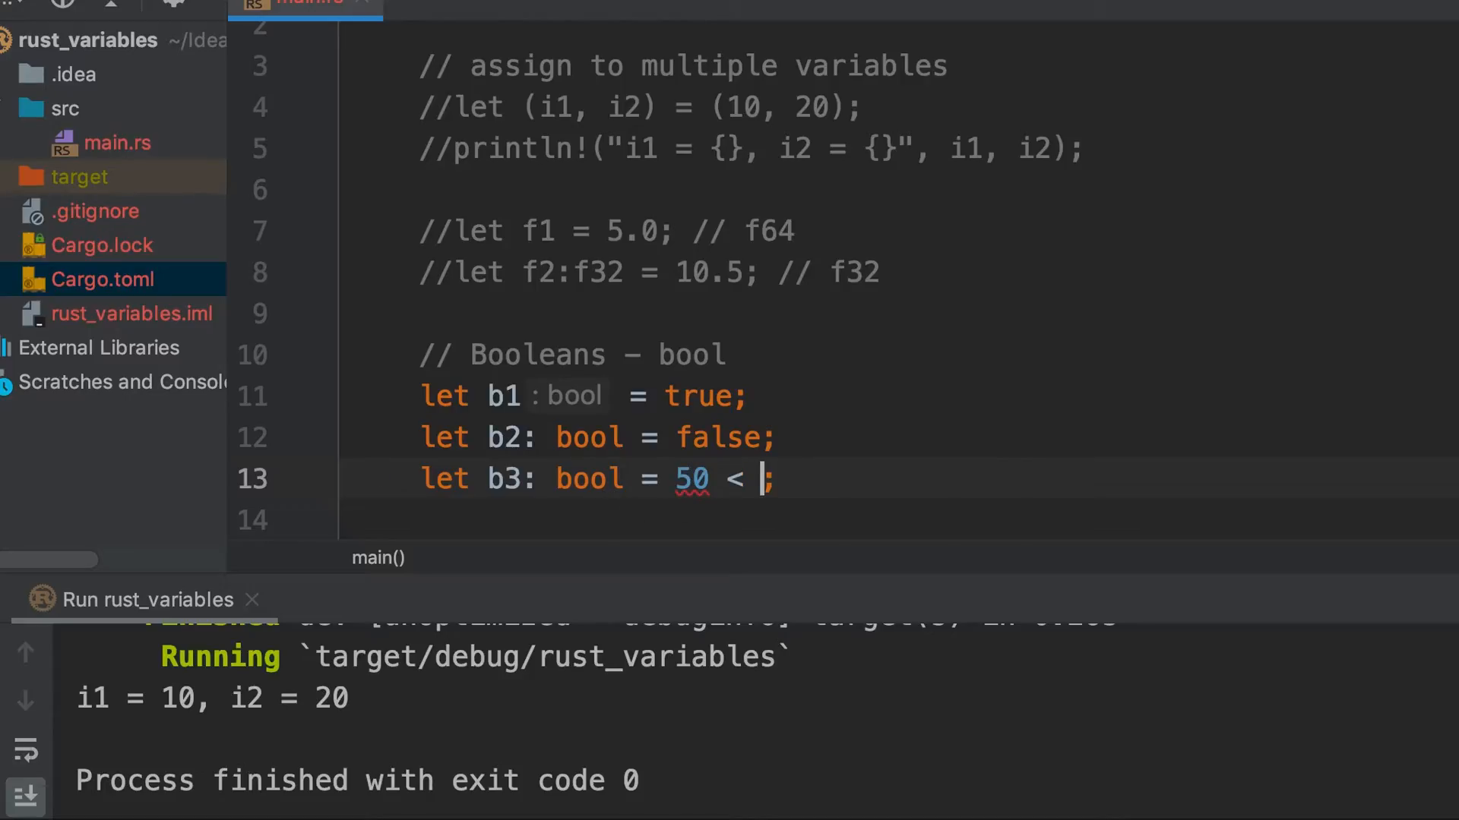
type("20")
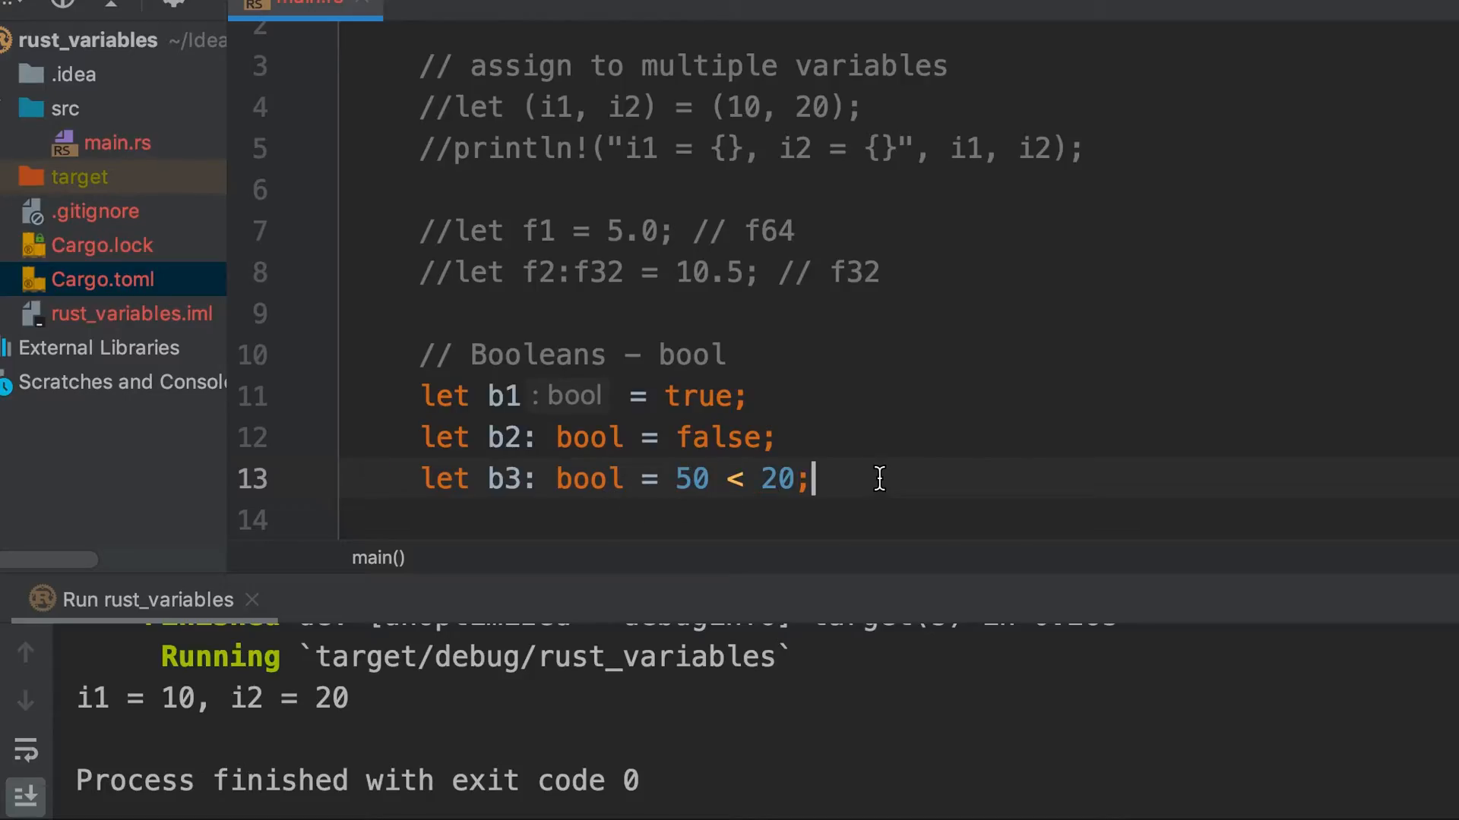
Step: Add println!("b3 = {}", b3); to print the boolean
type("println!(")
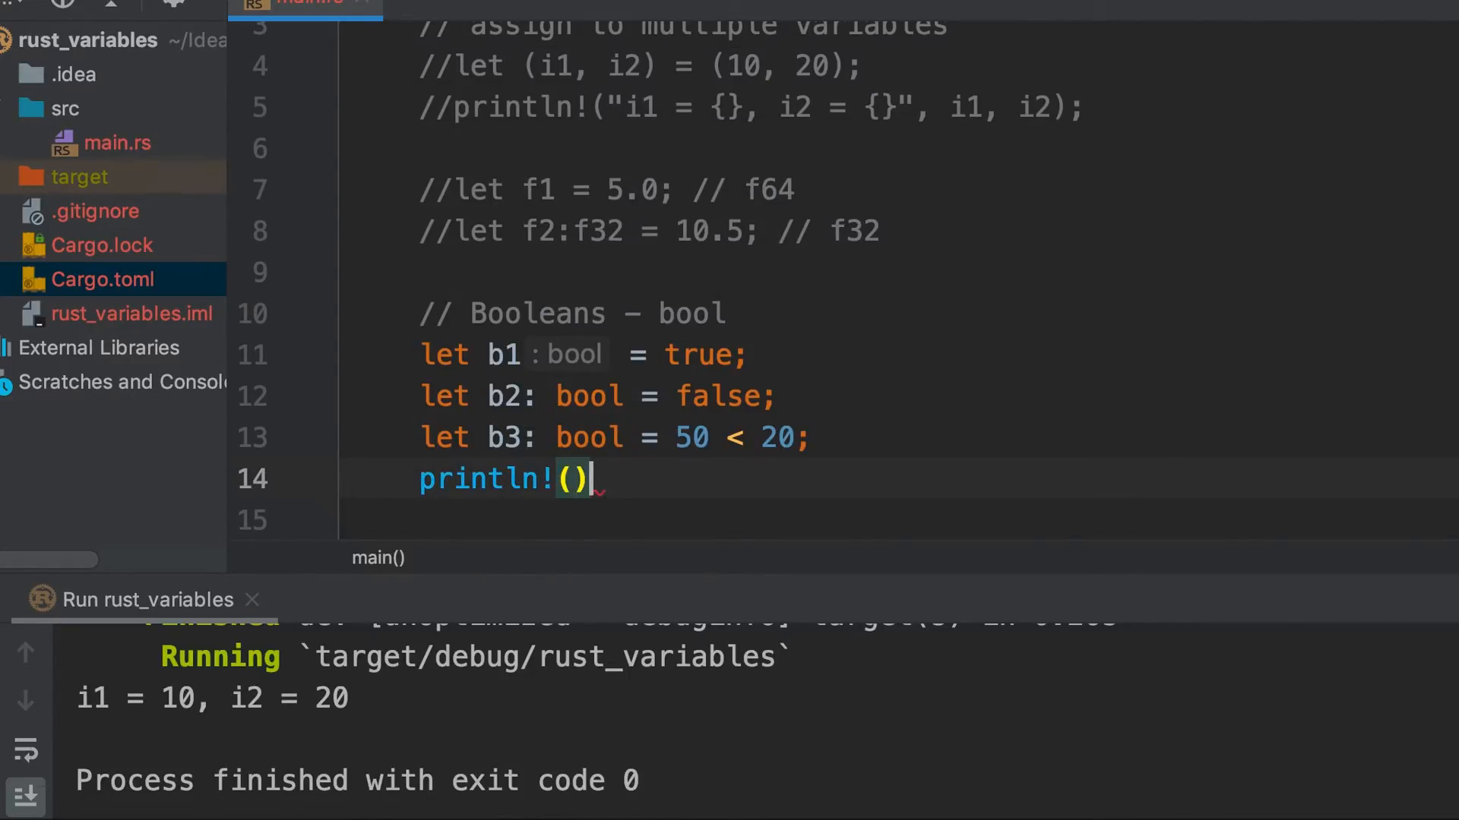
type("\"b")
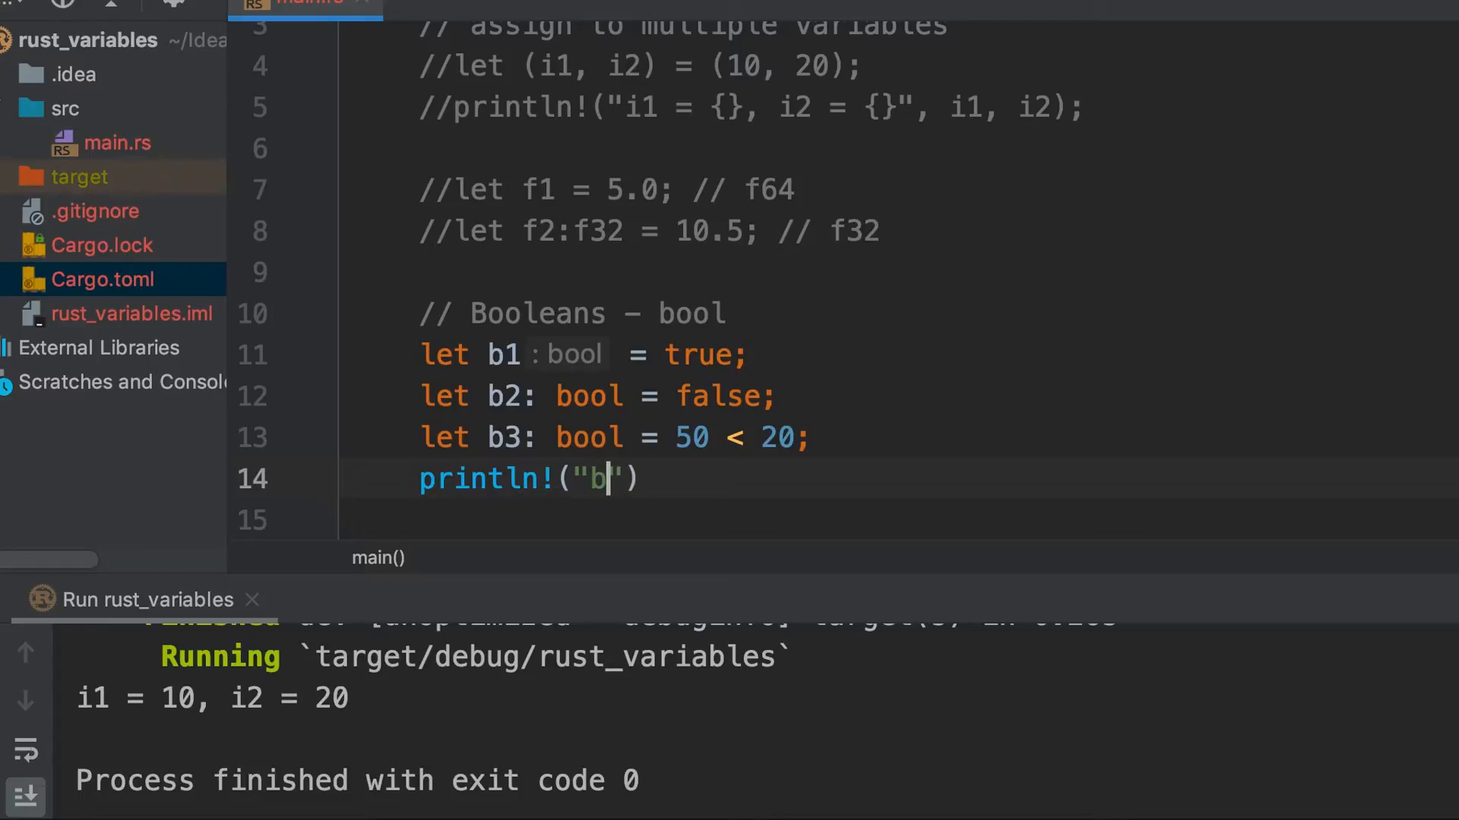
type("3 =")
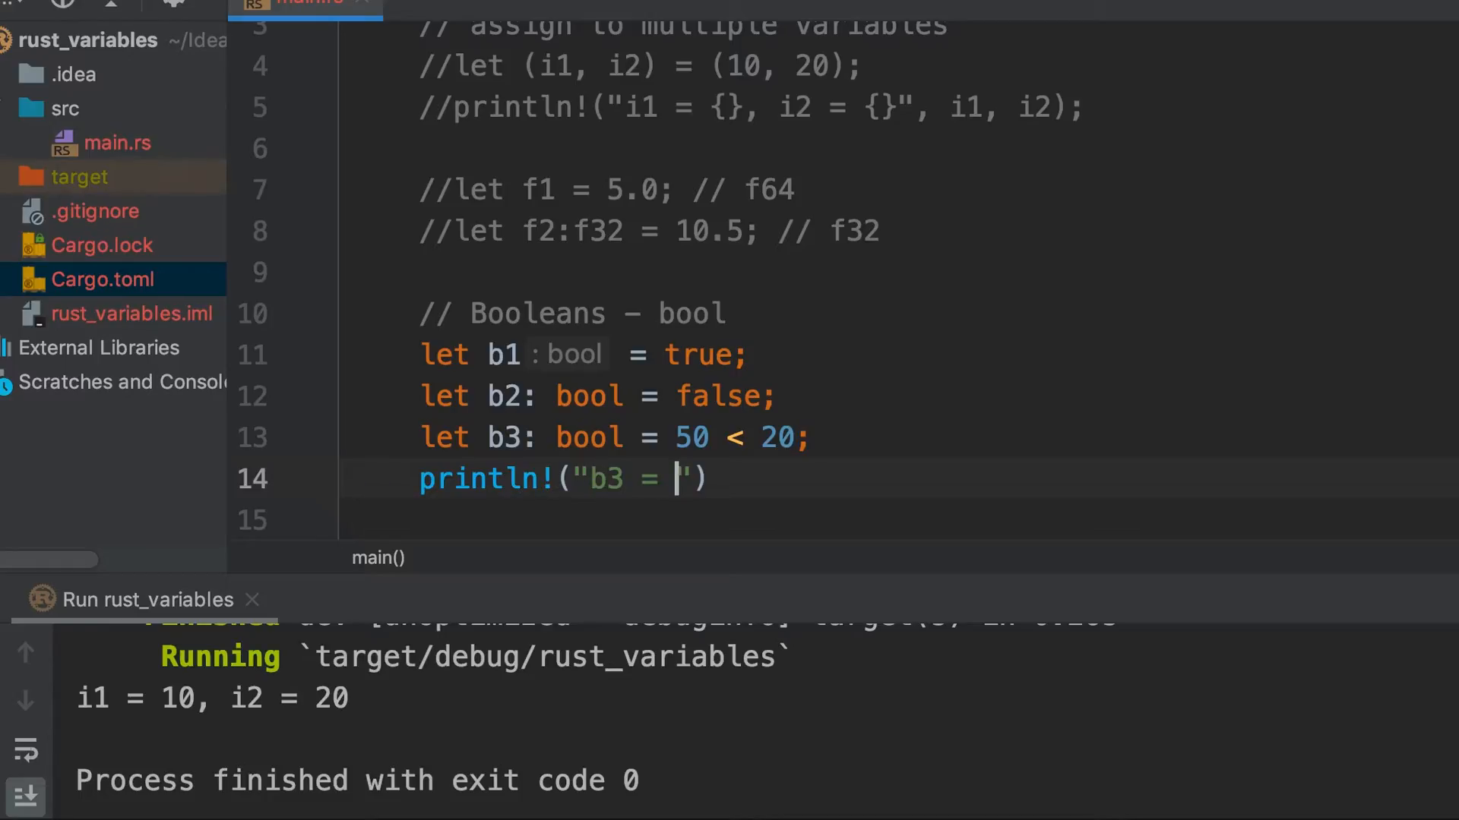
type("{b3}")
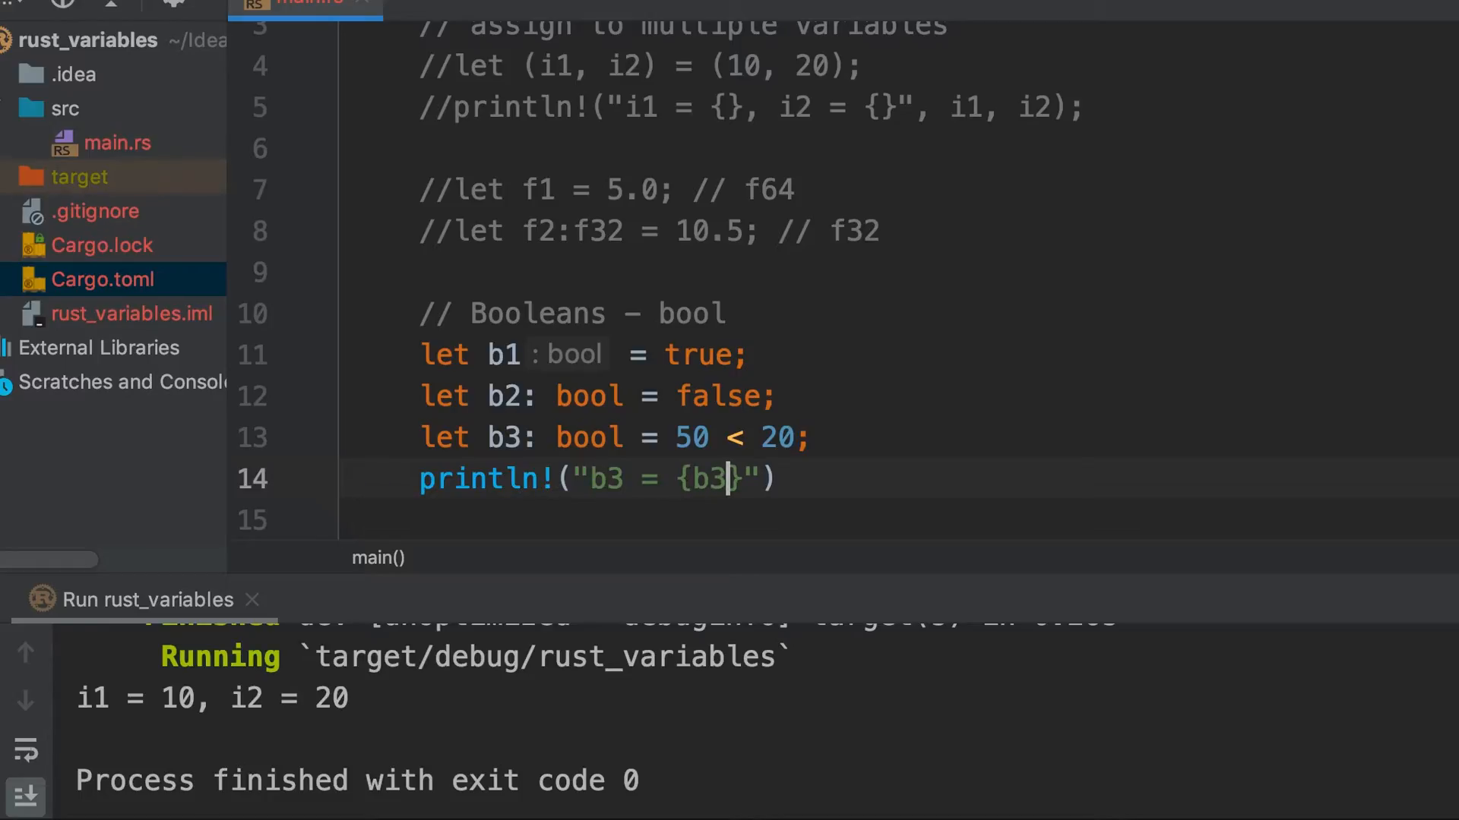
type(", b3")
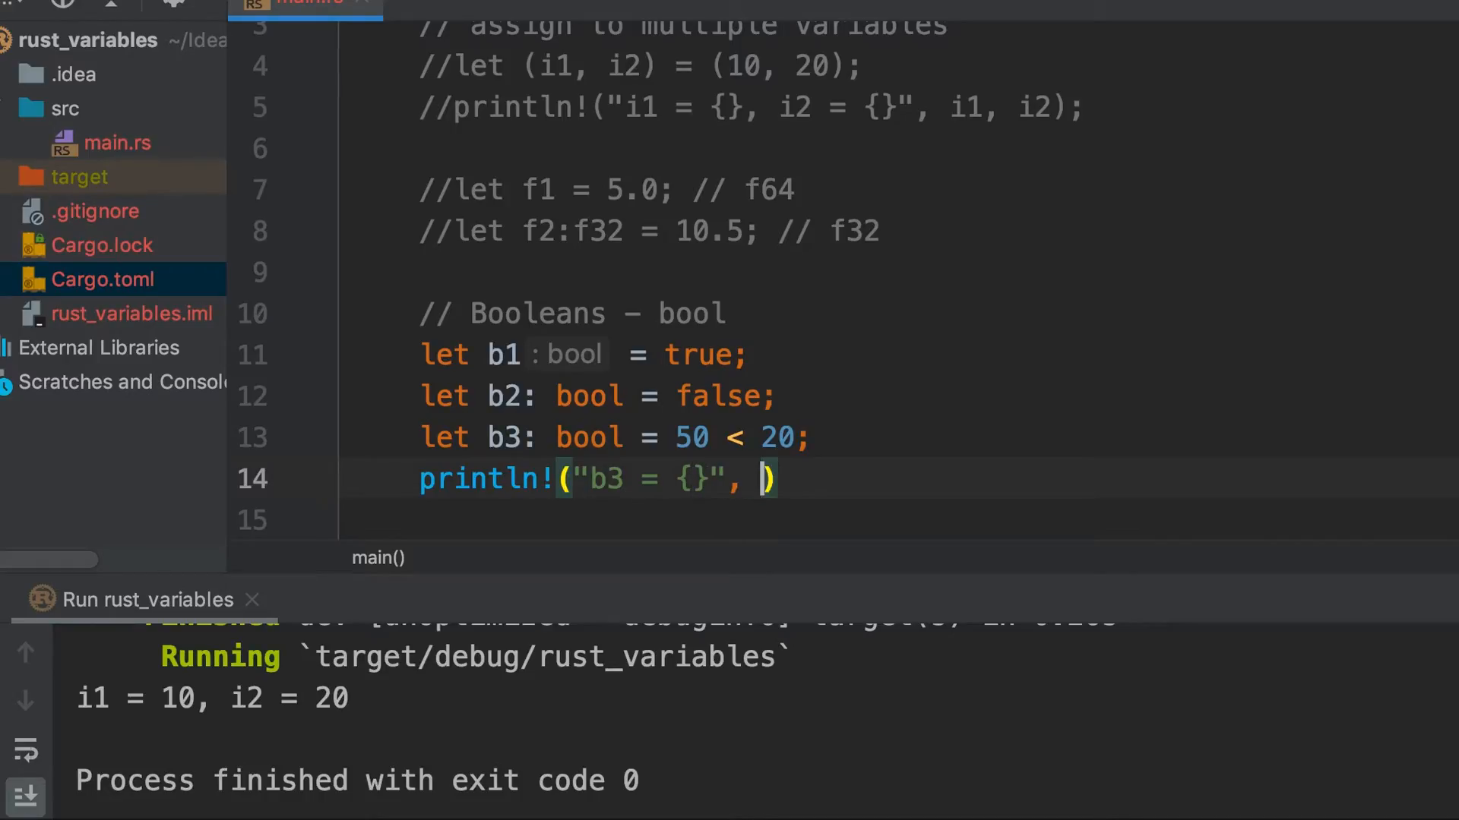
type("b3);")
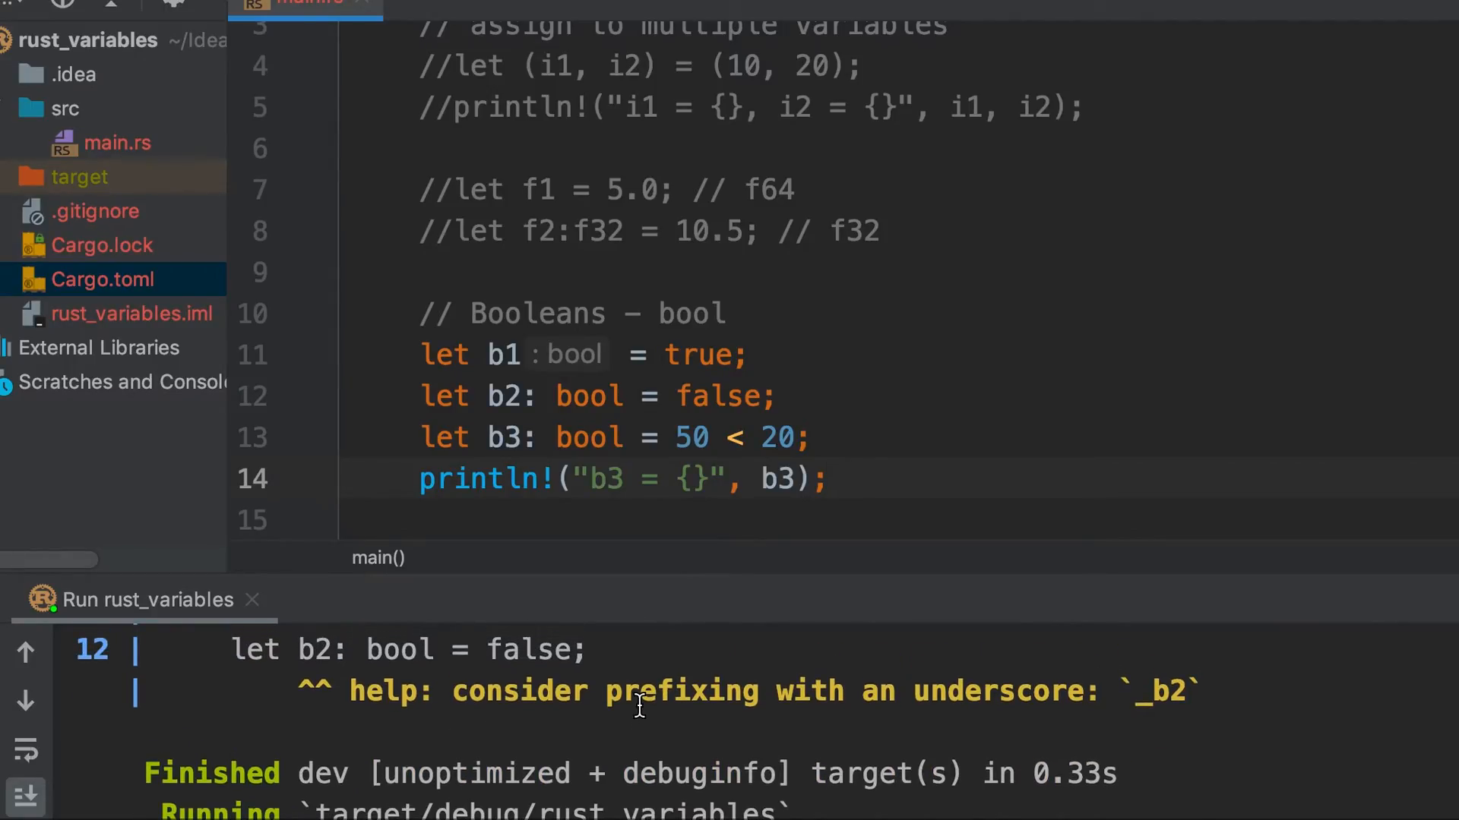
mouse_move(706, 471)
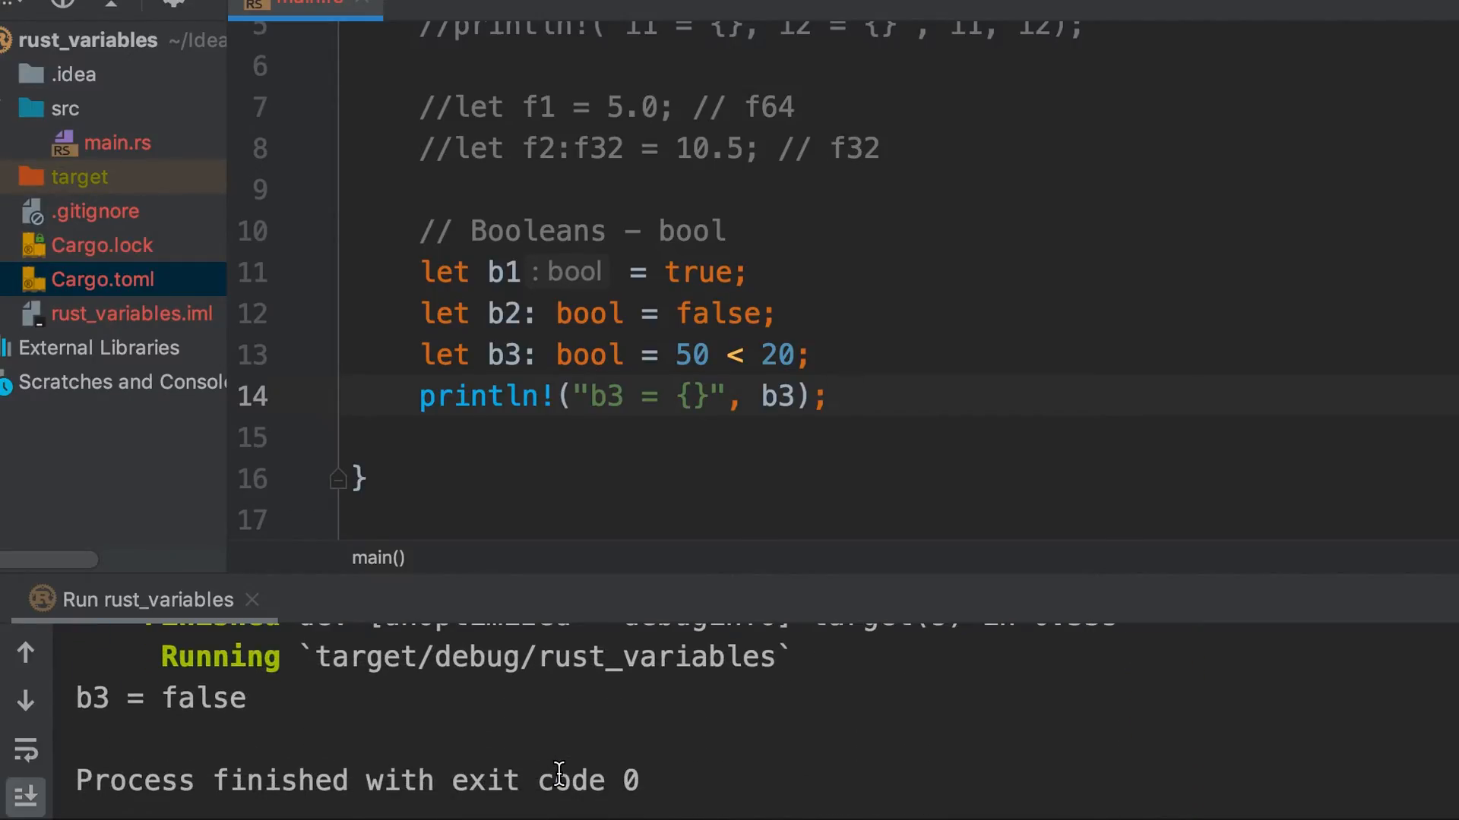
mouse_move(579, 284)
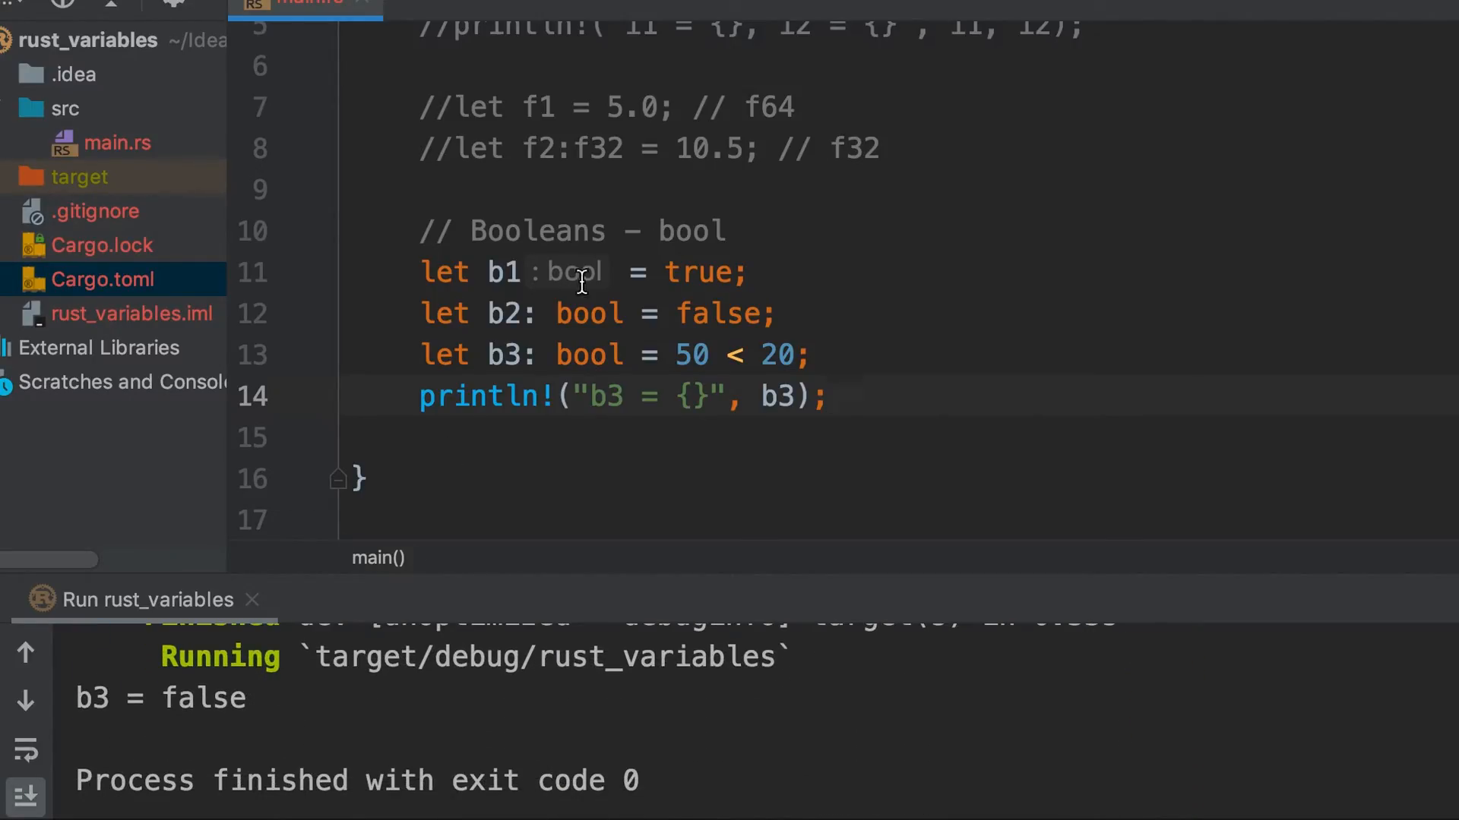
mouse_move(260, 698)
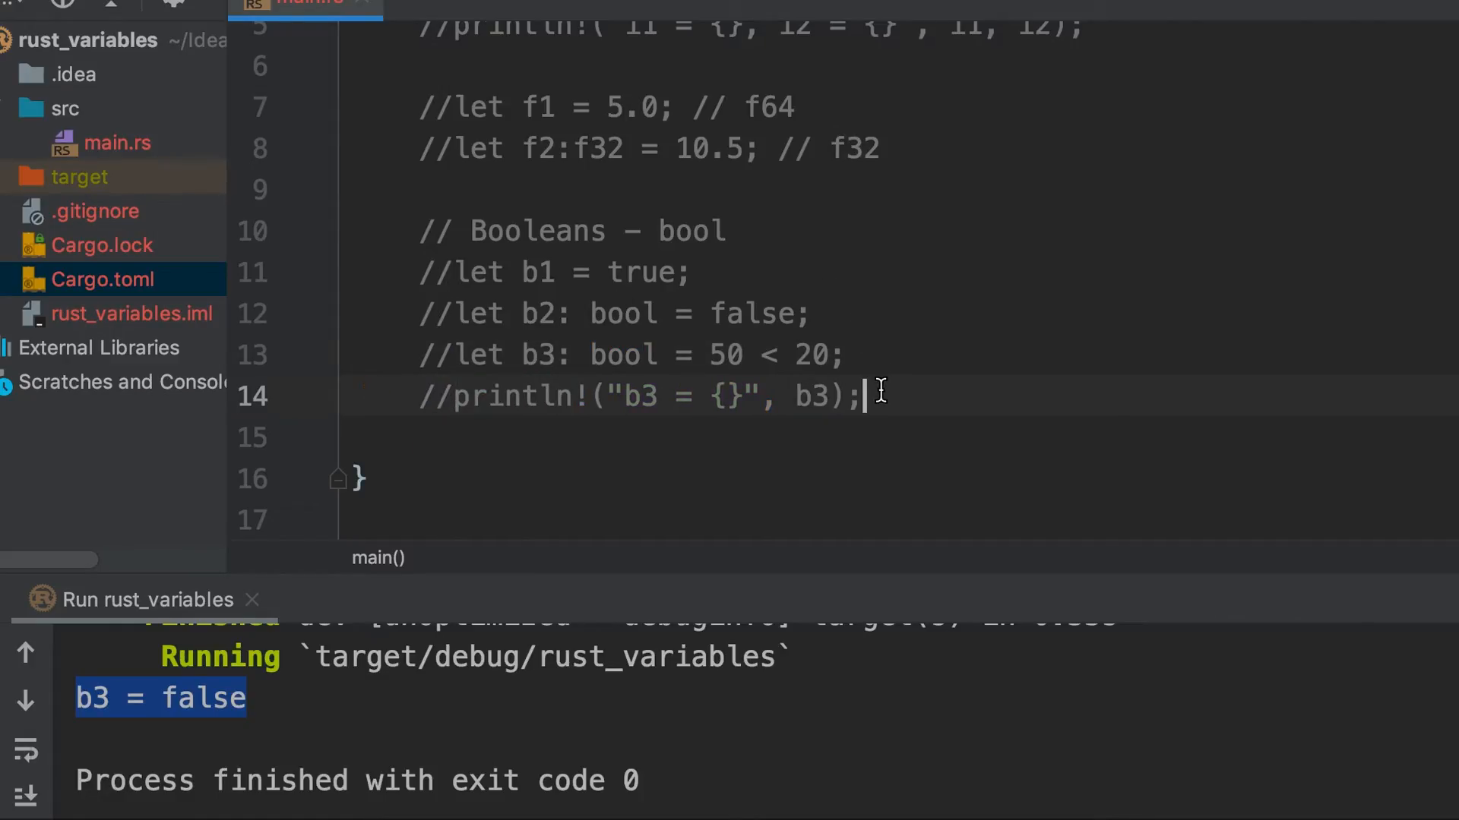
Step: Declare char variables c1 = 'a' and c2 = '\u{1F601}' below the commented block
type("/")
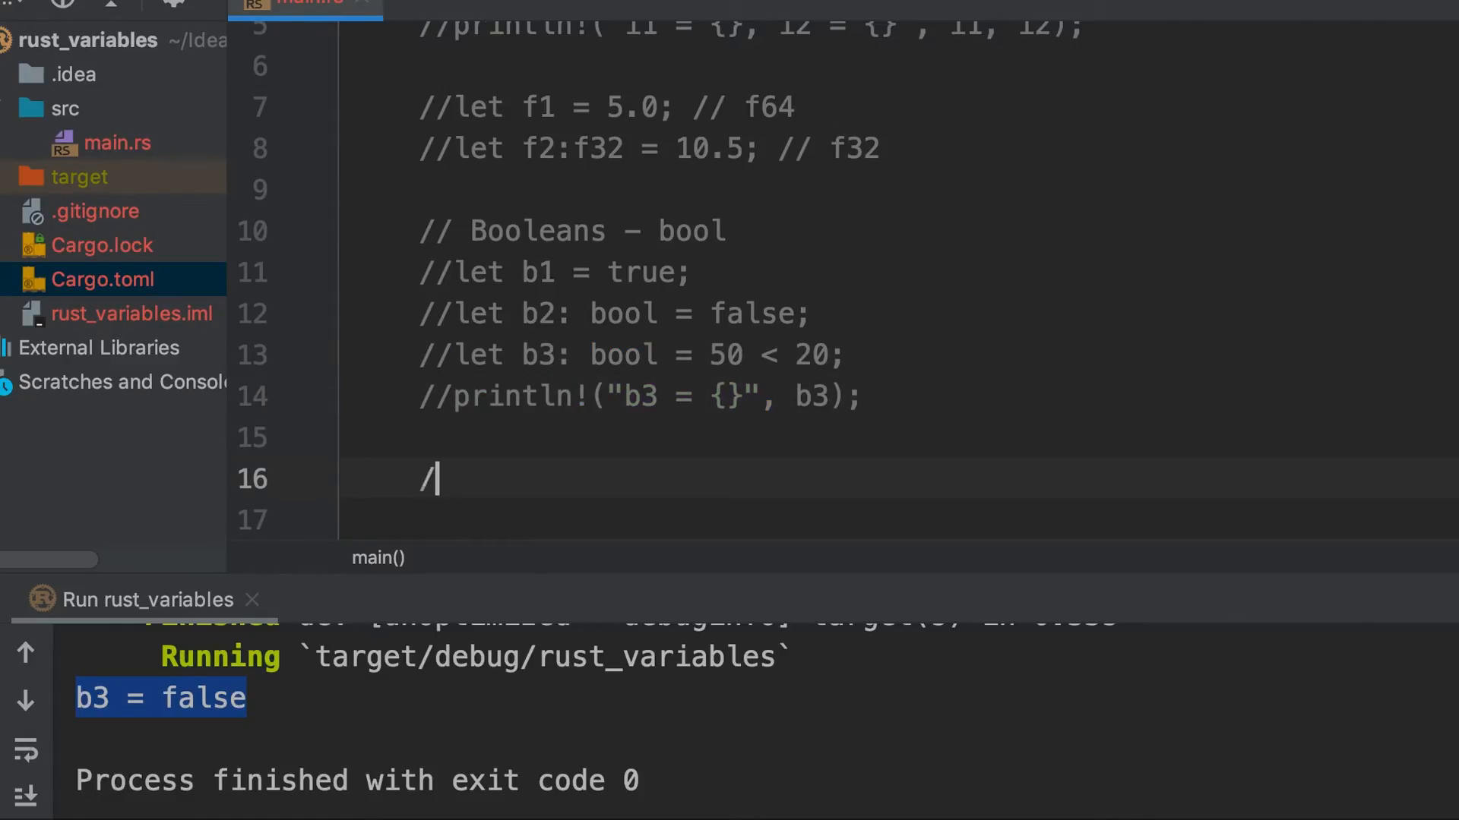
type("let")
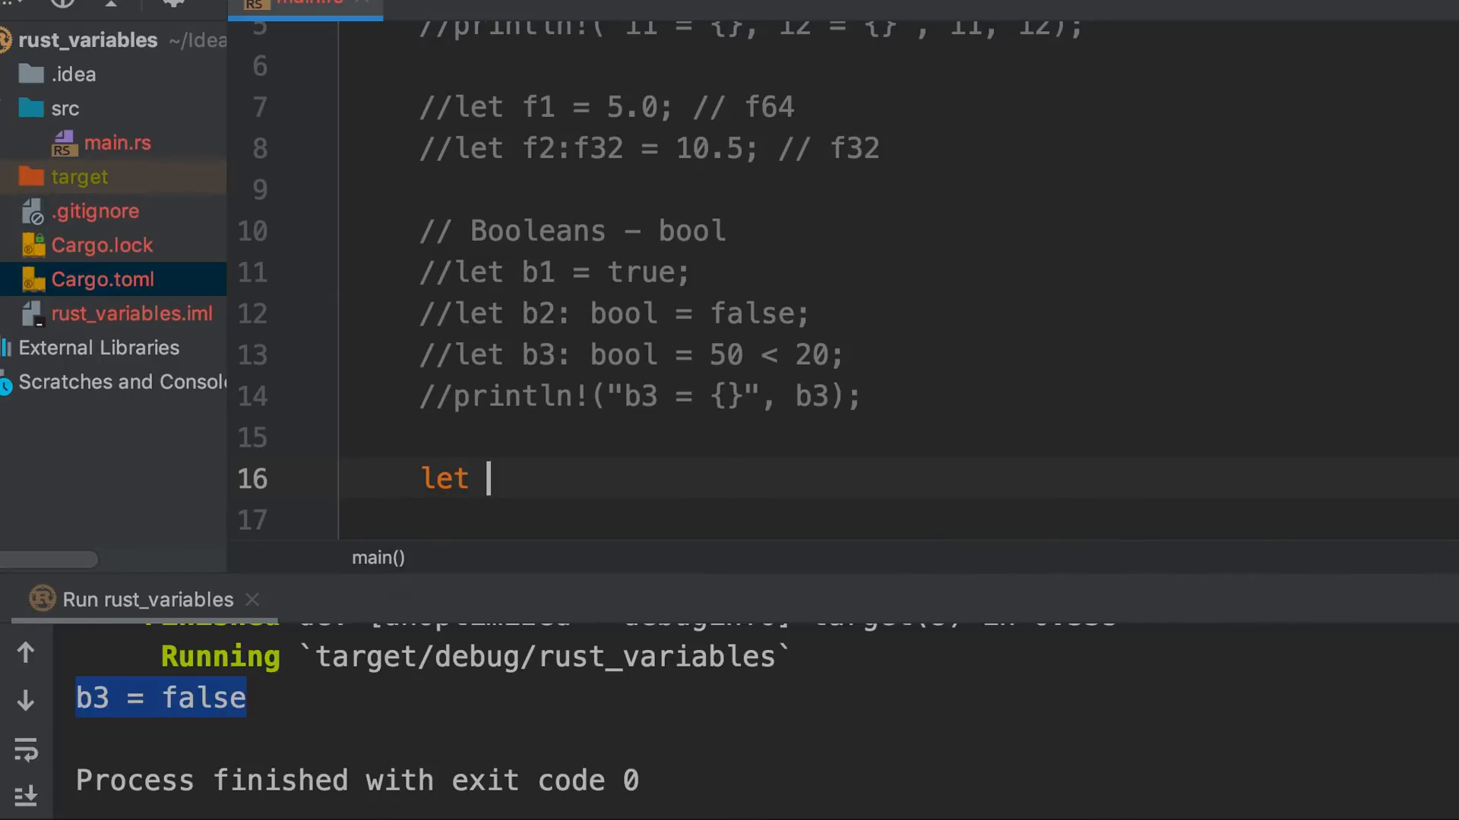
type("c1 : char = 'a")
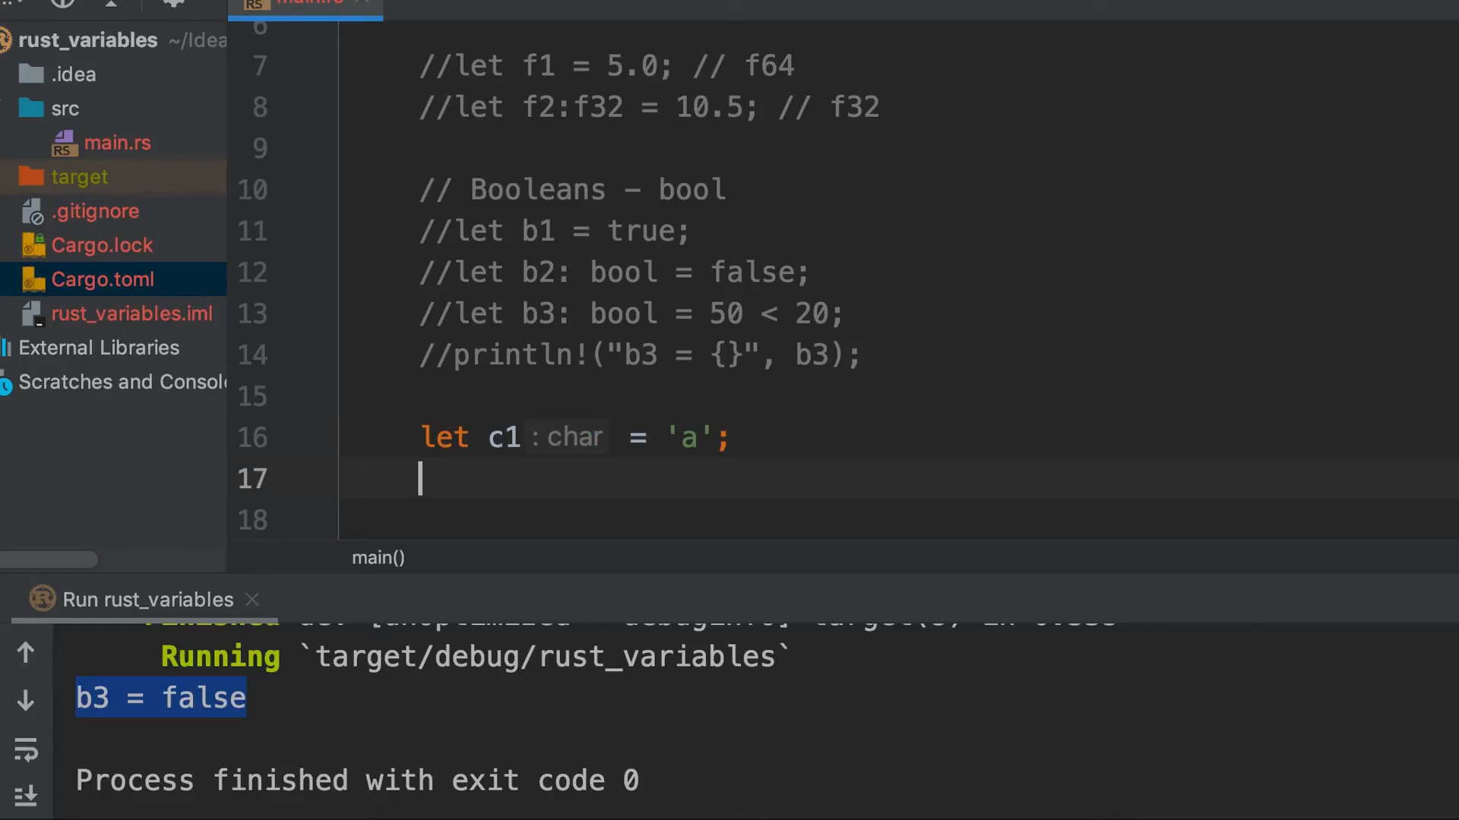
type("let c2 = ''")
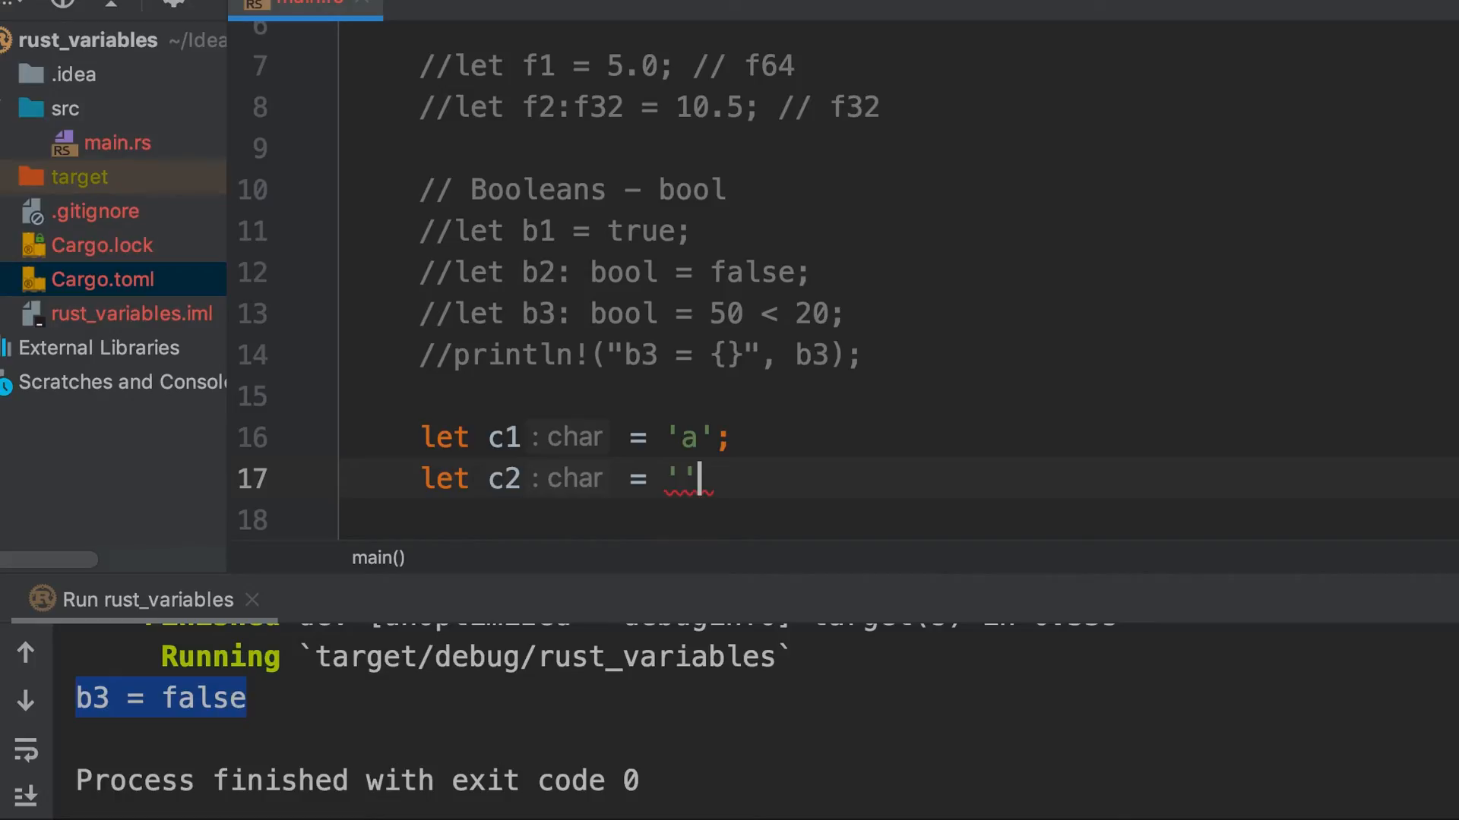
type(";")
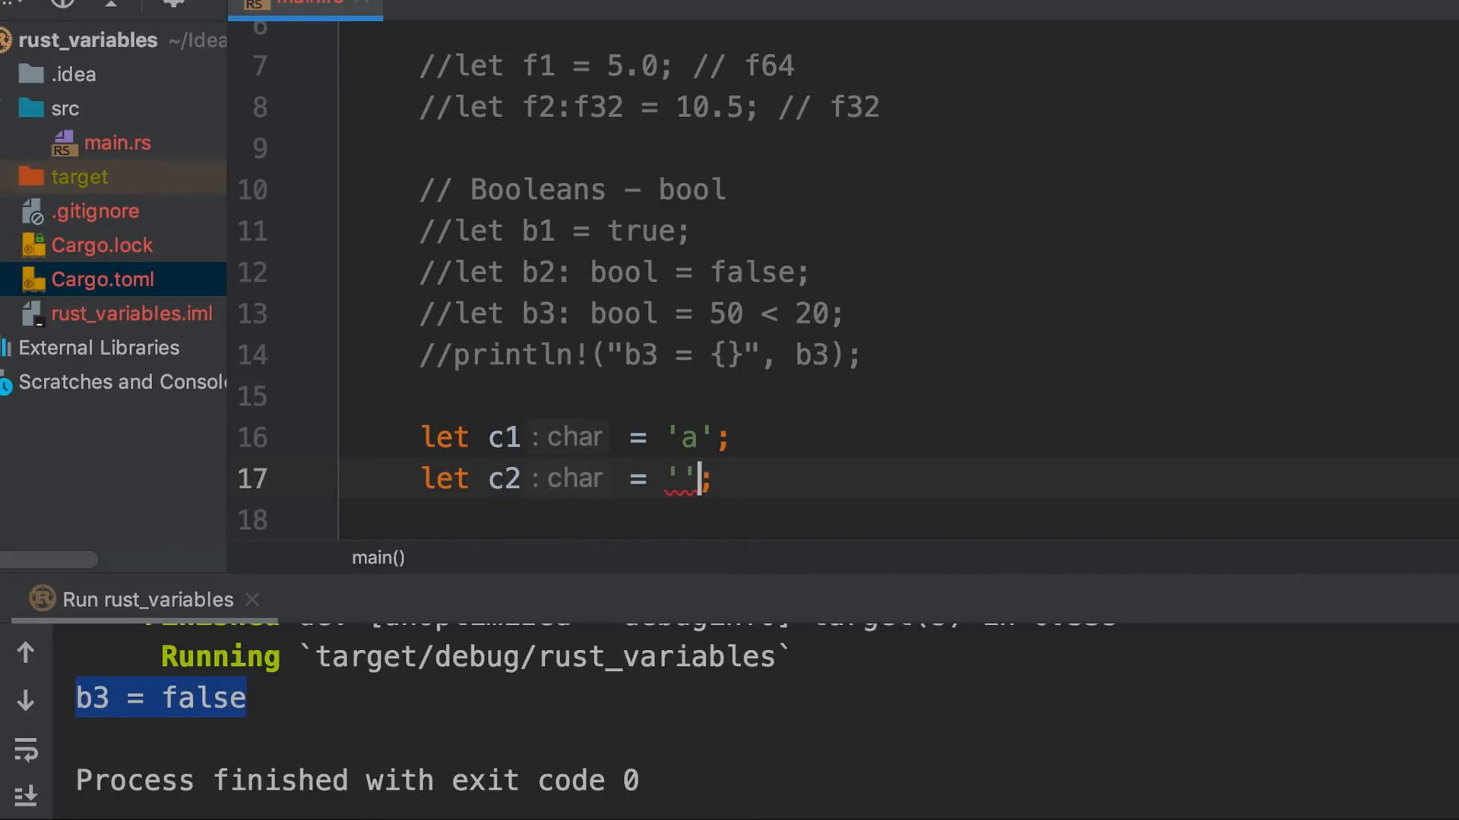
type("\\u")
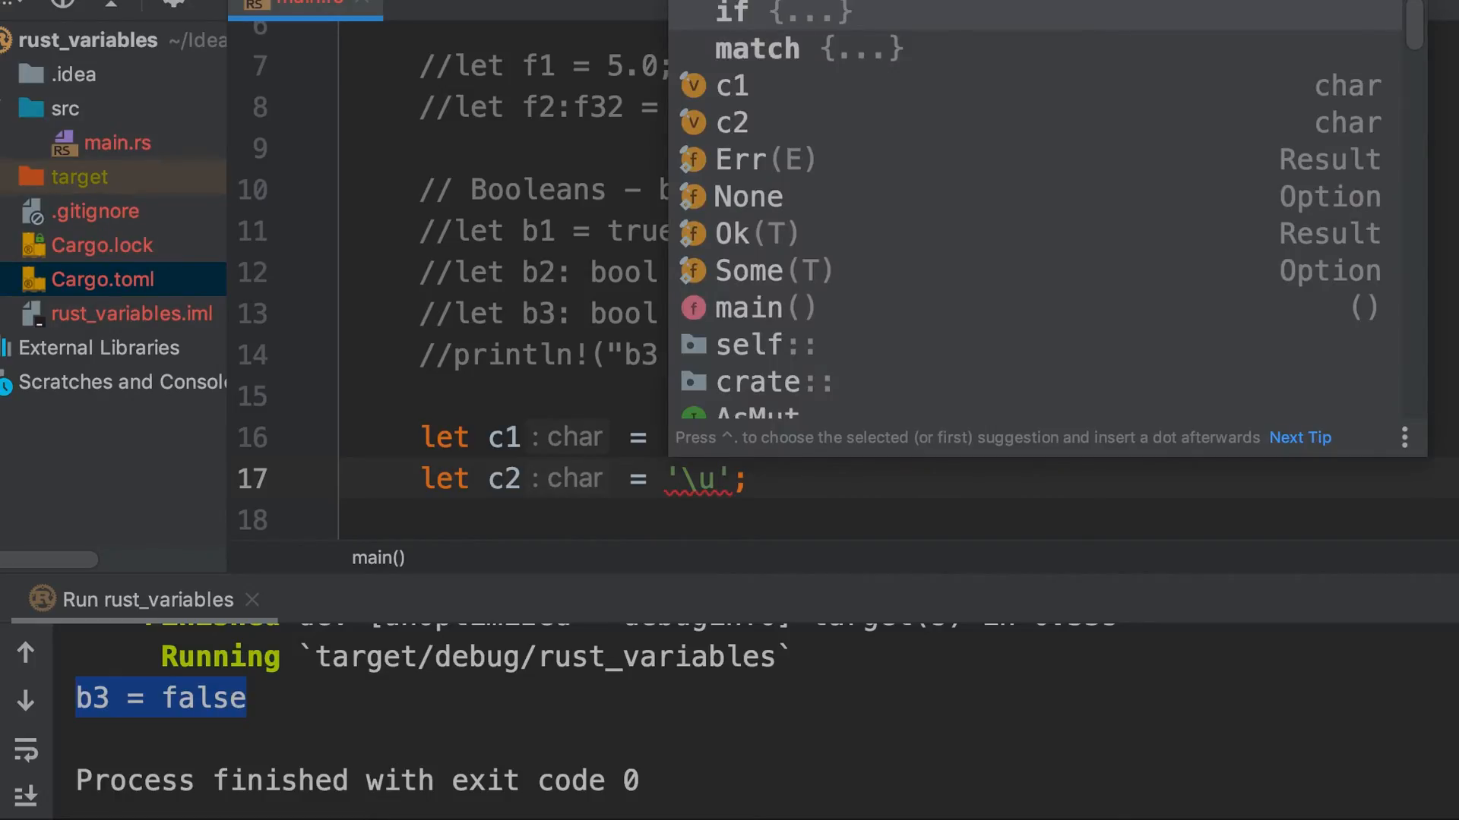
type("{1}")
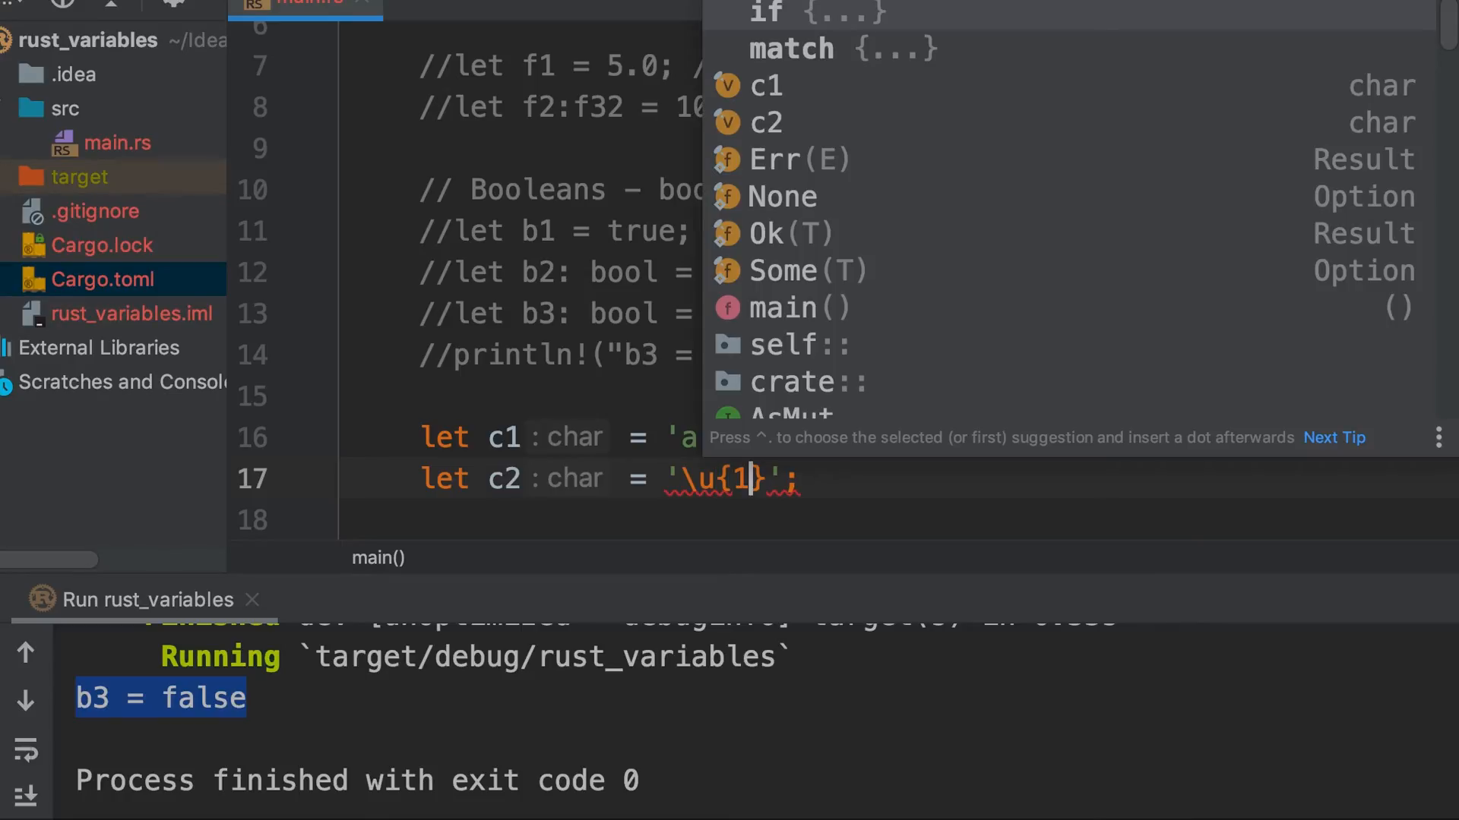
type("F6")
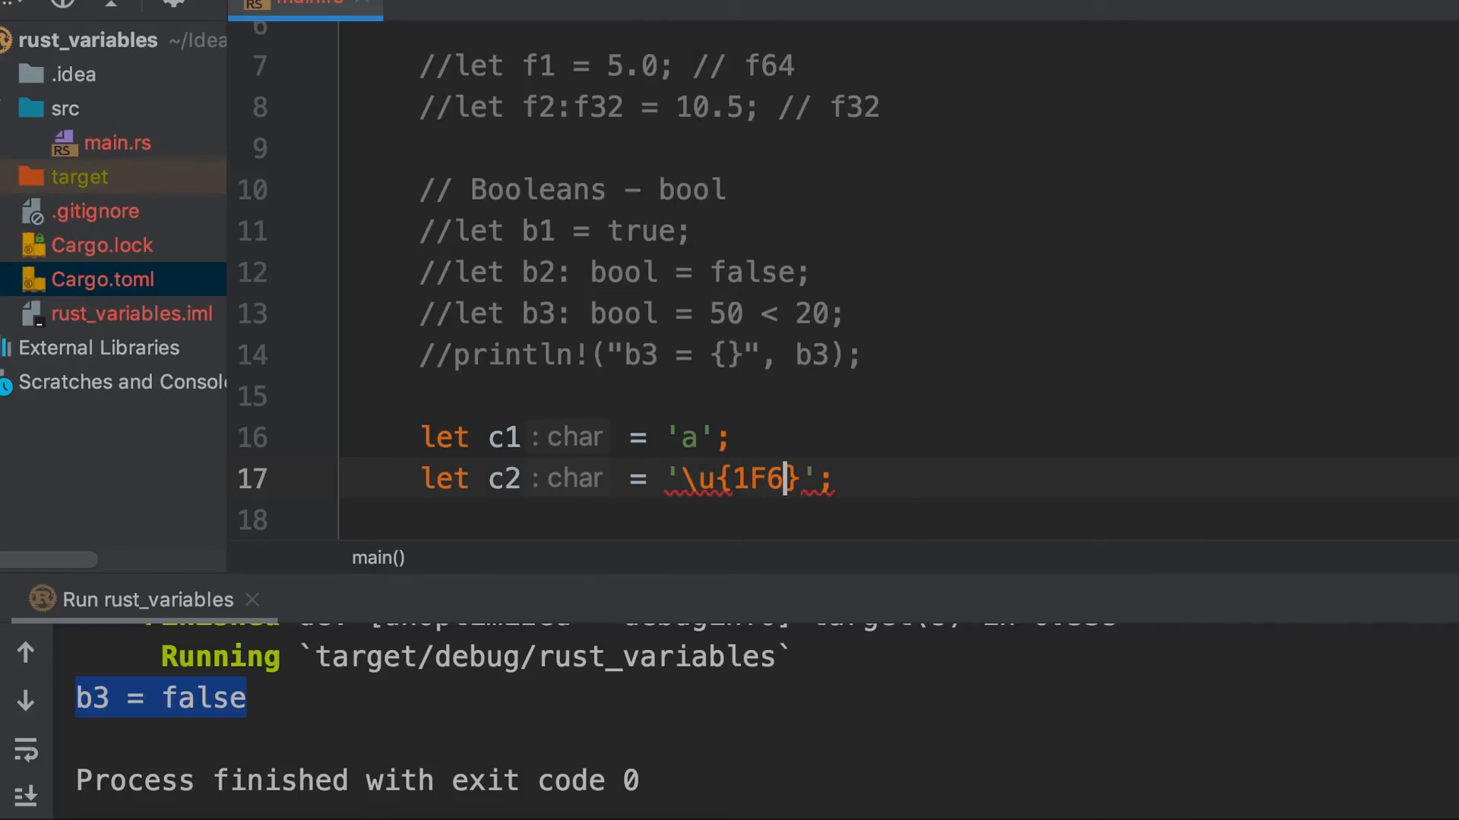
type("1")
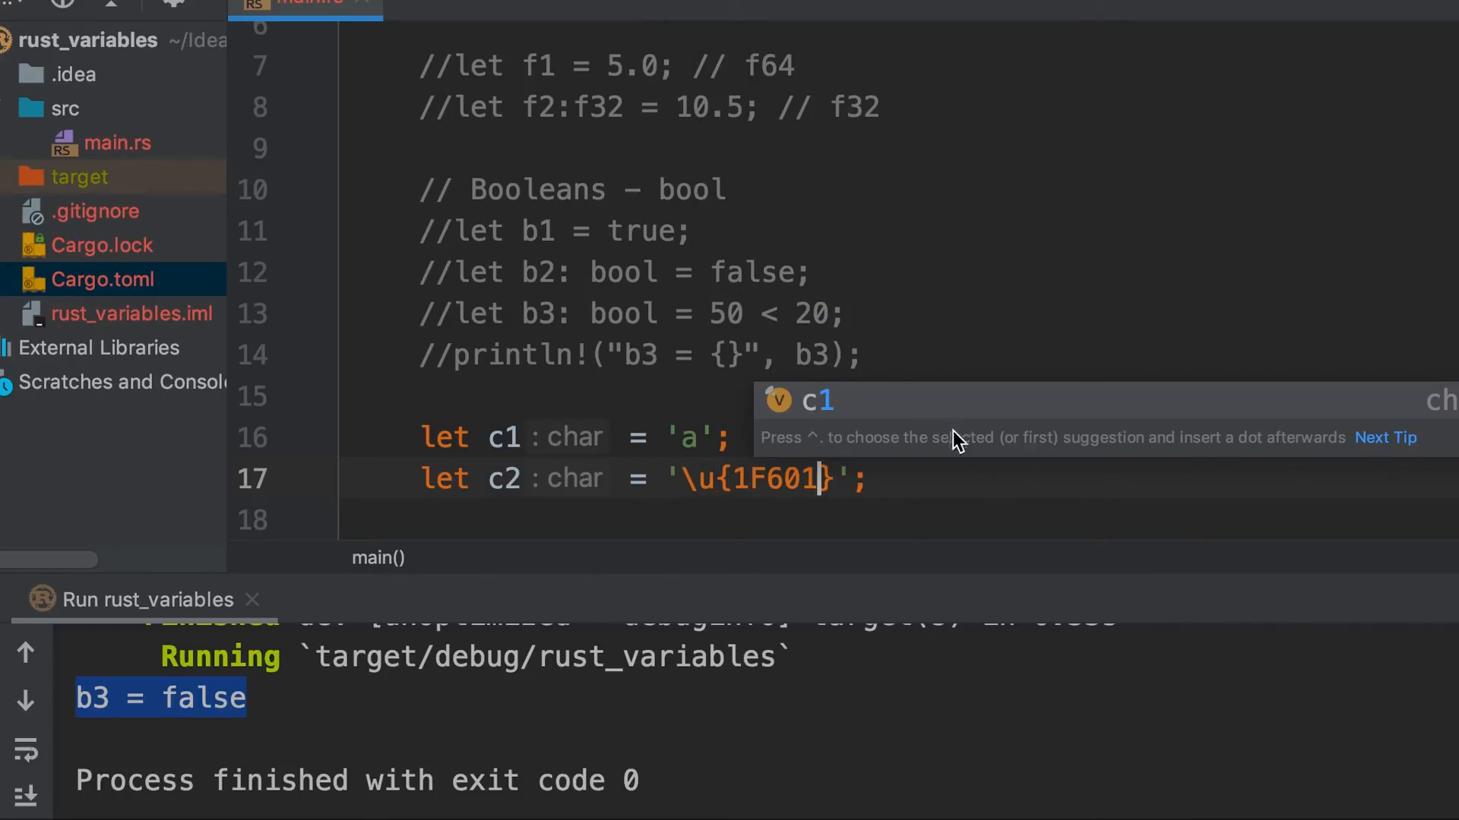
Step: Add println!("c1 = {}, c2 = {}", c1, c2) to print both char values
type("println!")
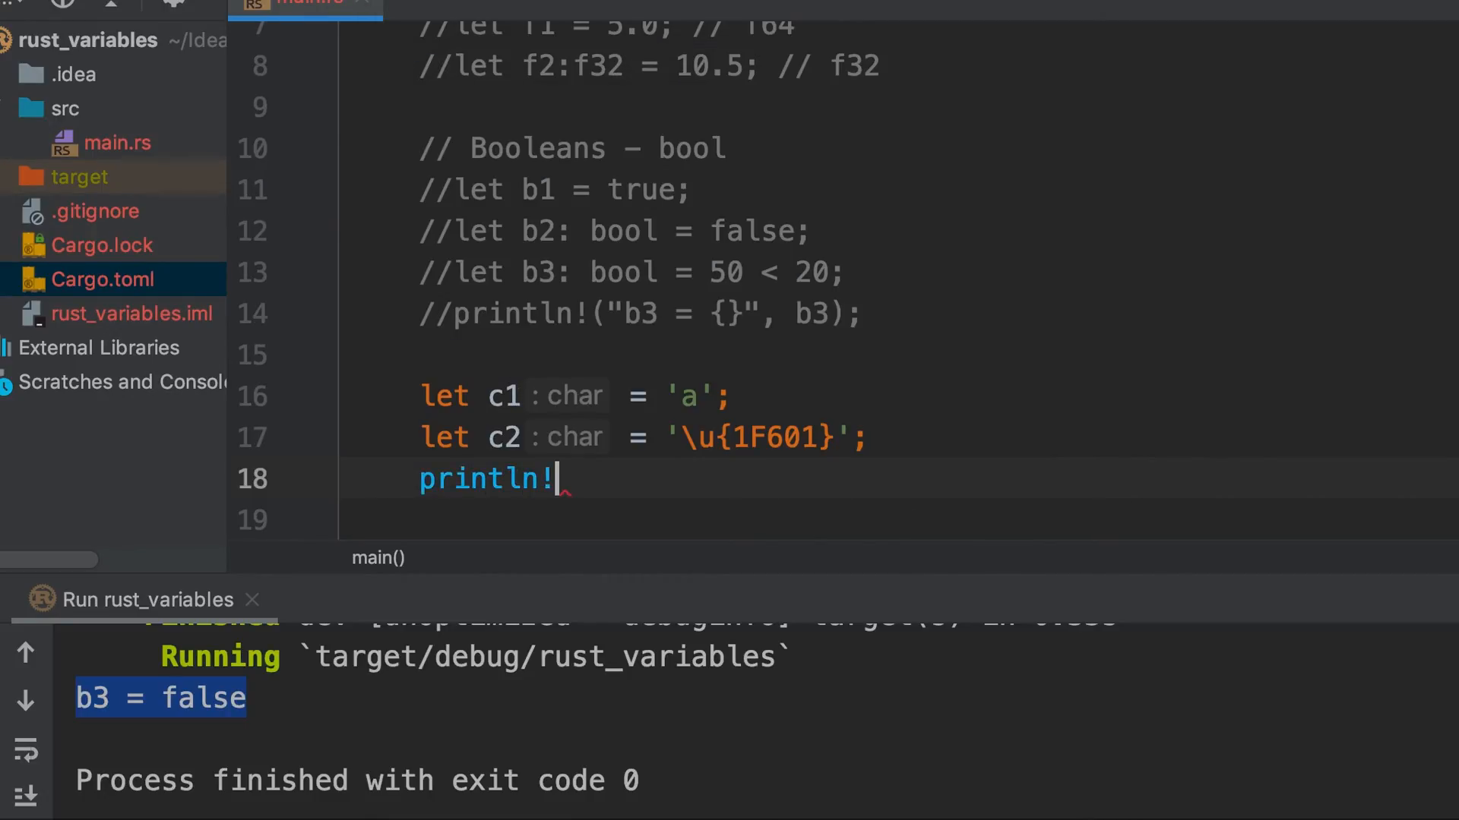
type("()")
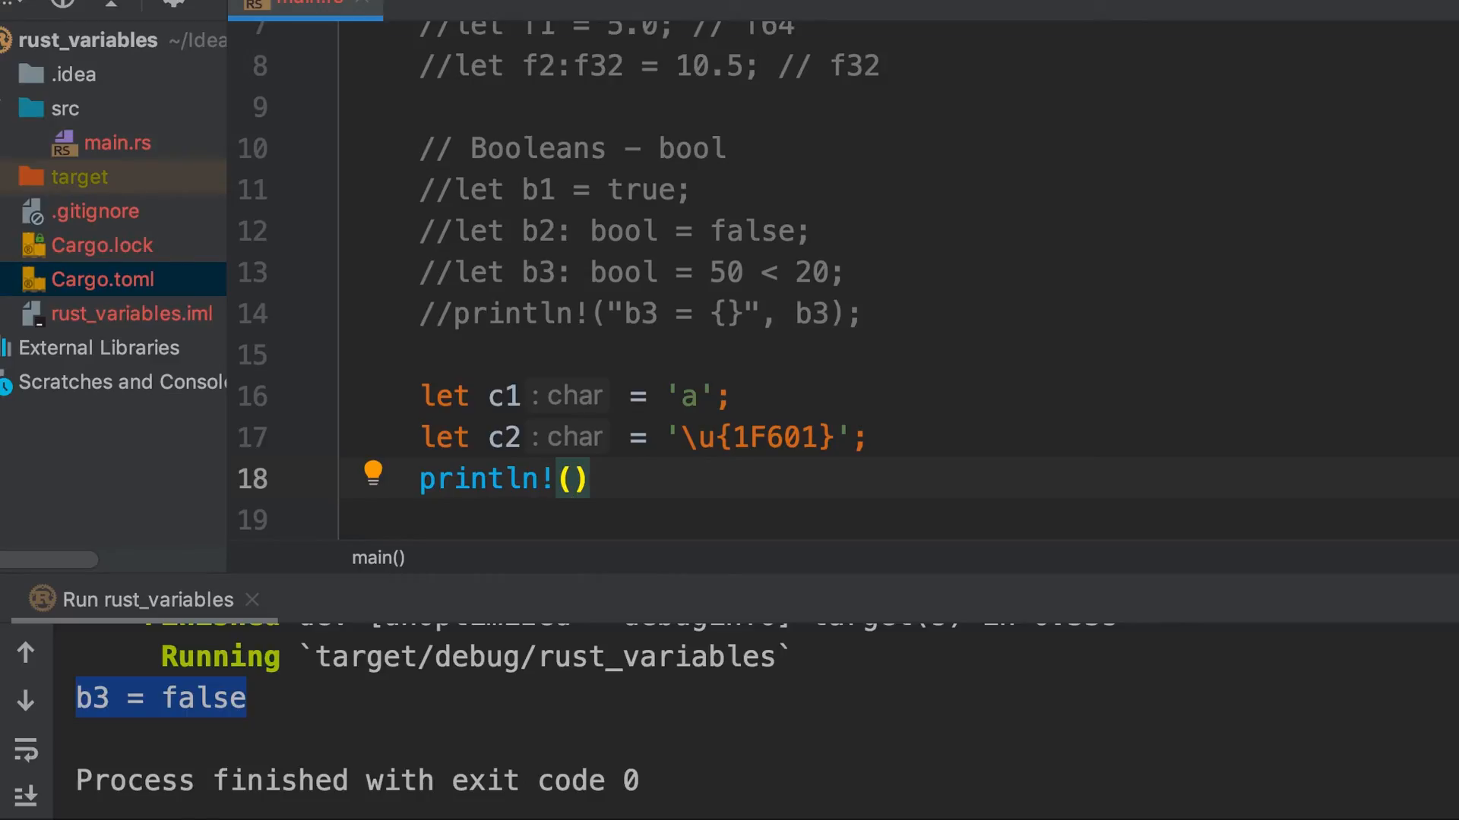
type("\"c1 = {")
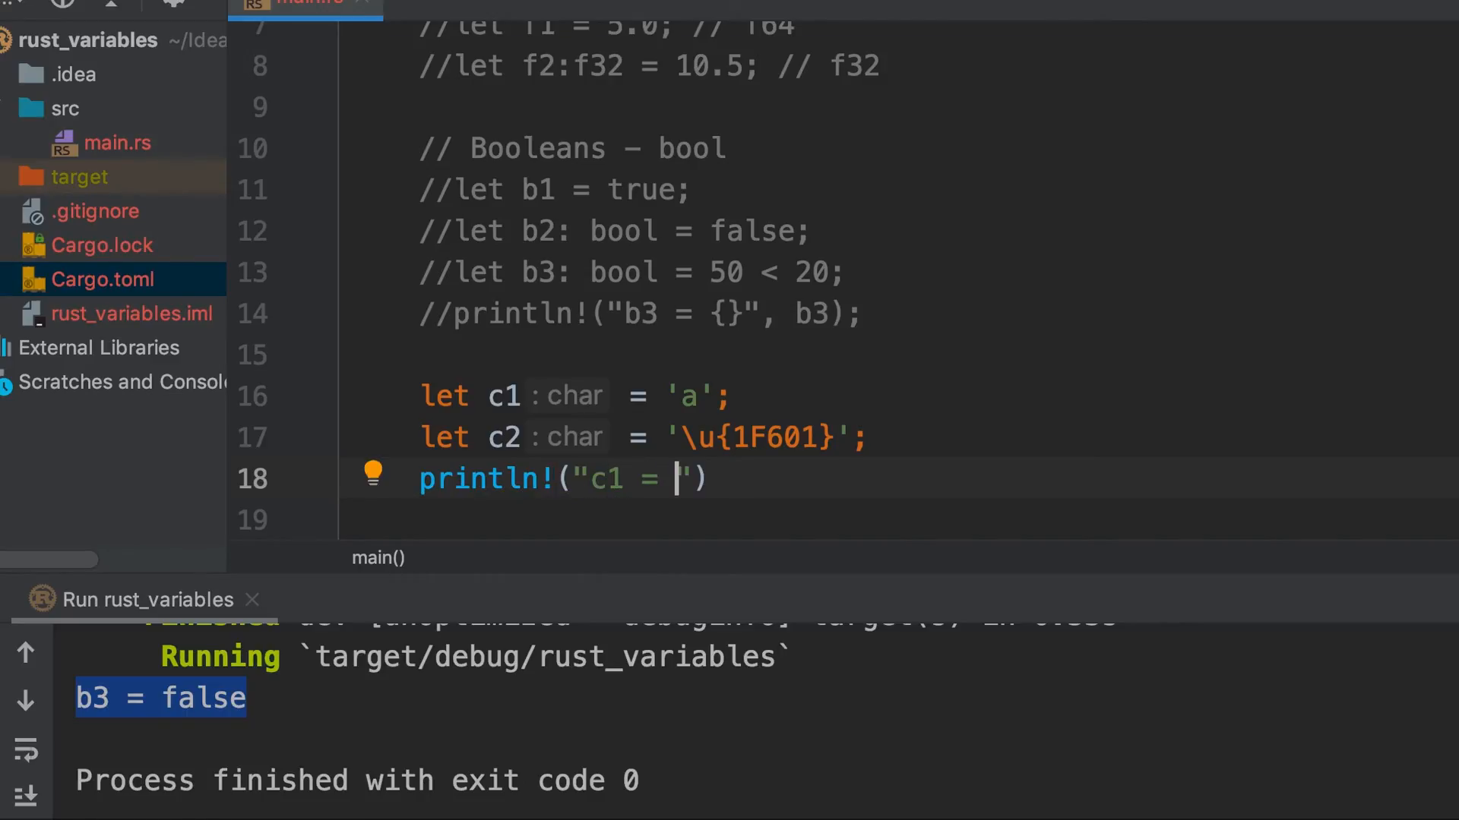
type("{}, c2")
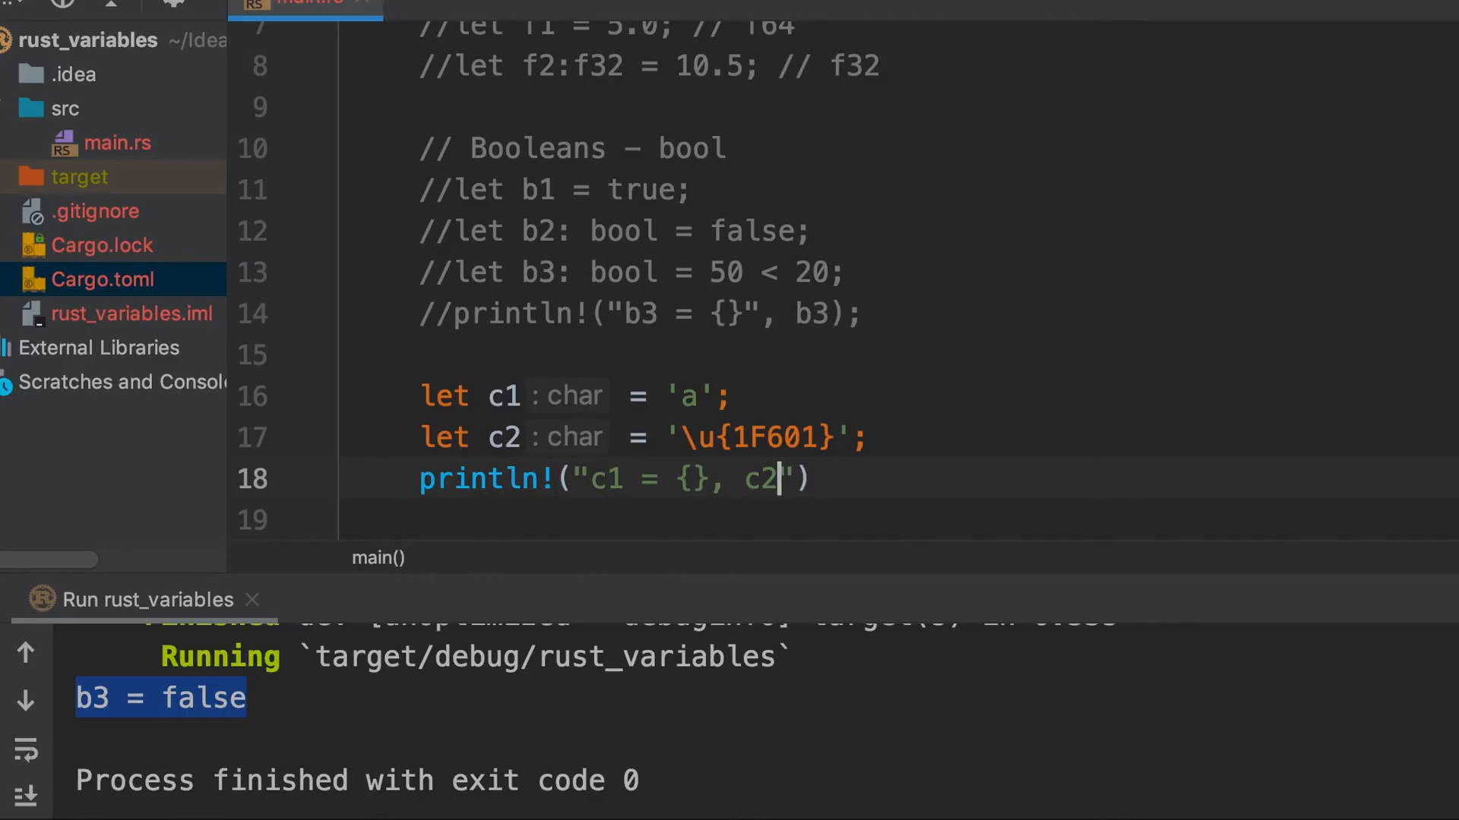
type("= {}")
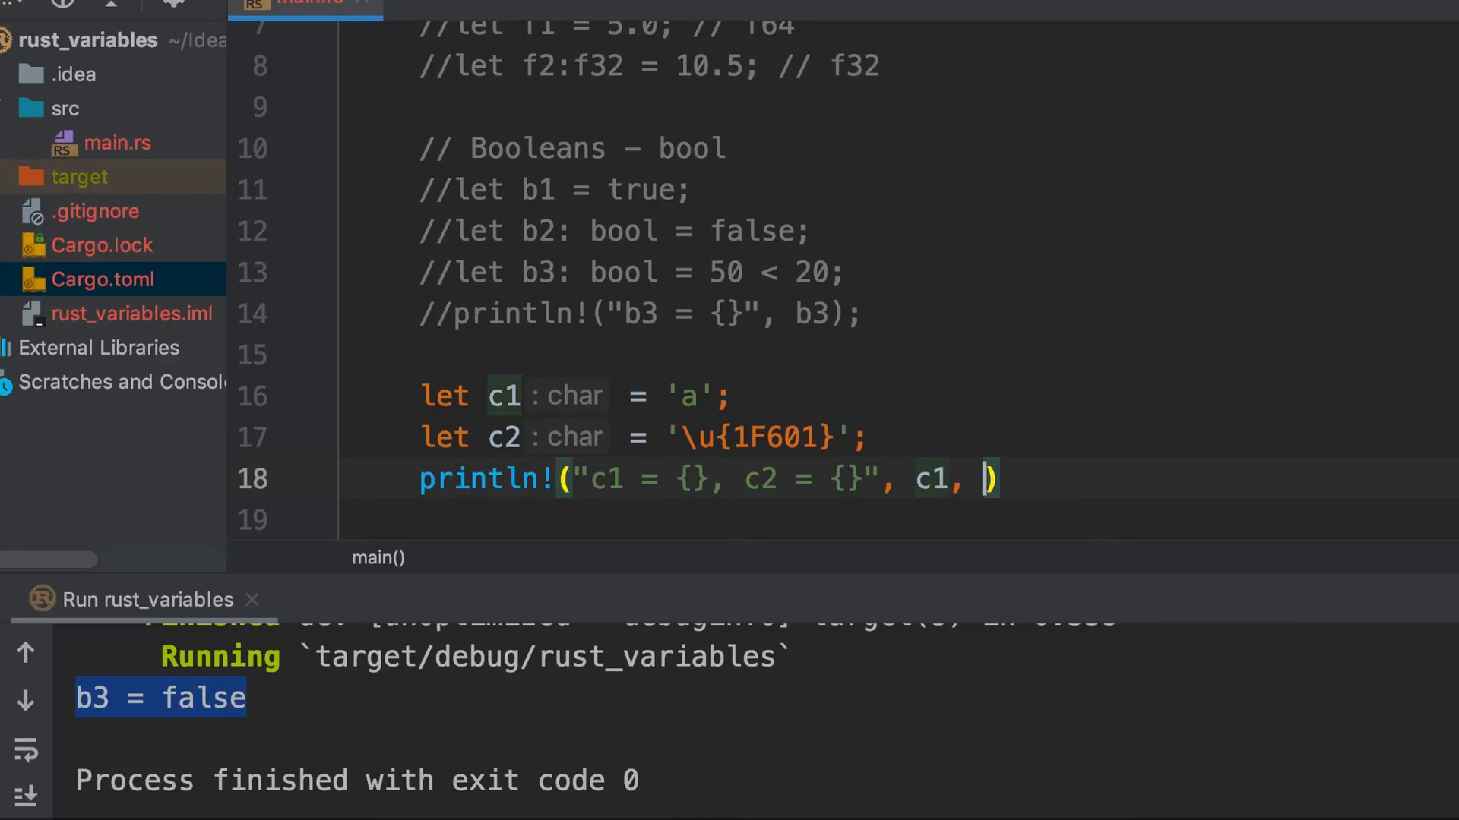
type("c2);")
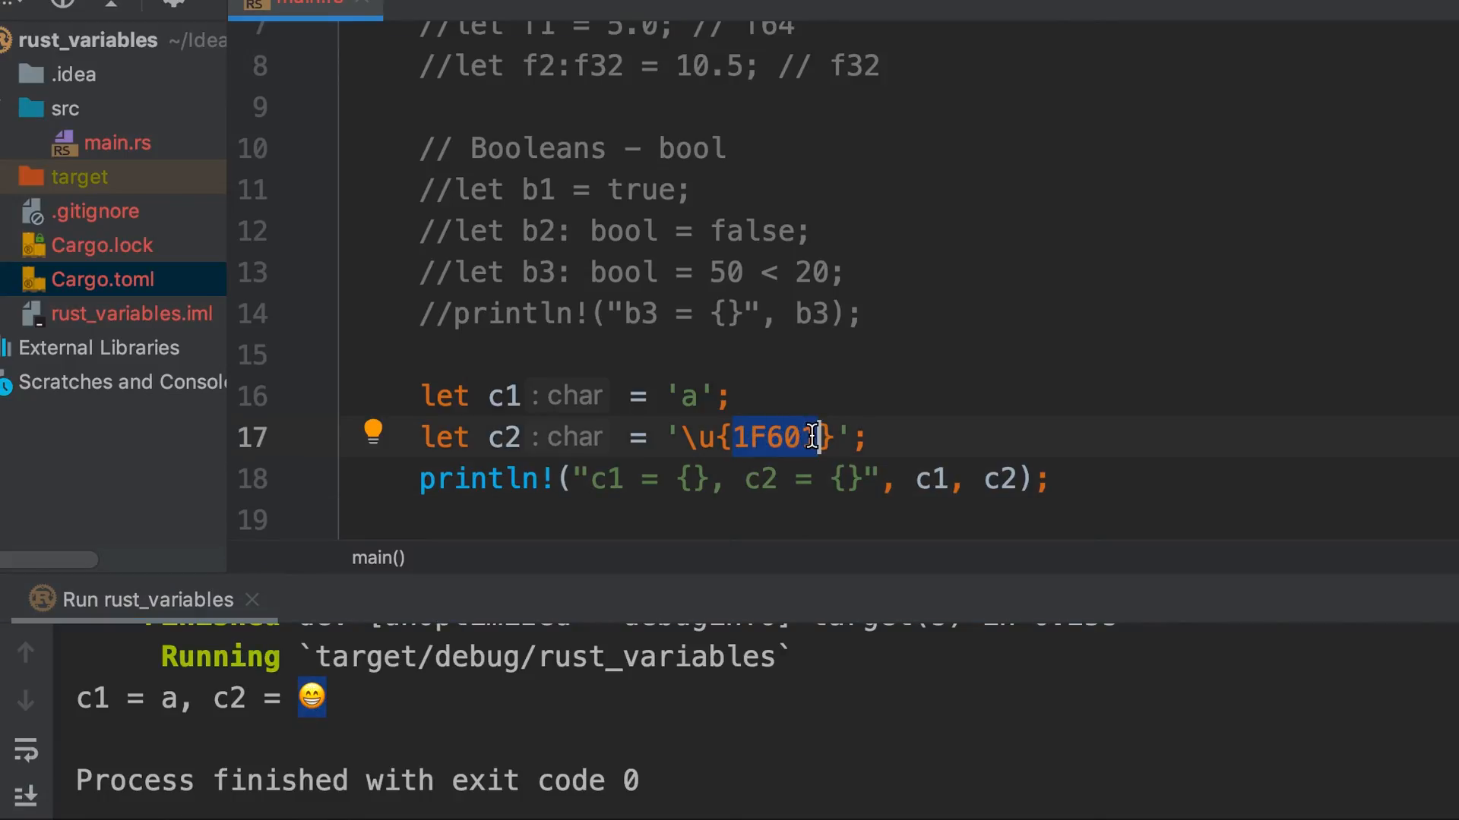
Step: Run the project so the console shows c1 = a and c2 as a grinning emoji
type("1")
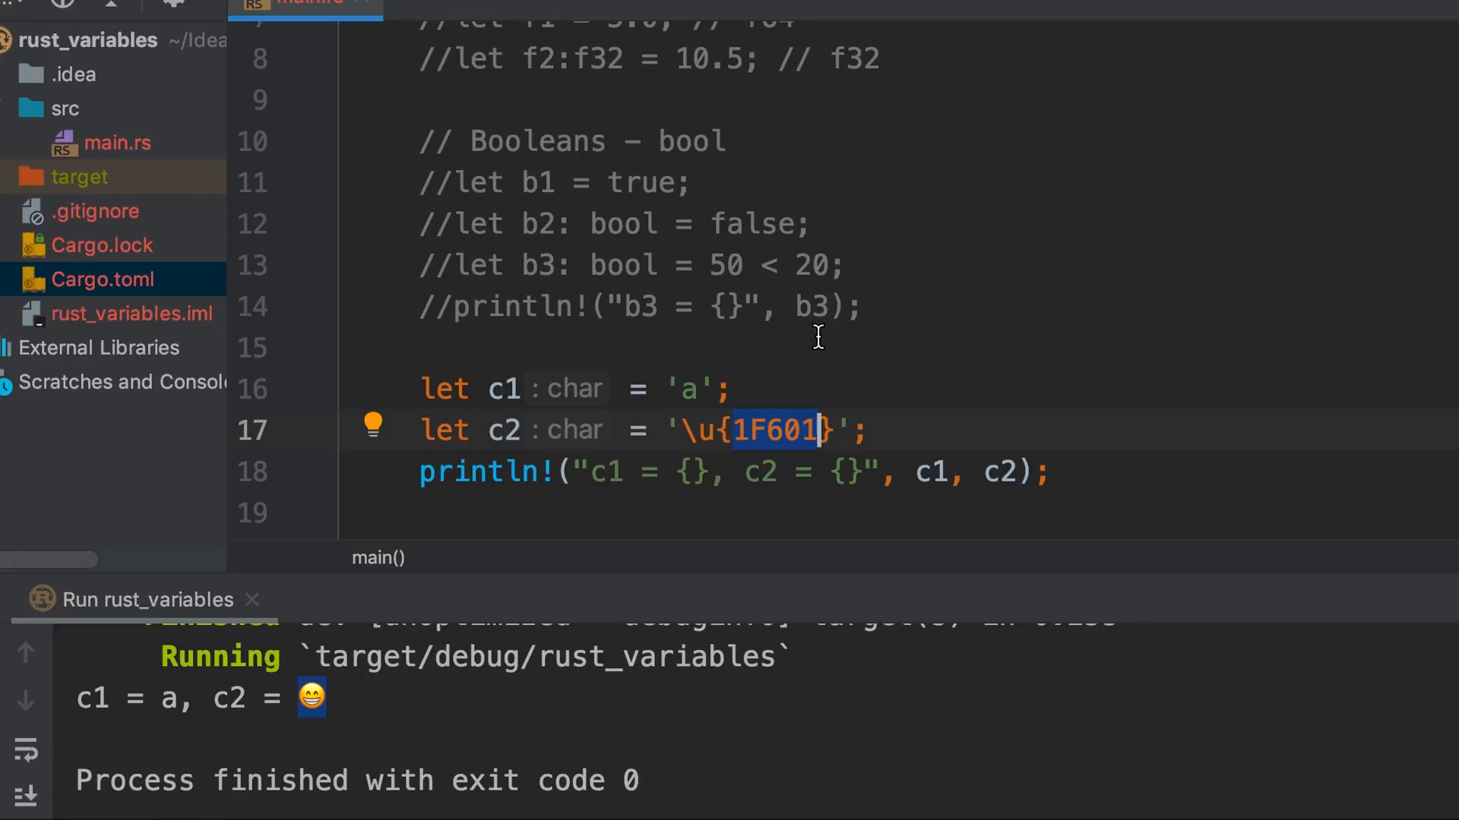
mouse_move(784, 231)
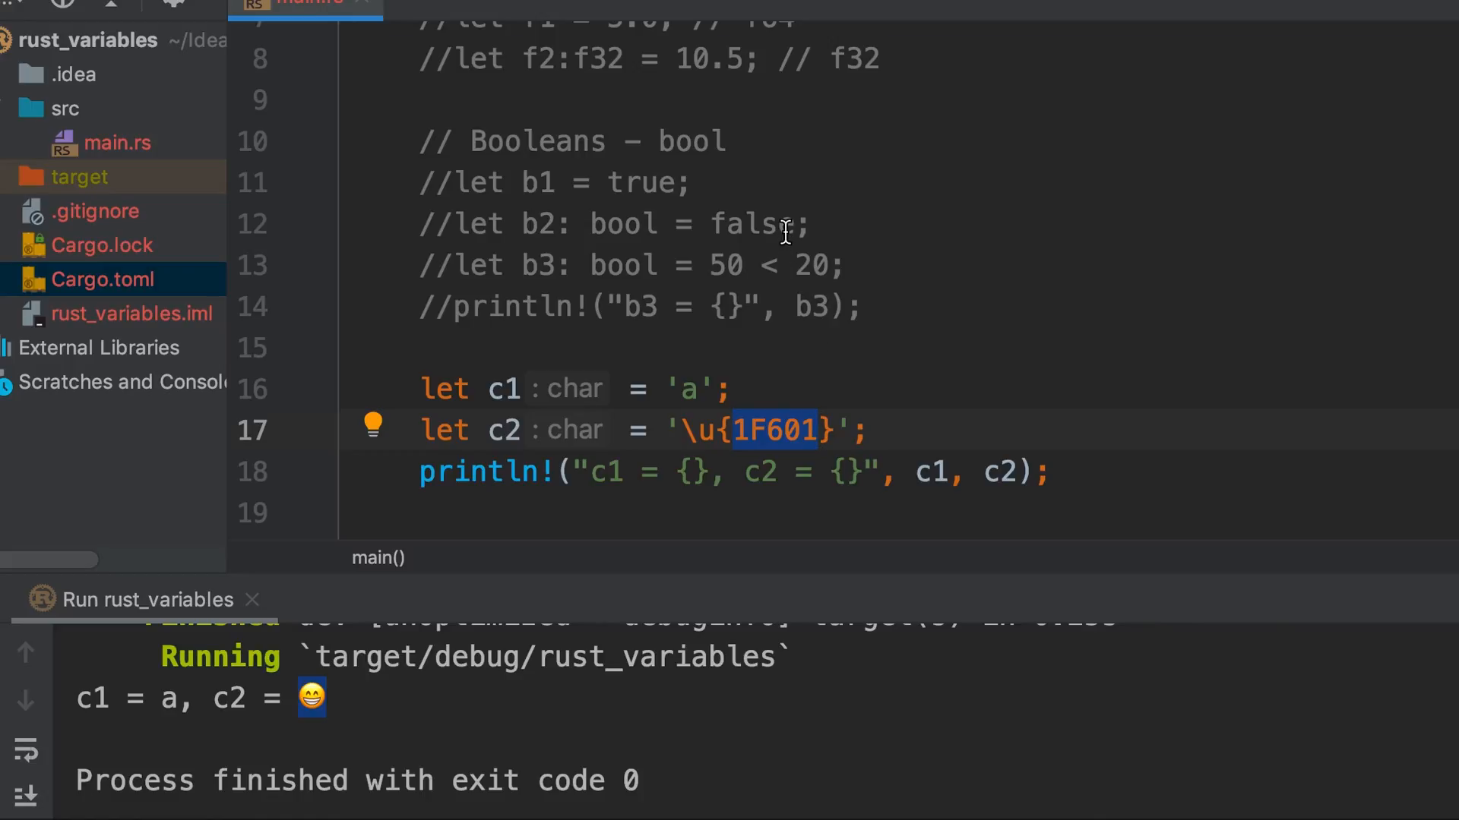